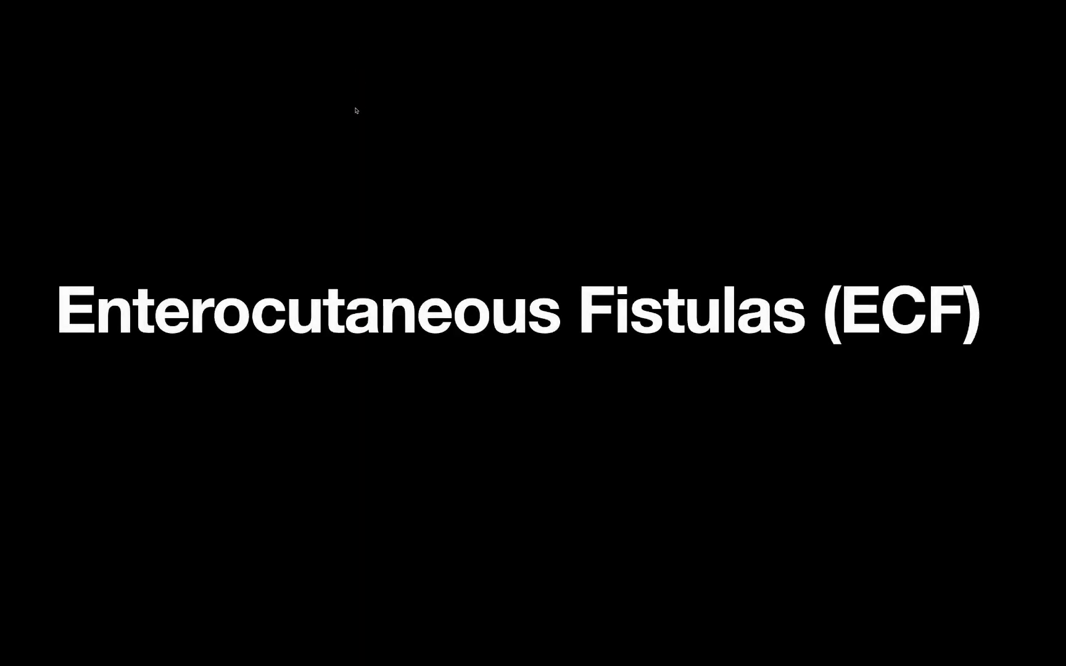
pyautogui.moveTo(365, 111)
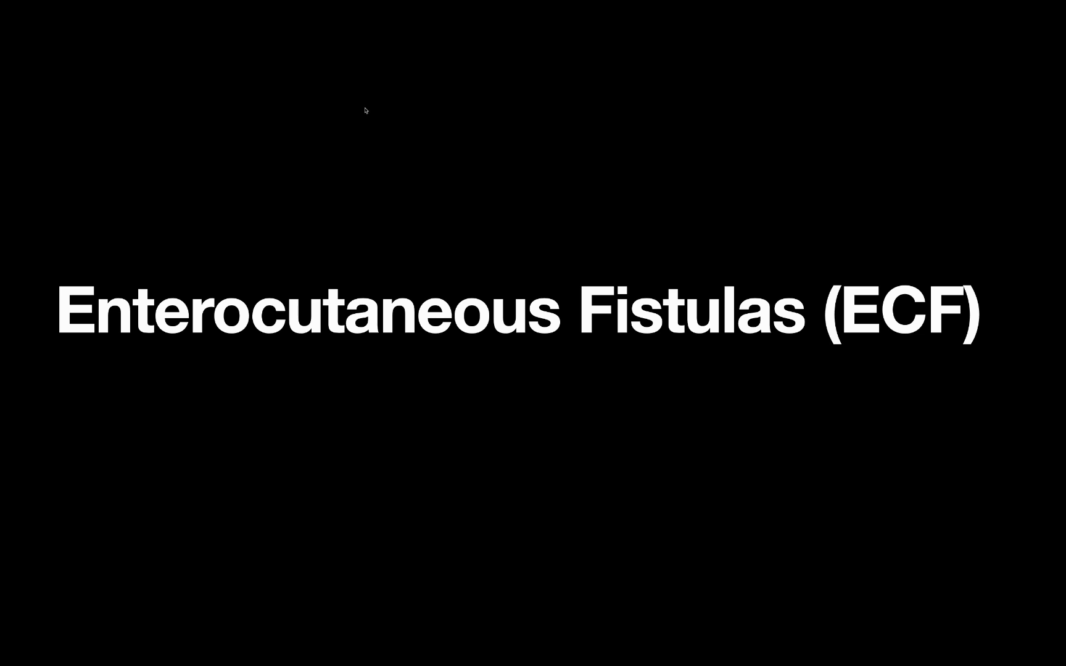
pyautogui.moveTo(376, 108)
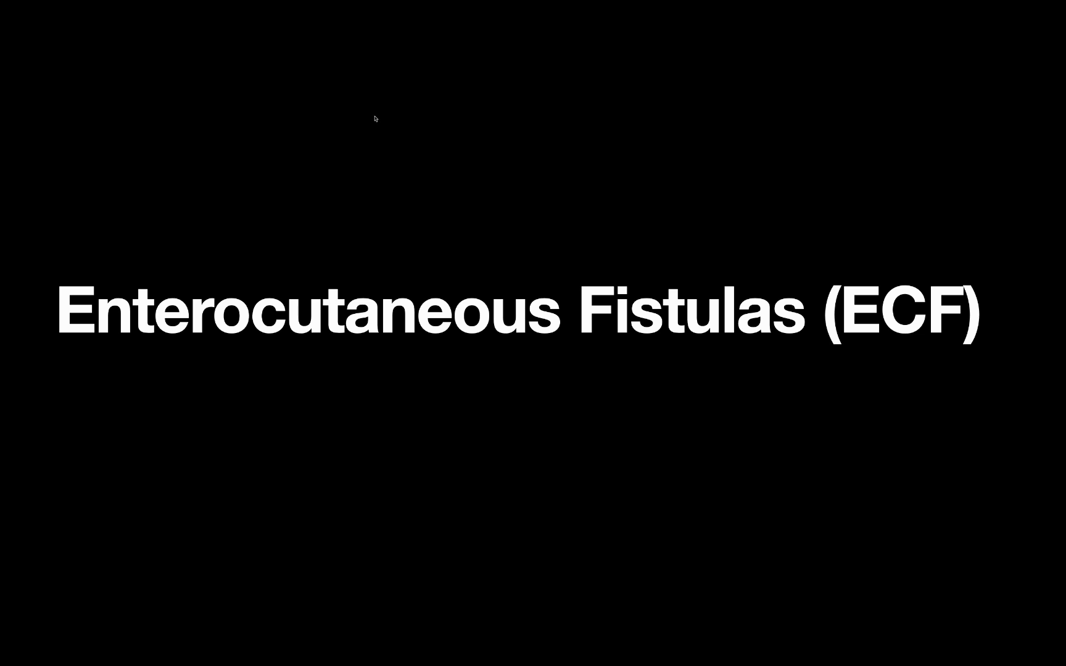
pyautogui.moveTo(382, 124)
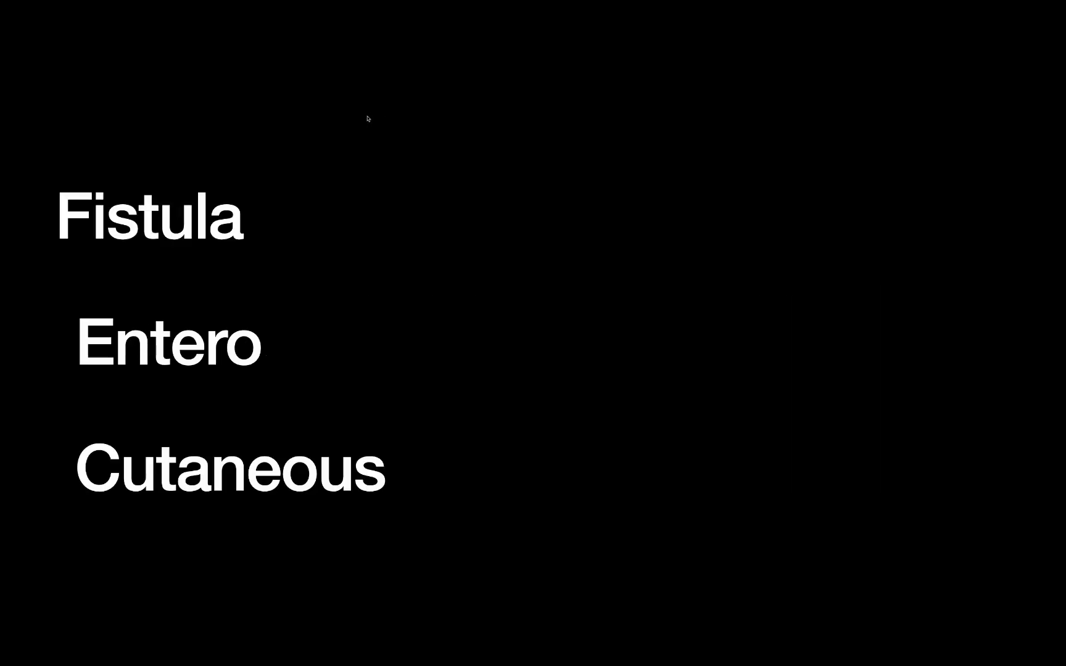
pyautogui.moveTo(368, 129)
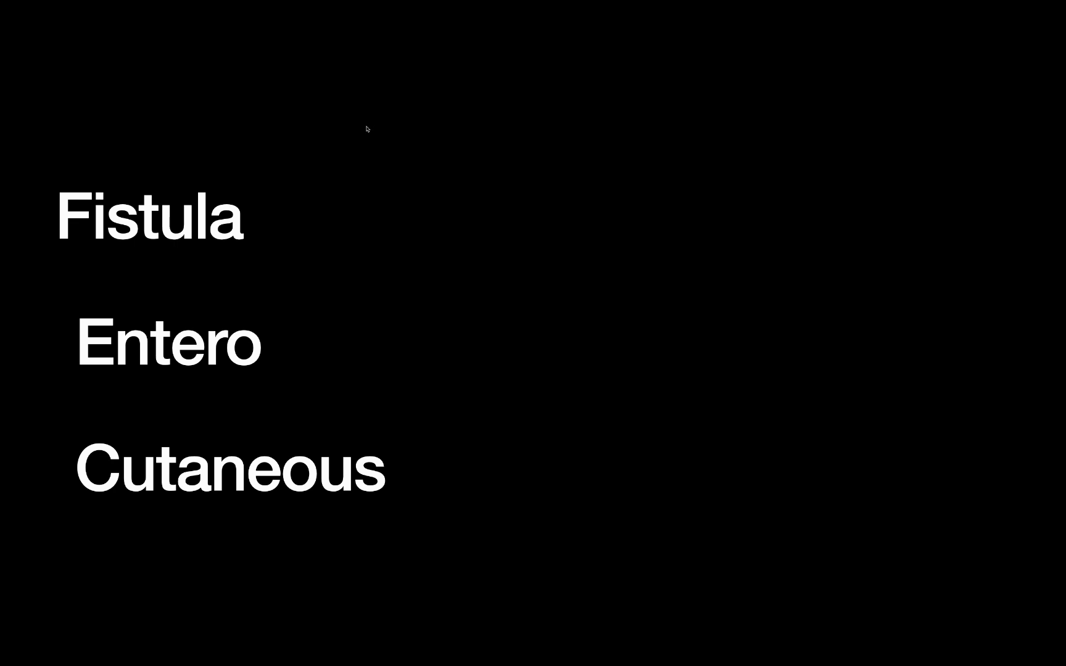
pyautogui.moveTo(301, 161)
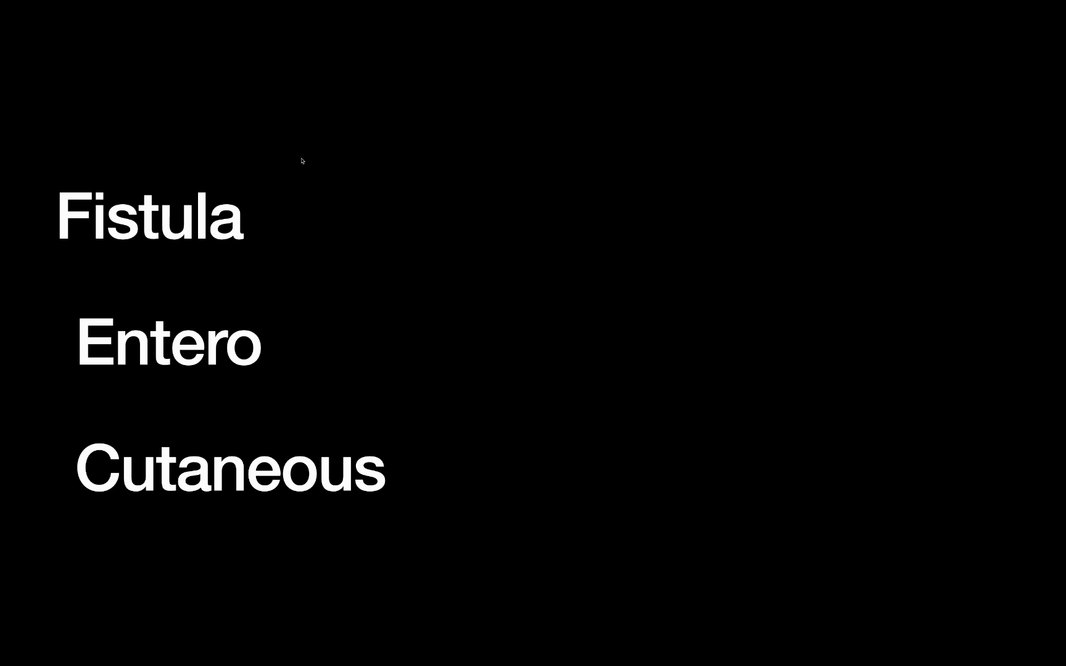
# - Draw an orange underline beneath the word 'Fistula' on the Fistula, Entero, Cutaneous slide
pyautogui.click(149, 218)
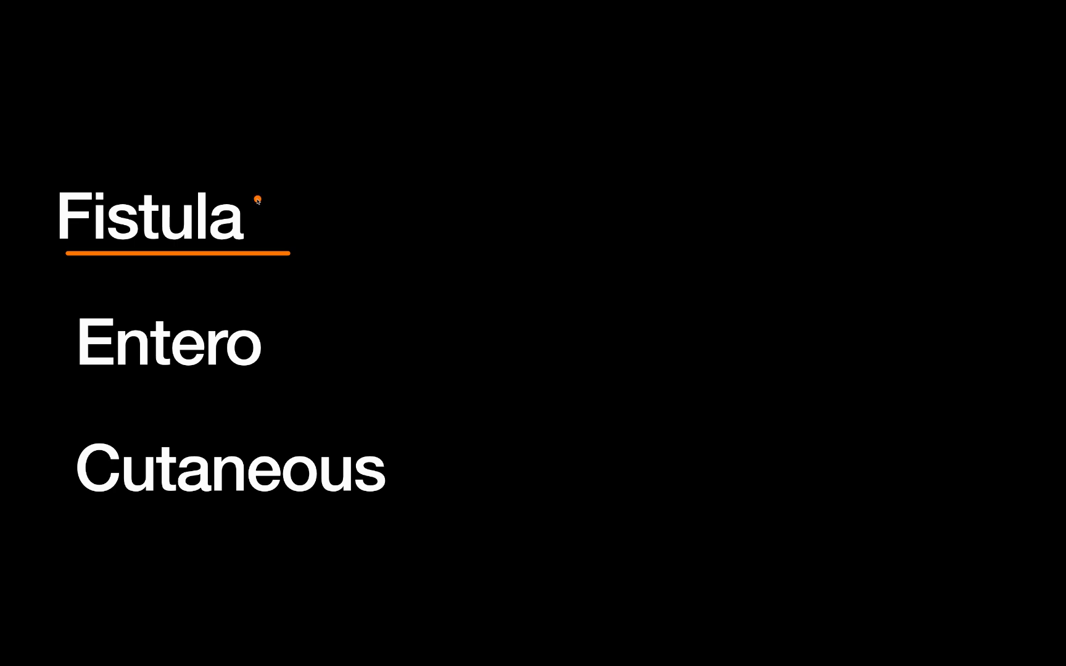
pyautogui.moveTo(282, 191)
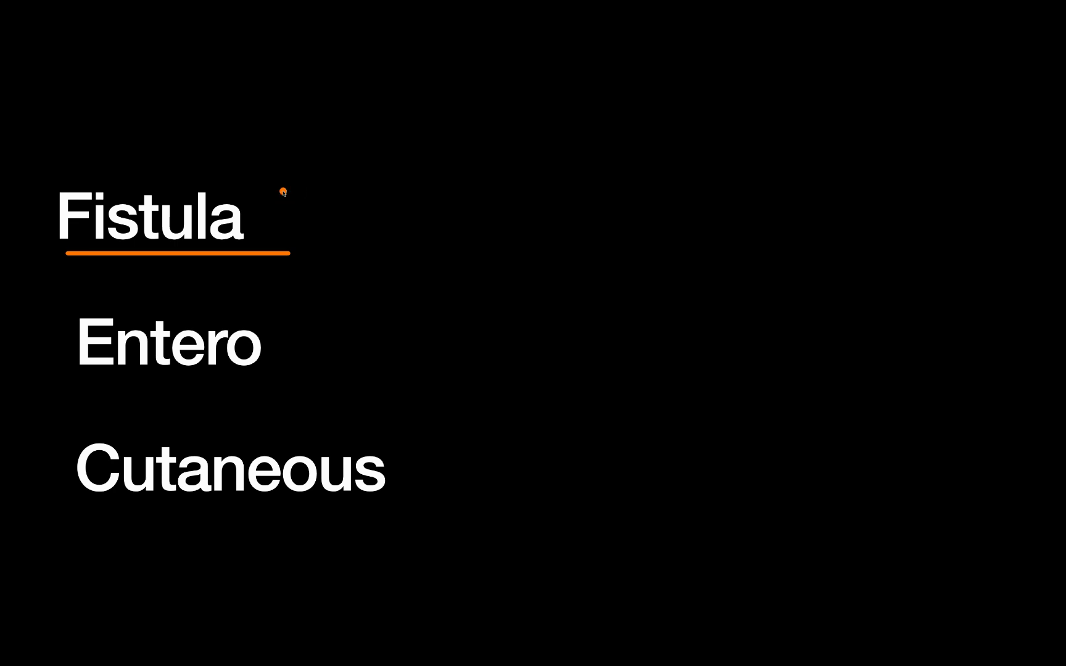
pyautogui.moveTo(345, 239)
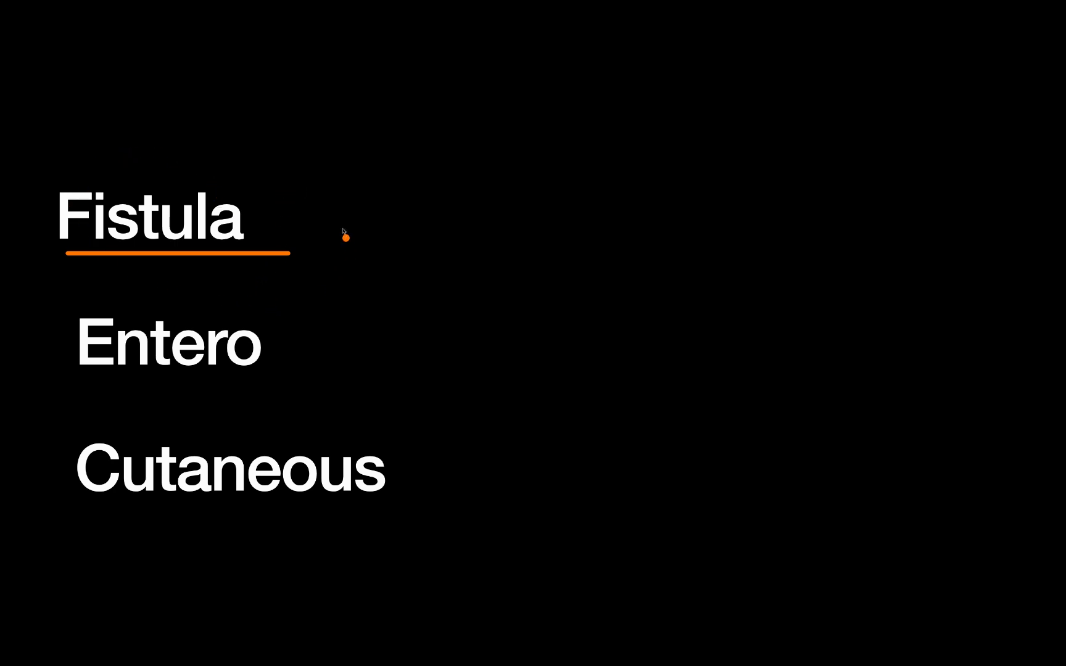
pyautogui.moveTo(281, 178)
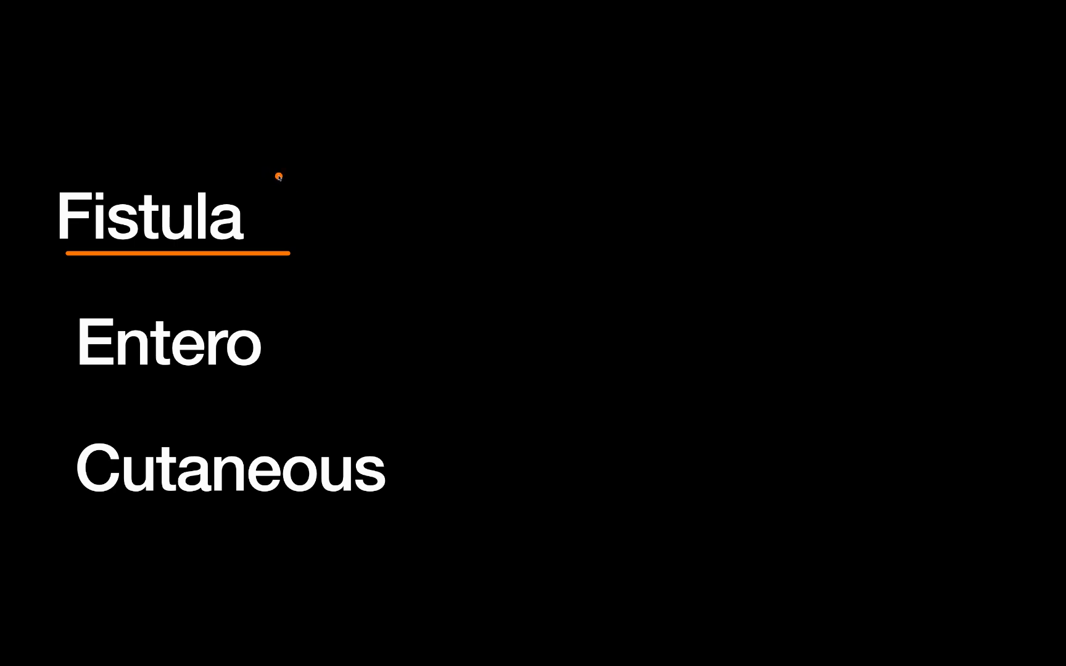
pyautogui.moveTo(105, 378)
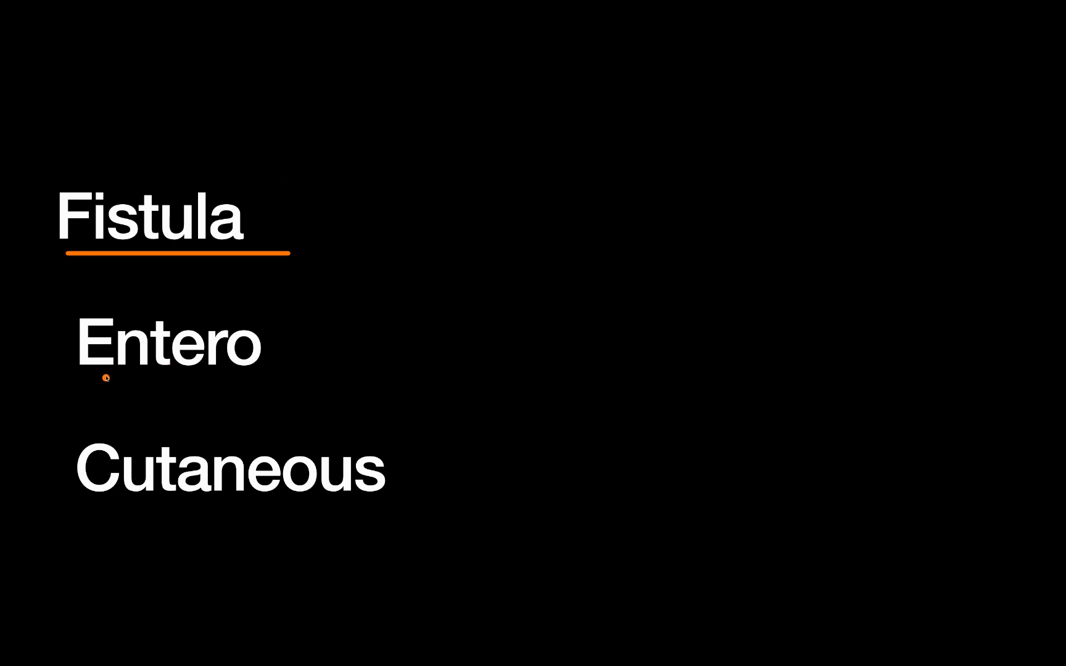
pyautogui.moveTo(279, 239)
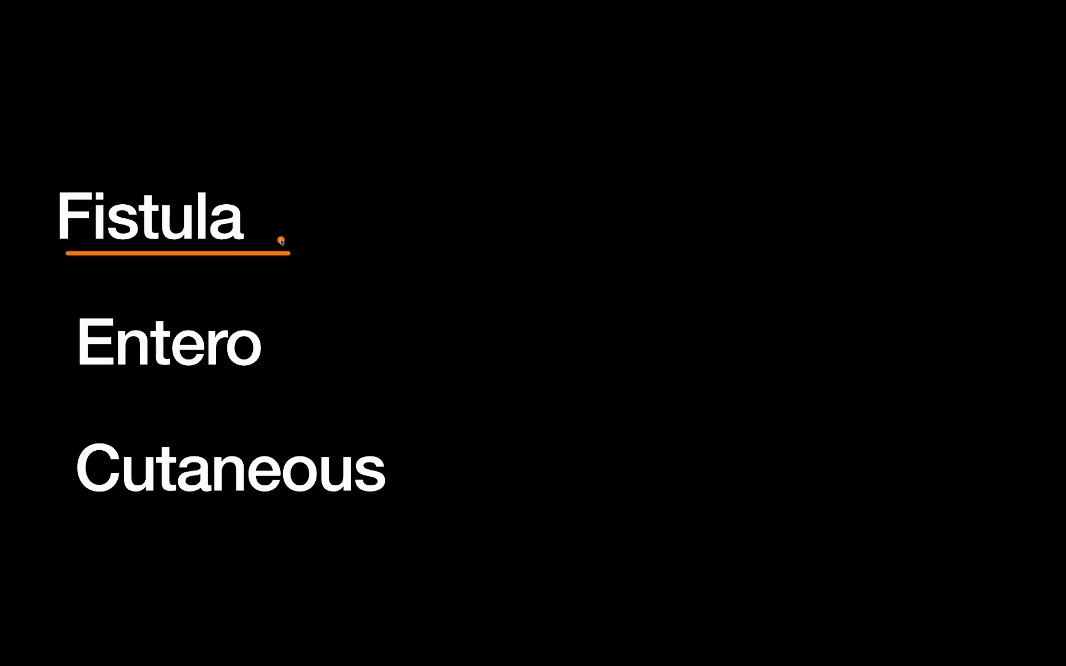
pyautogui.moveTo(404, 474)
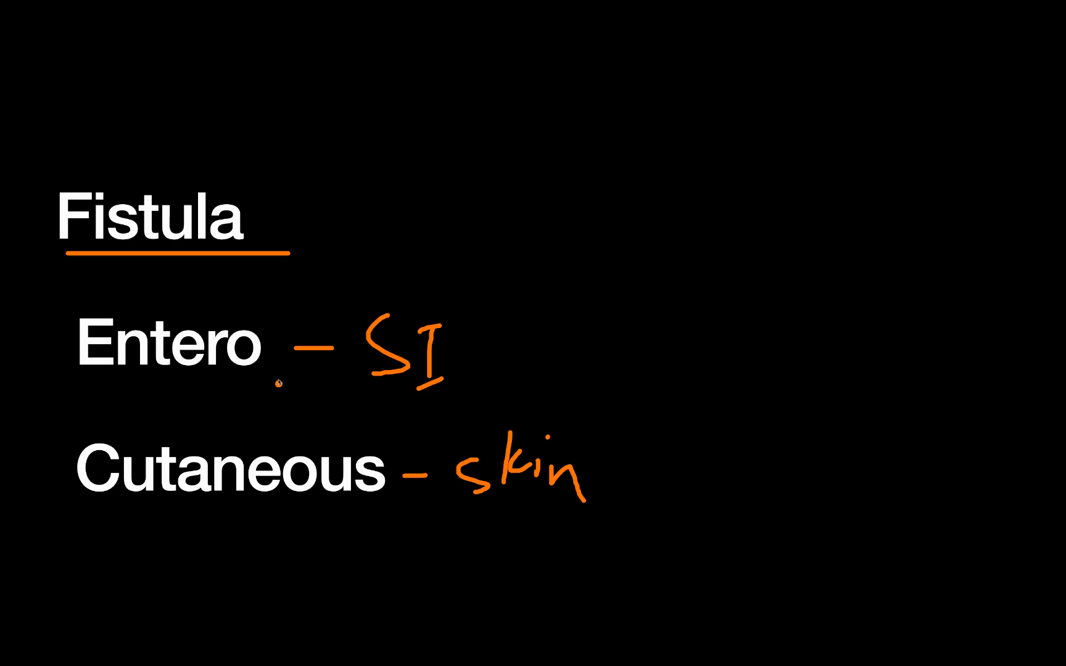
pyautogui.moveTo(131, 470)
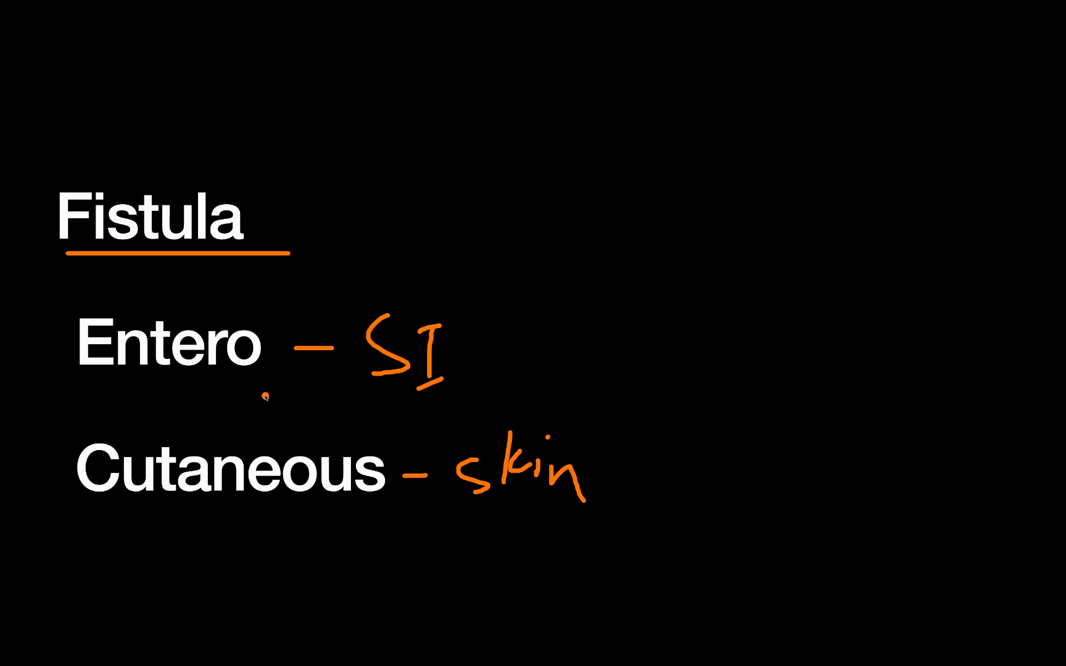
pyautogui.moveTo(366, 259)
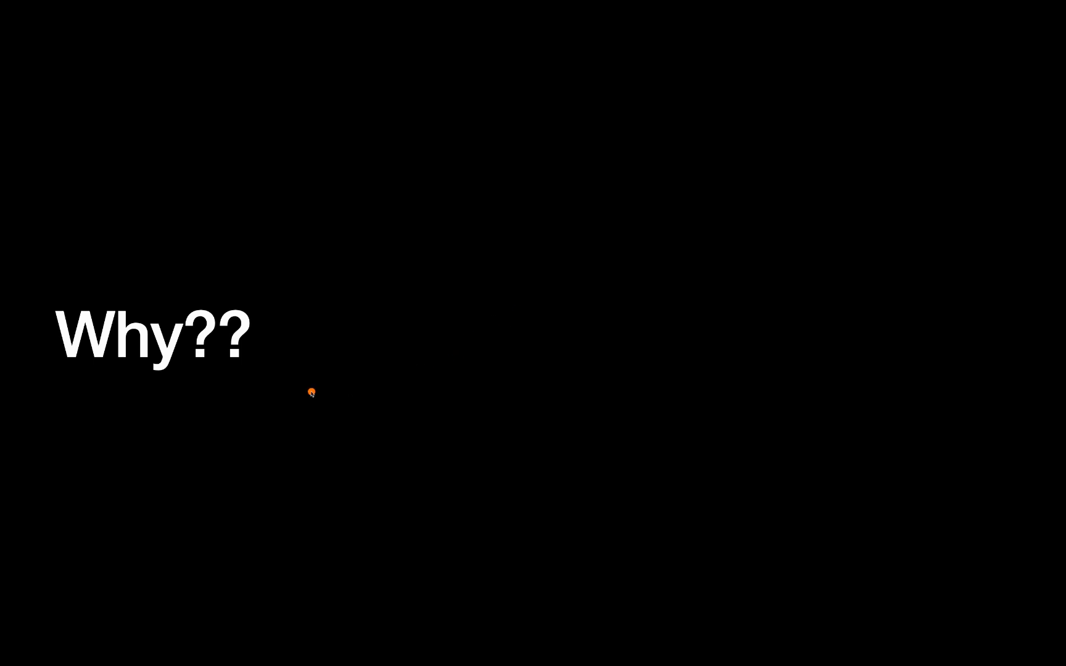
pyautogui.moveTo(192, 359)
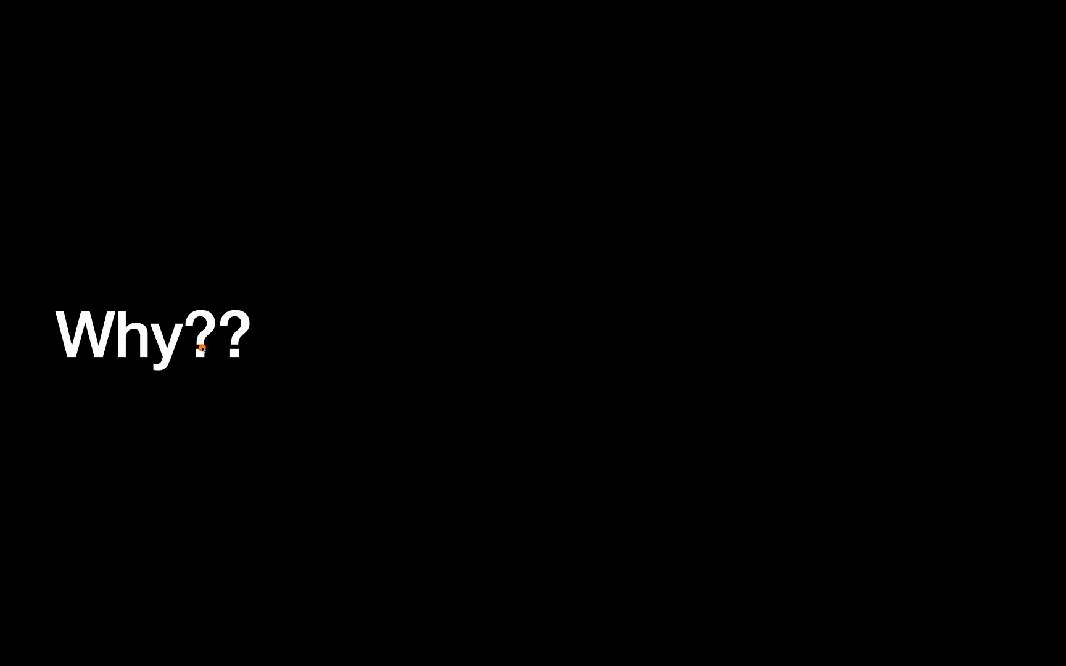
pyautogui.moveTo(396, 75)
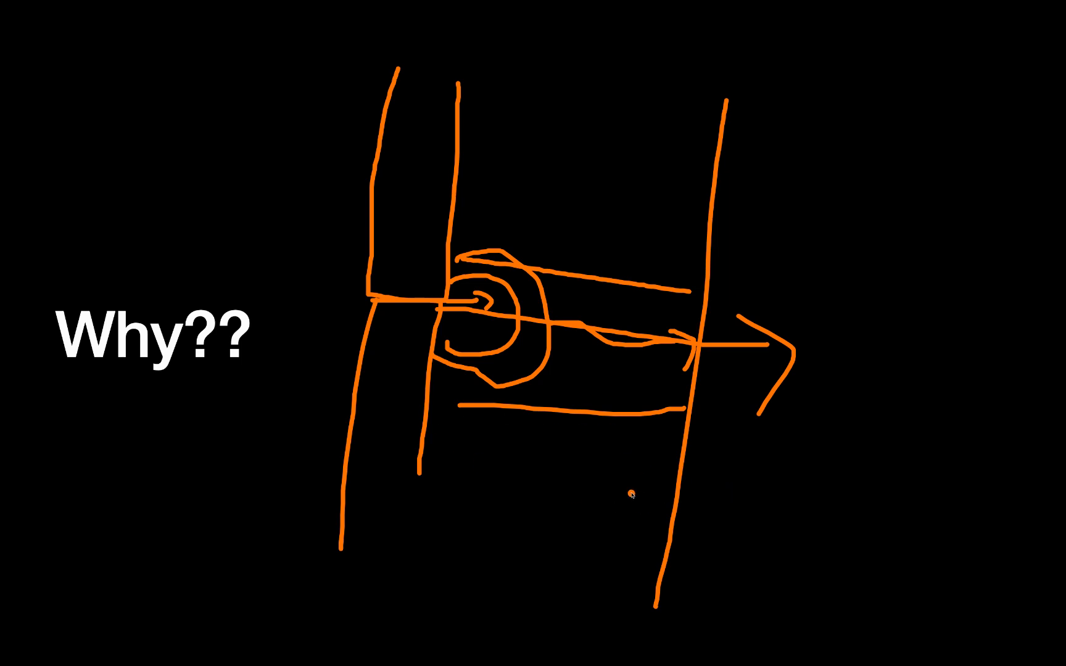
pyautogui.moveTo(597, 434)
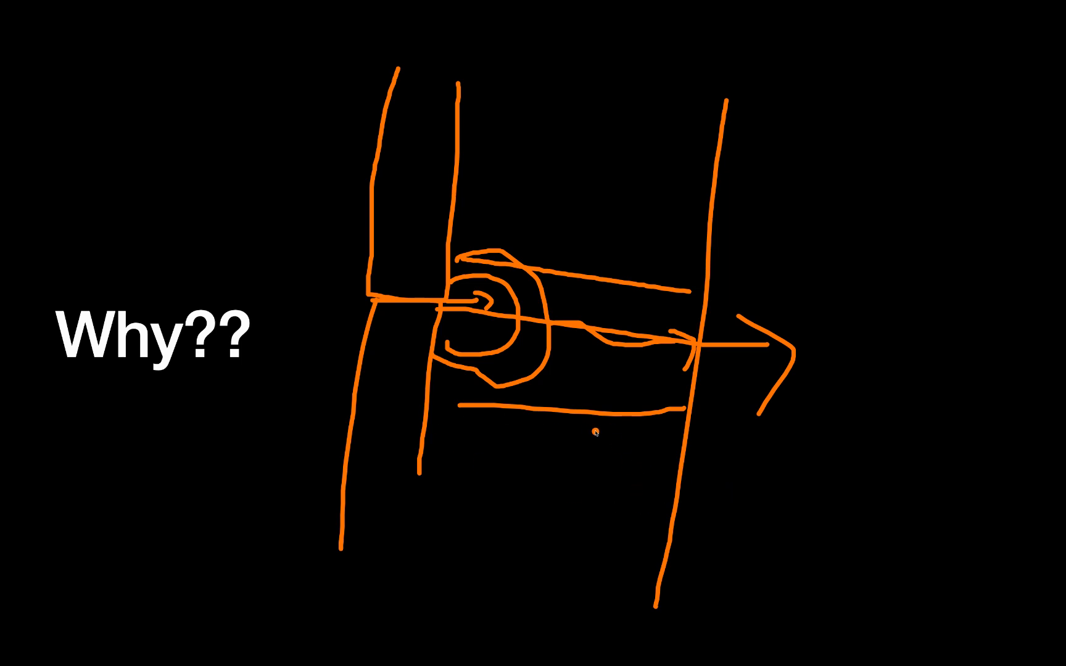
pyautogui.moveTo(549, 327)
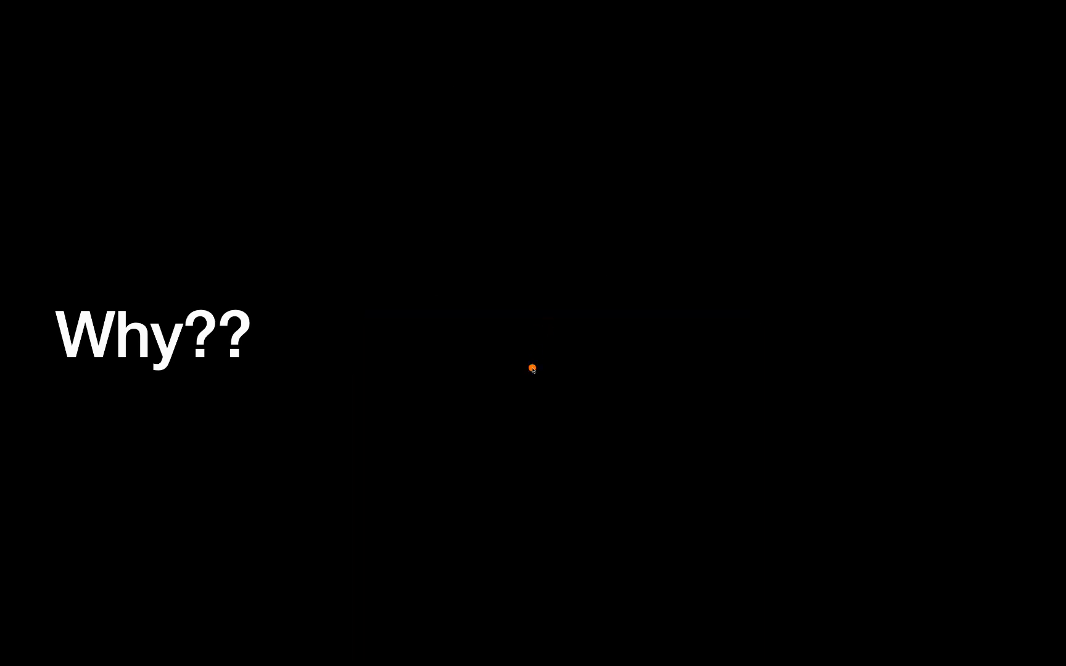
pyautogui.moveTo(339, 121)
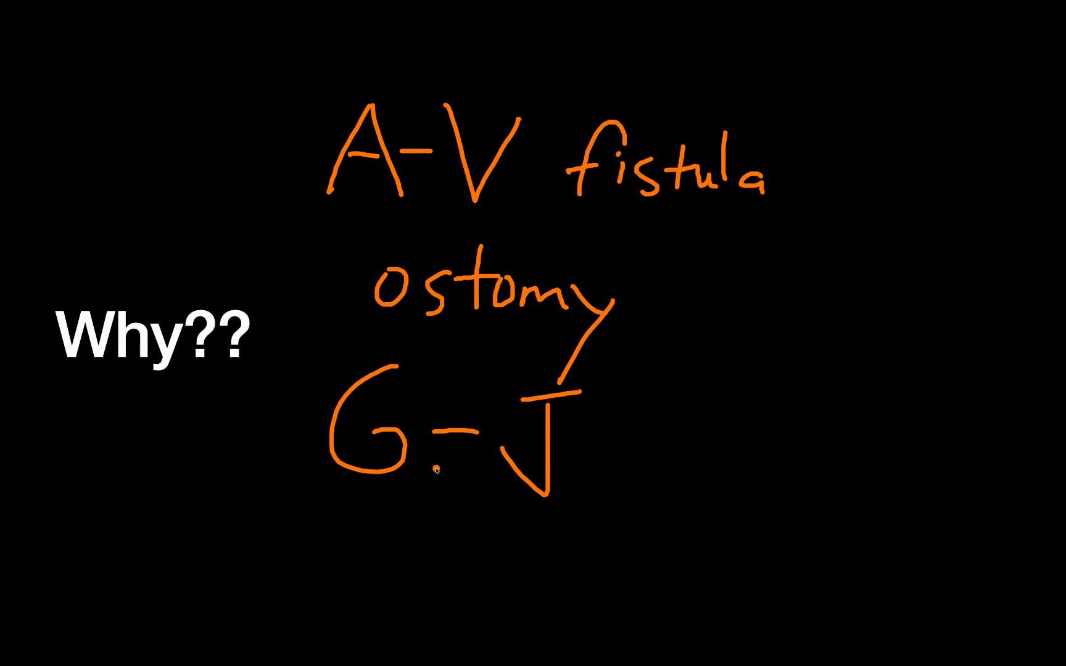
pyautogui.moveTo(537, 442)
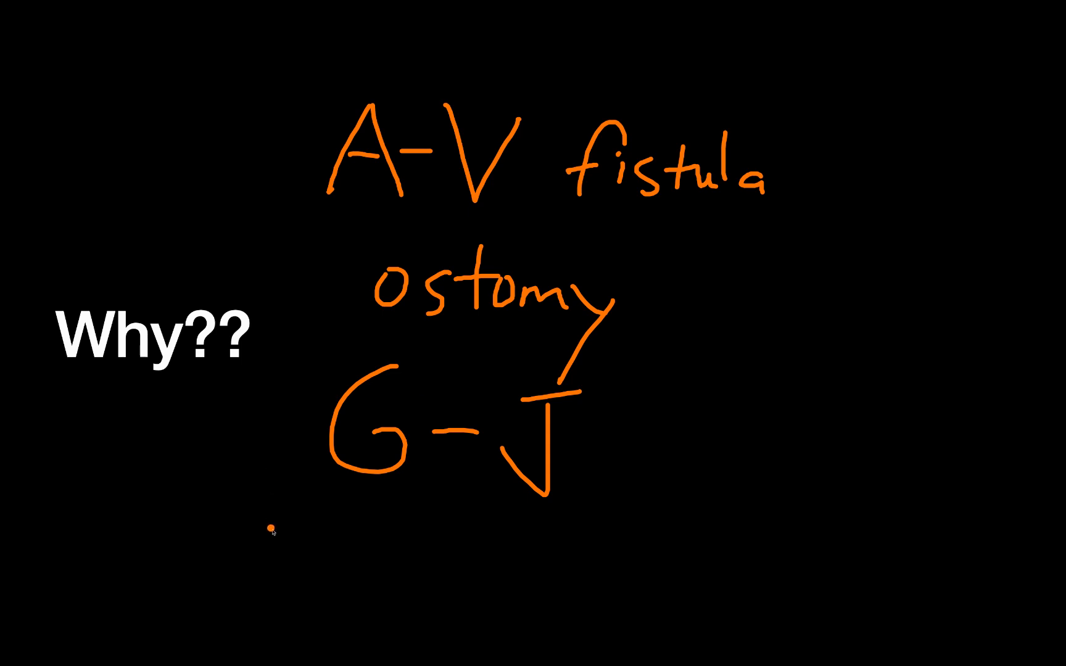
pyautogui.moveTo(350, 487)
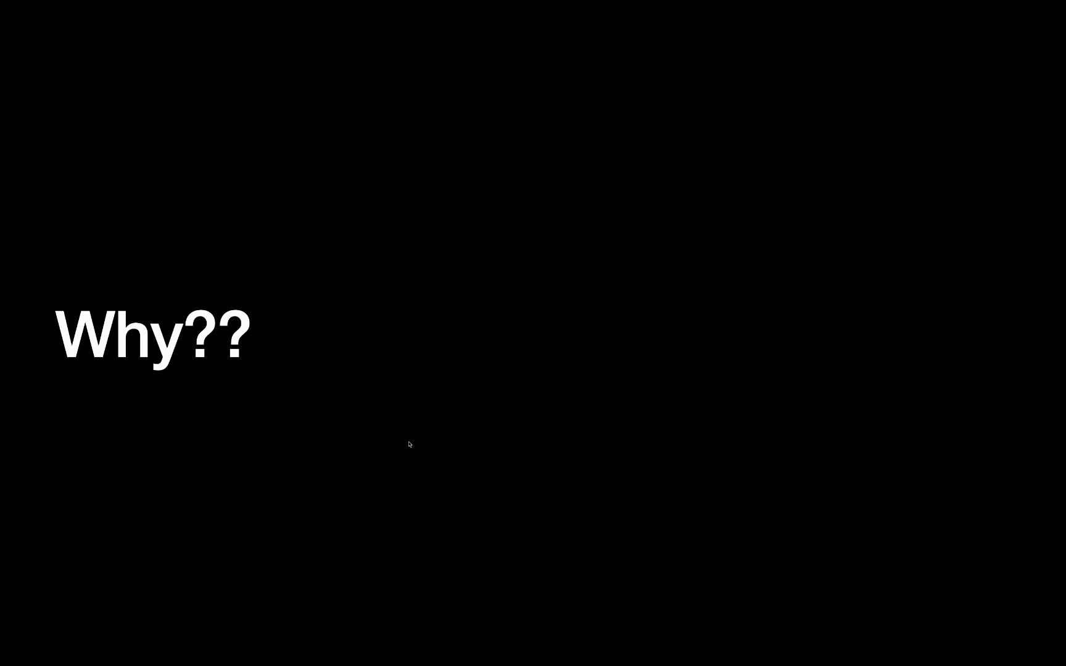
pyautogui.moveTo(398, 438)
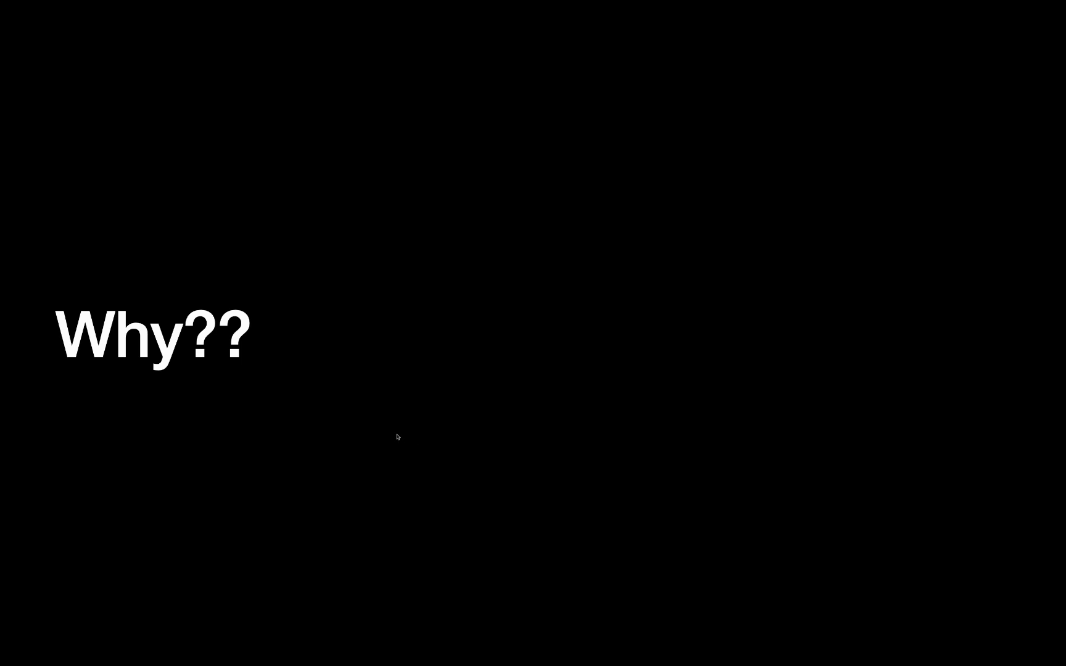
pyautogui.moveTo(431, 419)
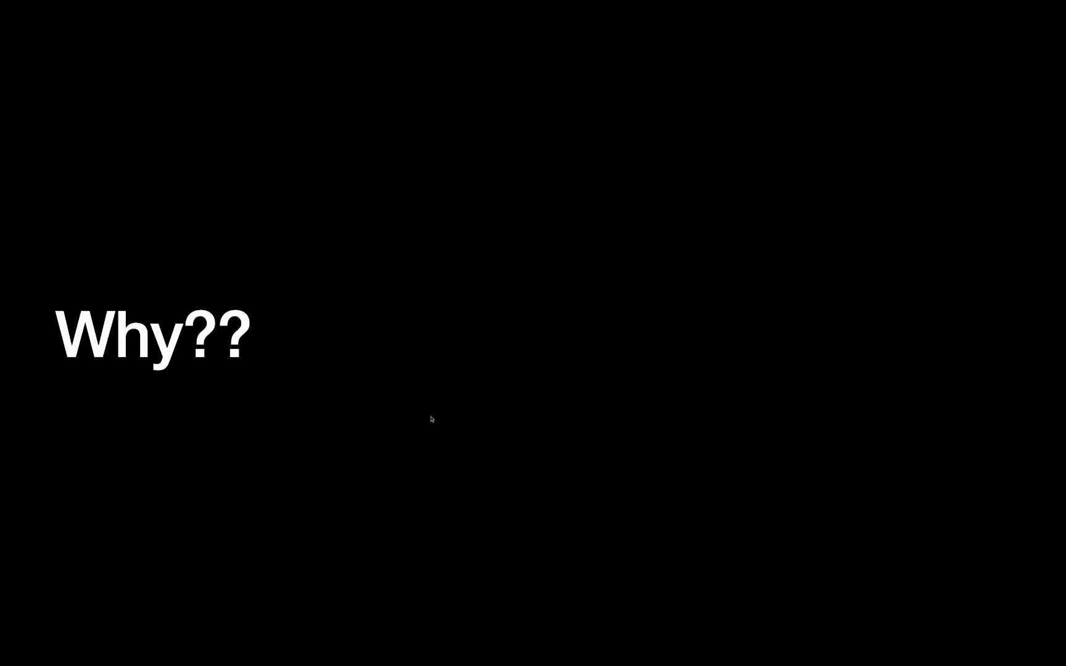
pyautogui.moveTo(457, 402)
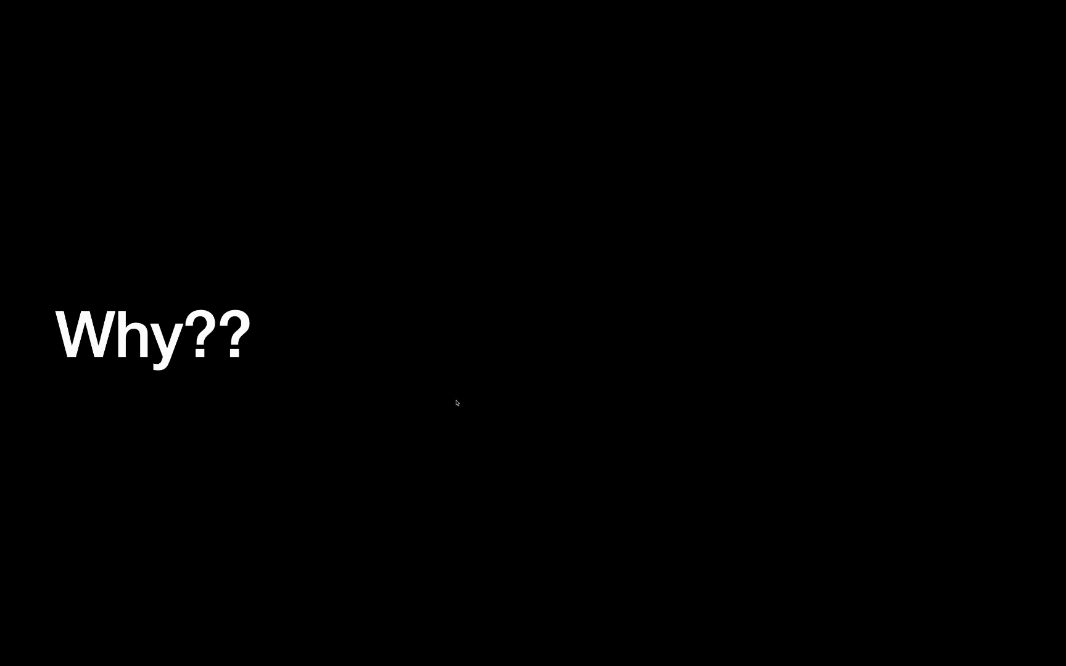
pyautogui.moveTo(465, 399)
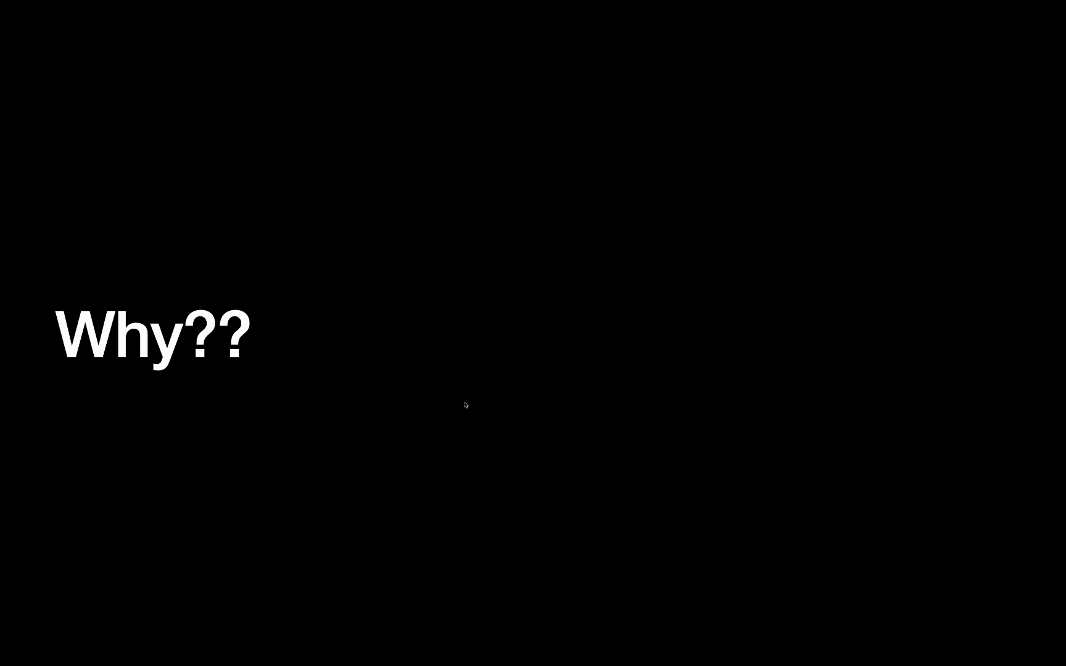
pyautogui.moveTo(414, 402)
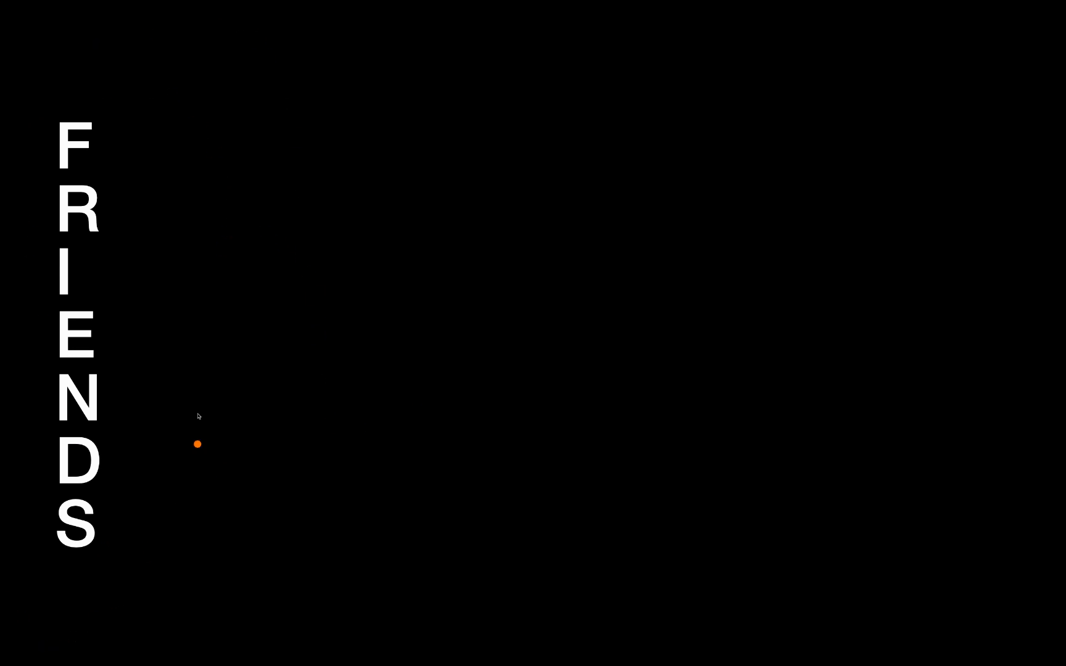
pyautogui.moveTo(149, 300)
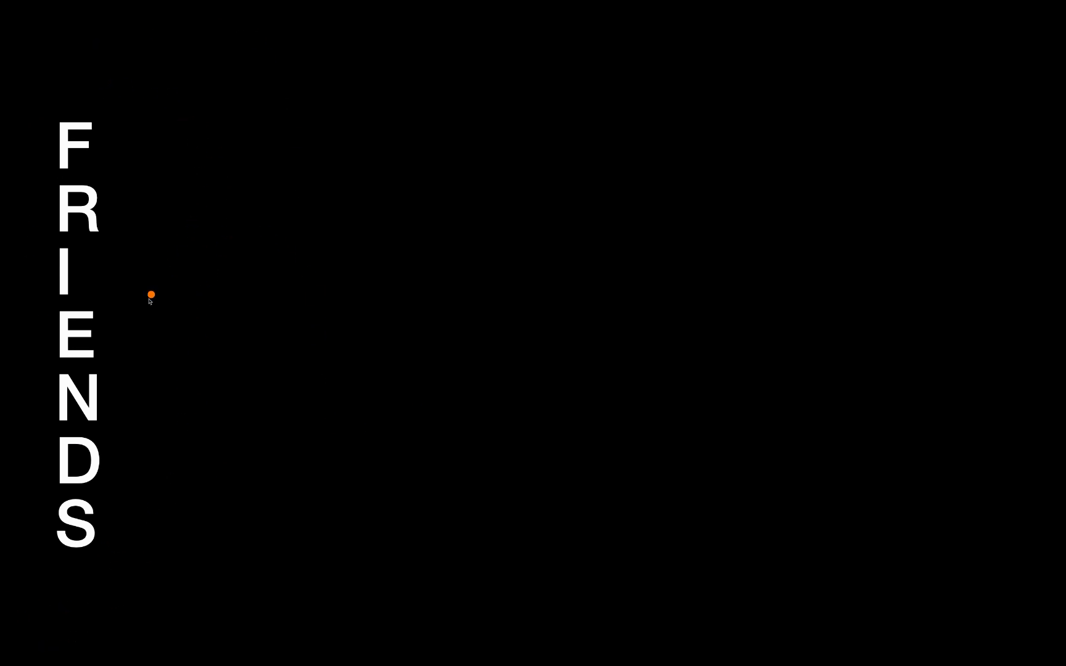
pyautogui.moveTo(121, 90)
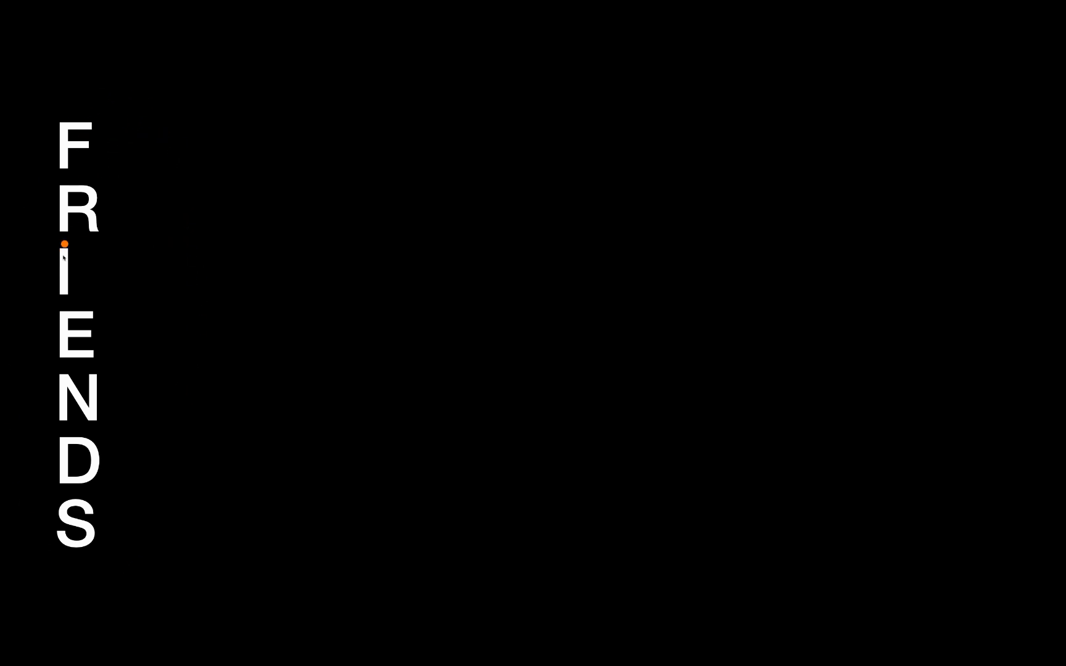
pyautogui.moveTo(165, 570)
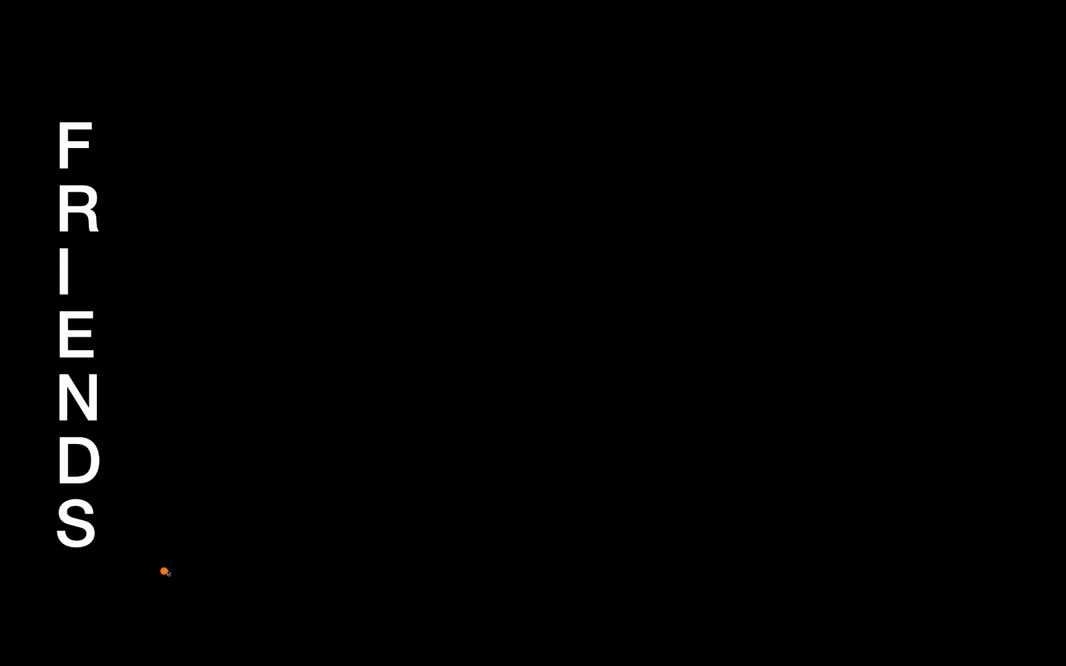
pyautogui.moveTo(102, 139)
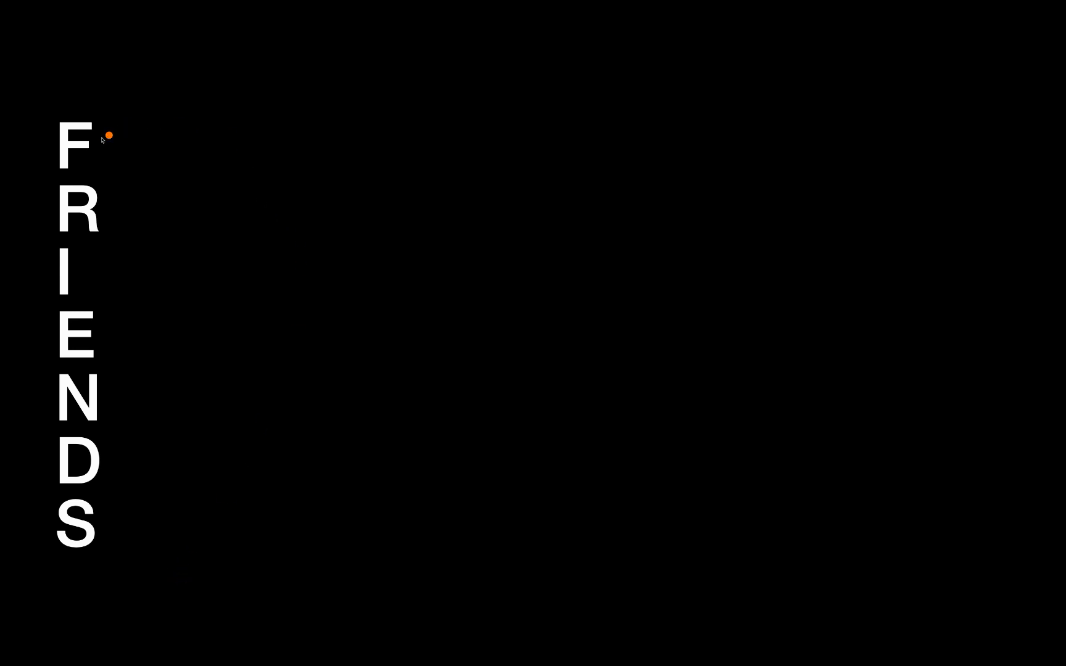
pyautogui.moveTo(255, 471)
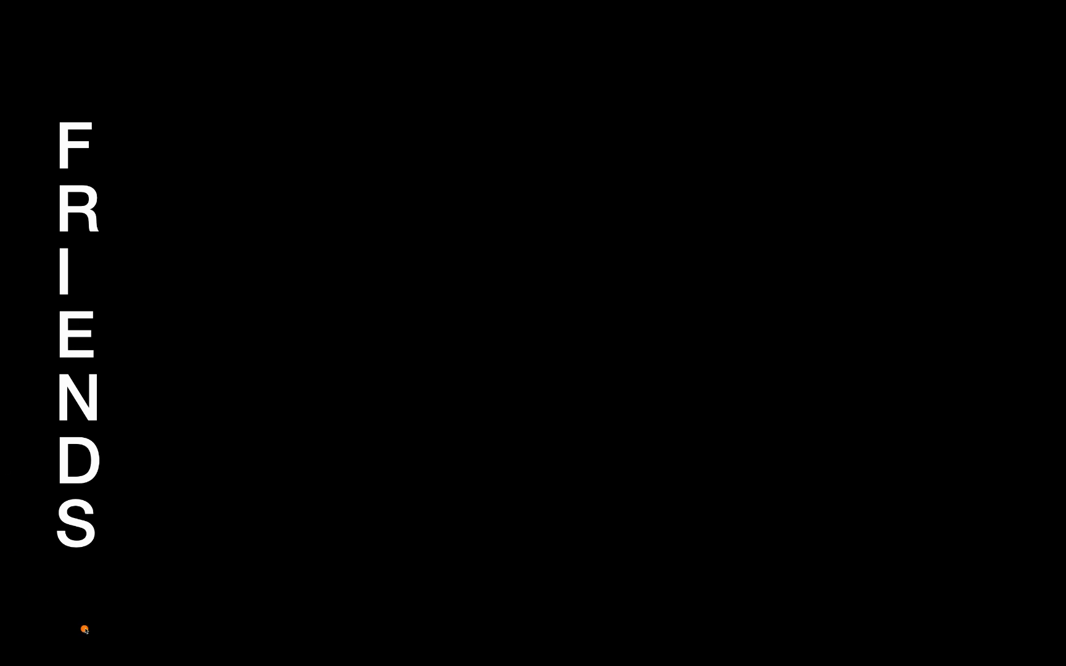
pyautogui.moveTo(179, 265)
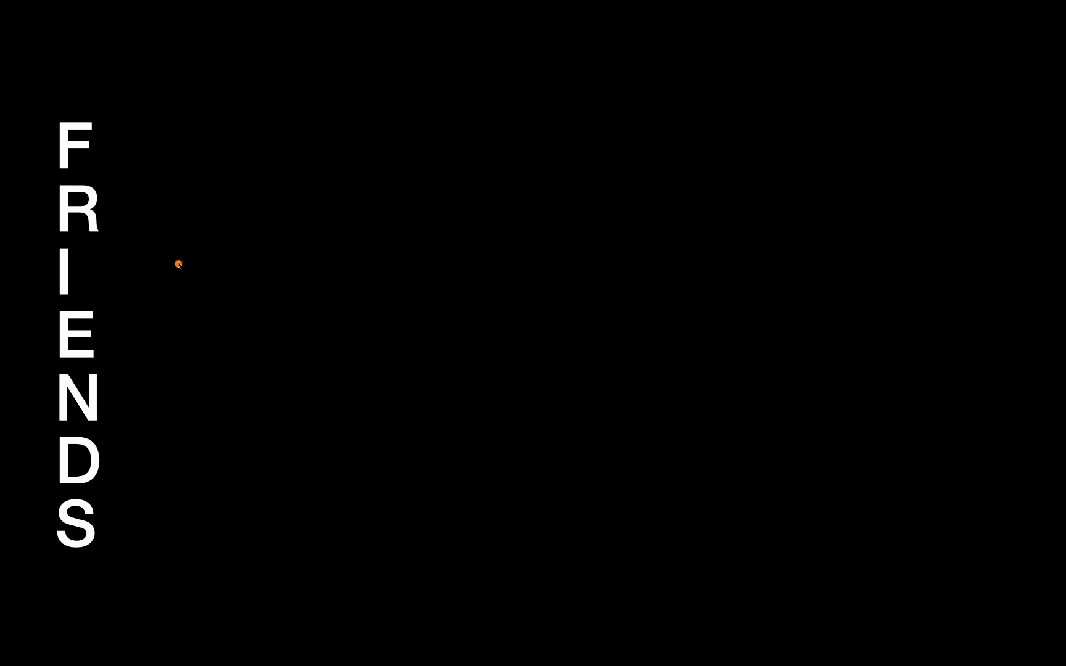
pyautogui.moveTo(138, 144)
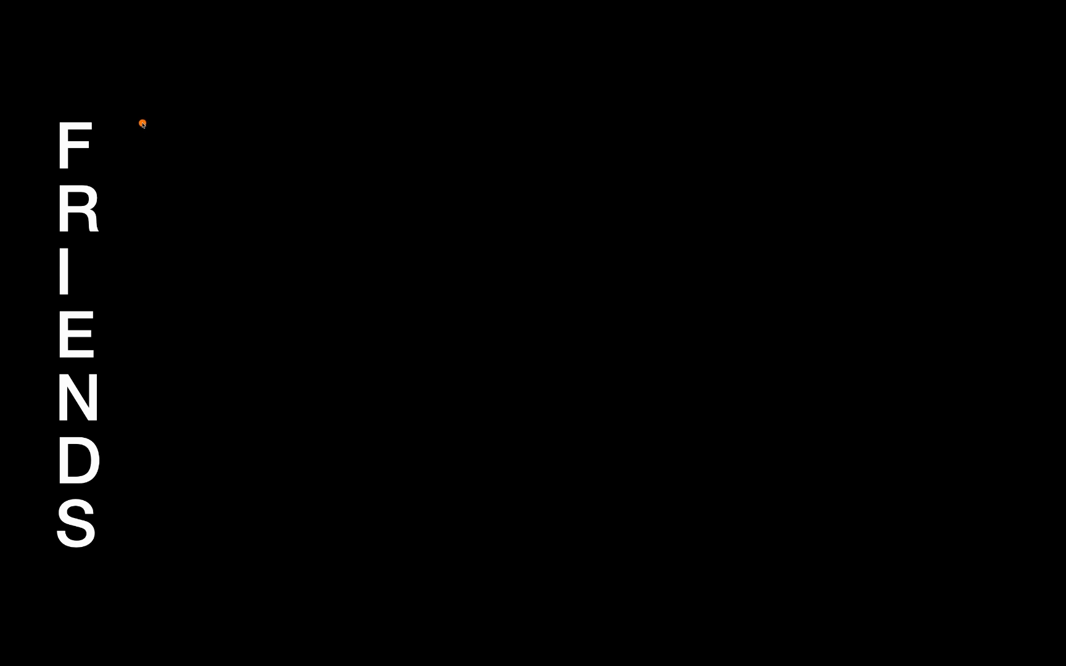
pyautogui.moveTo(171, 144)
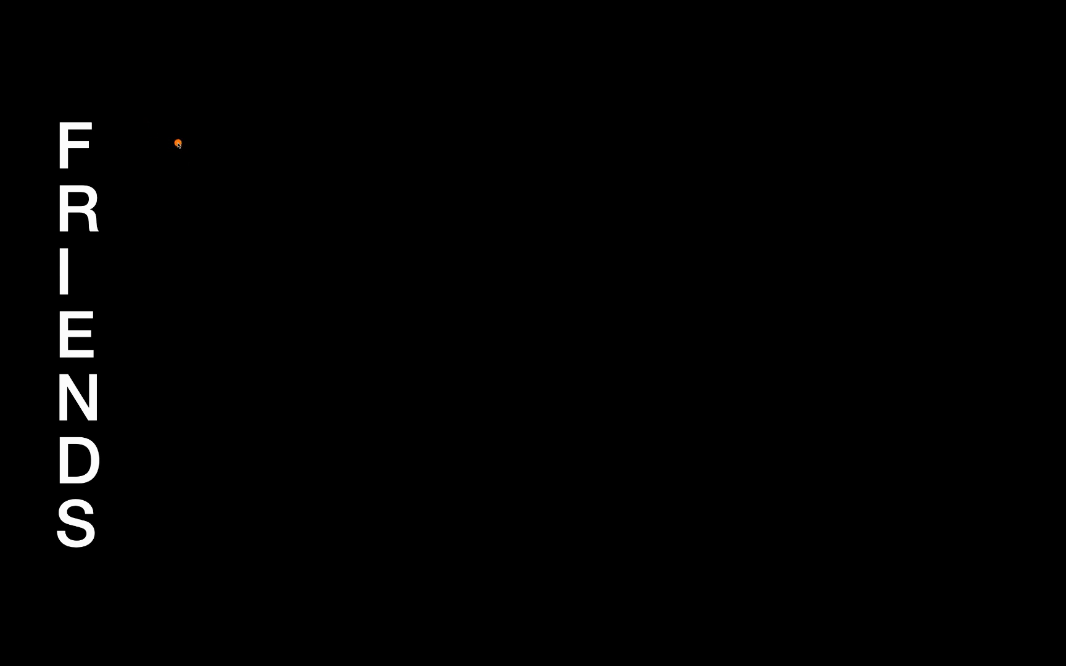
pyautogui.moveTo(152, 173)
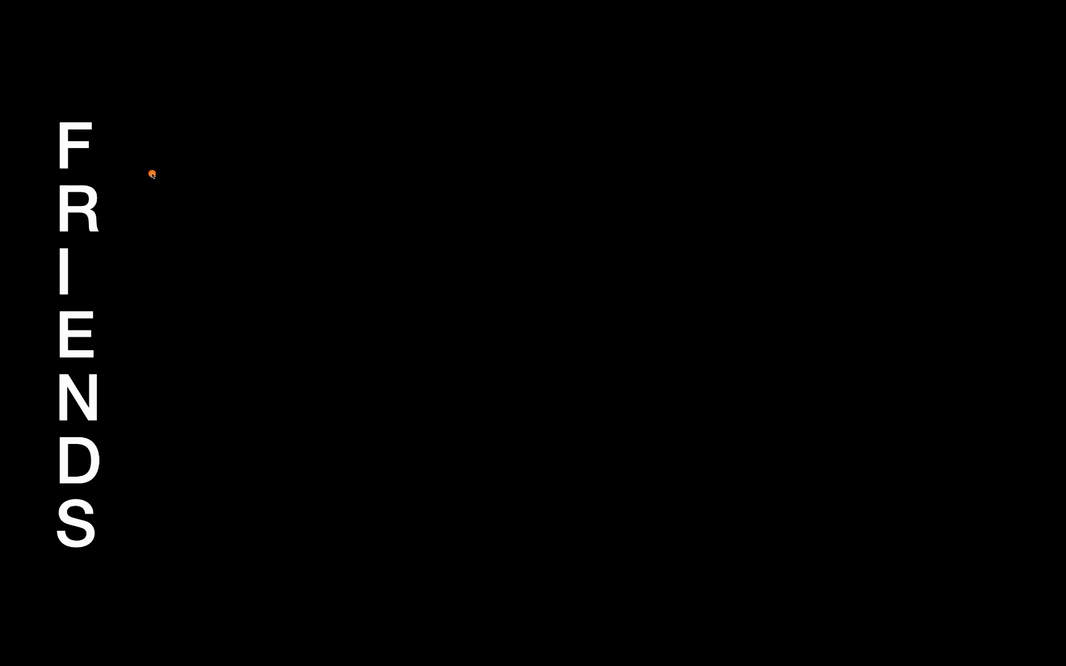
pyautogui.moveTo(128, 156)
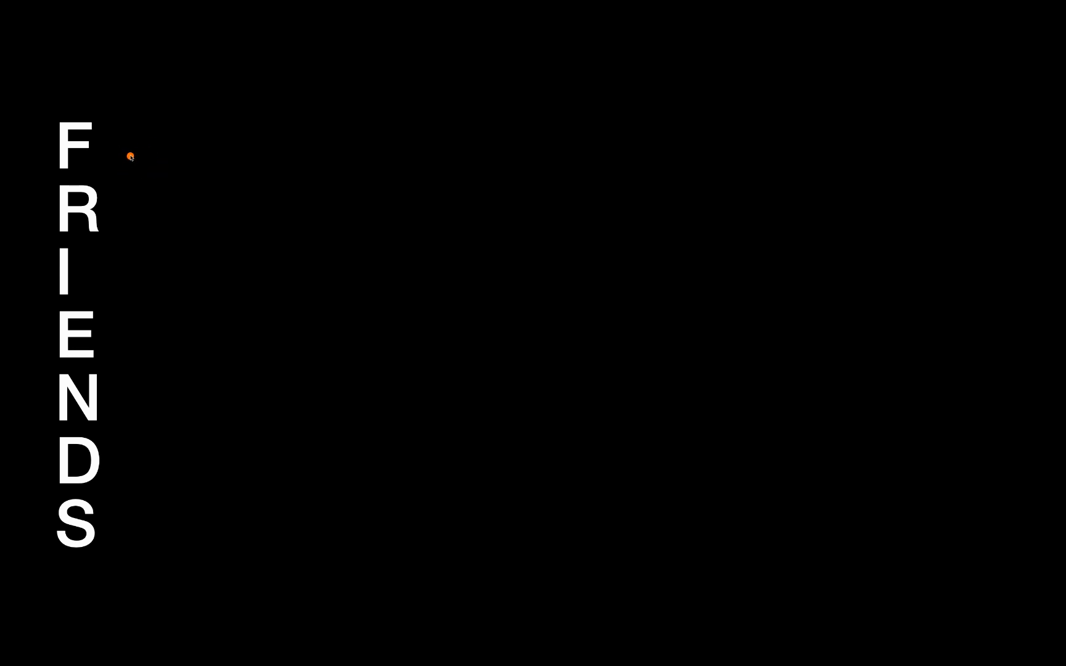
pyautogui.moveTo(119, 89)
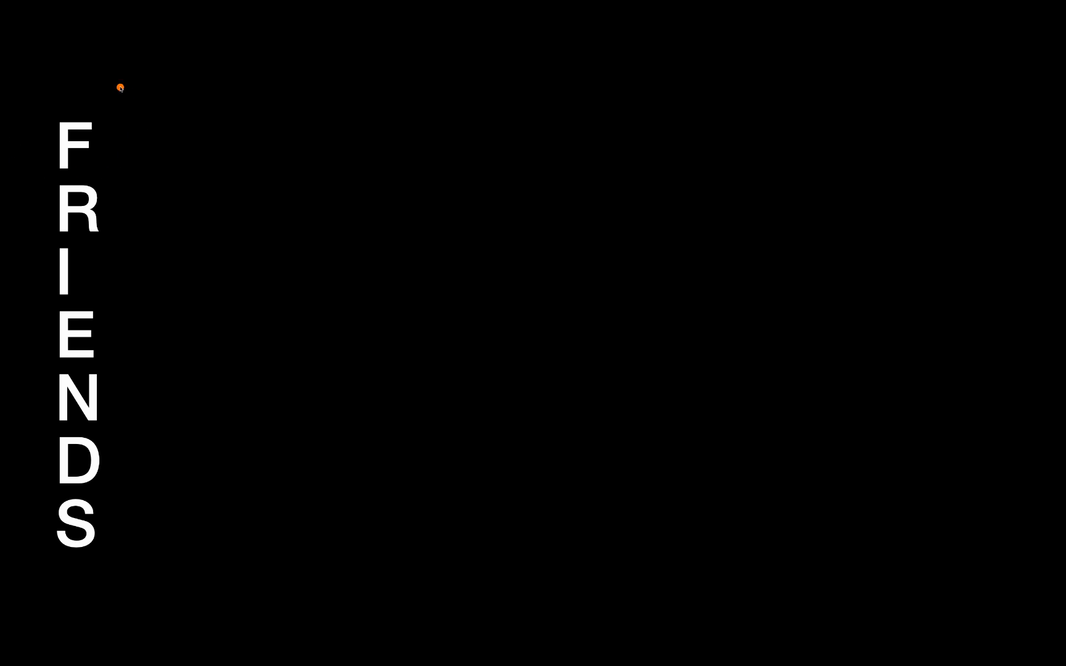
pyautogui.moveTo(72, 152)
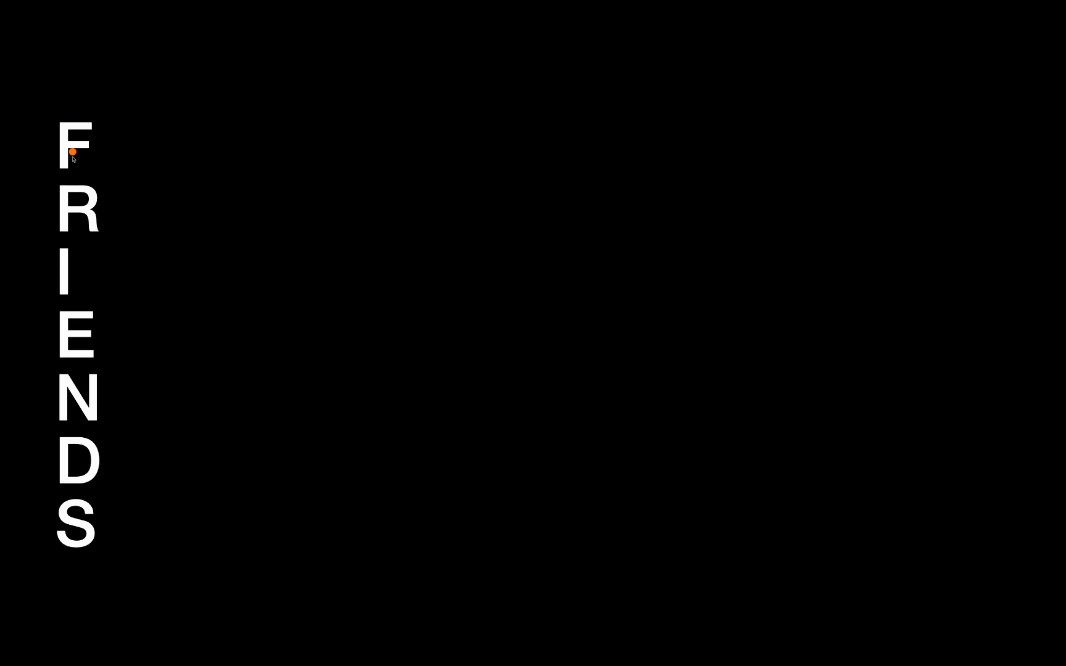
pyautogui.moveTo(158, 138)
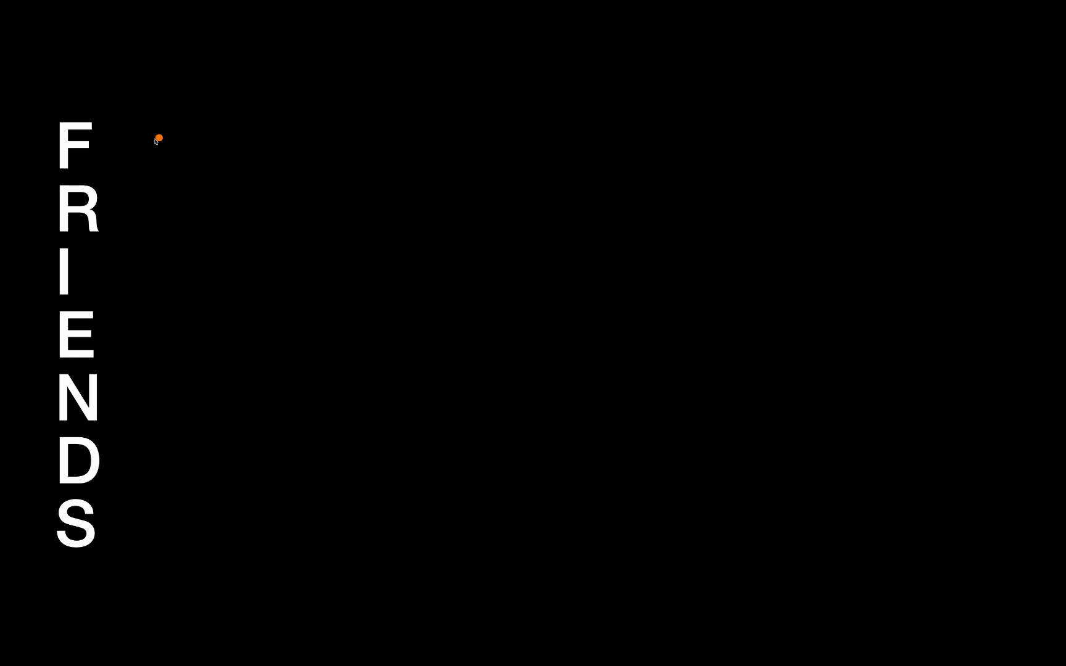
pyautogui.moveTo(196, 151)
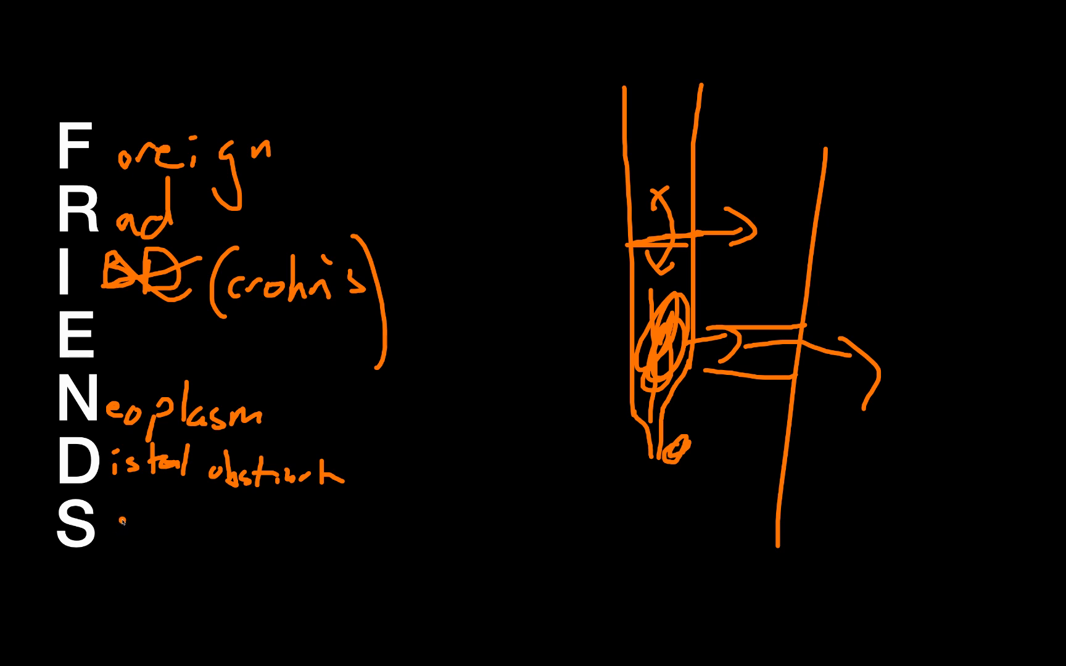
# - Advance from the FRIENDS slide to the 'High vs Low Output EC Fistulas' slide
pyautogui.press('ctrl+z')
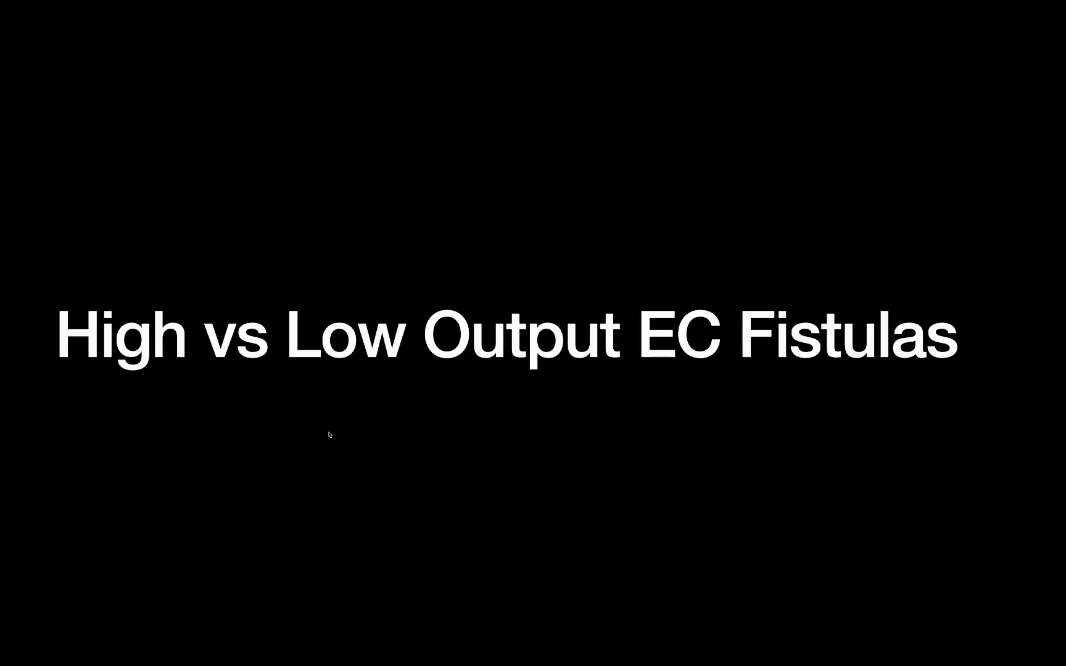
pyautogui.moveTo(318, 428)
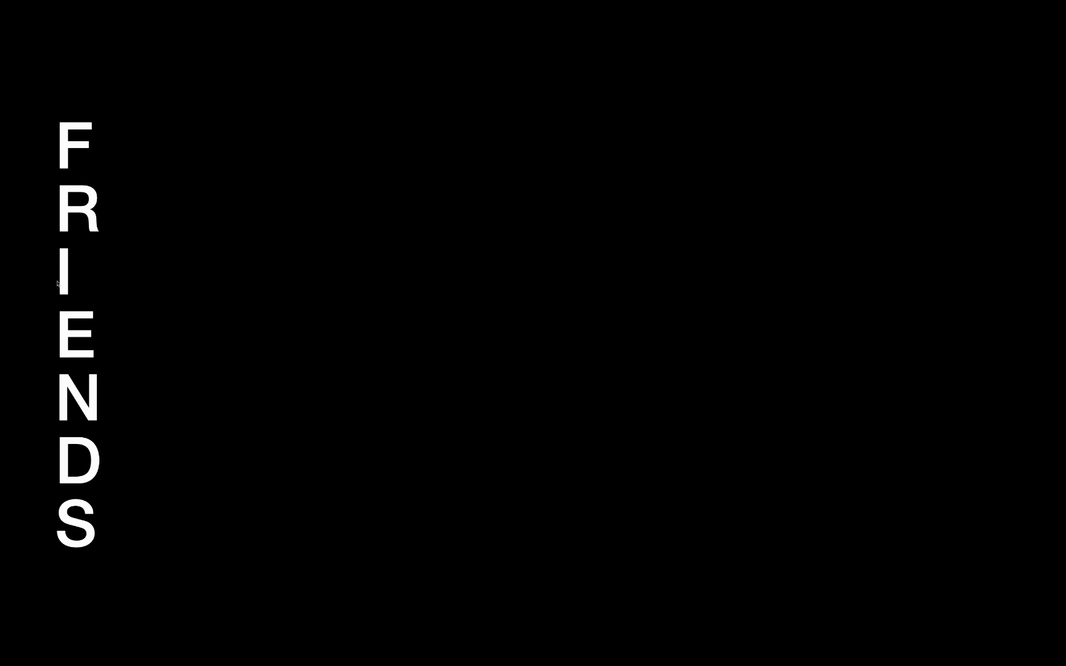
pyautogui.moveTo(199, 321)
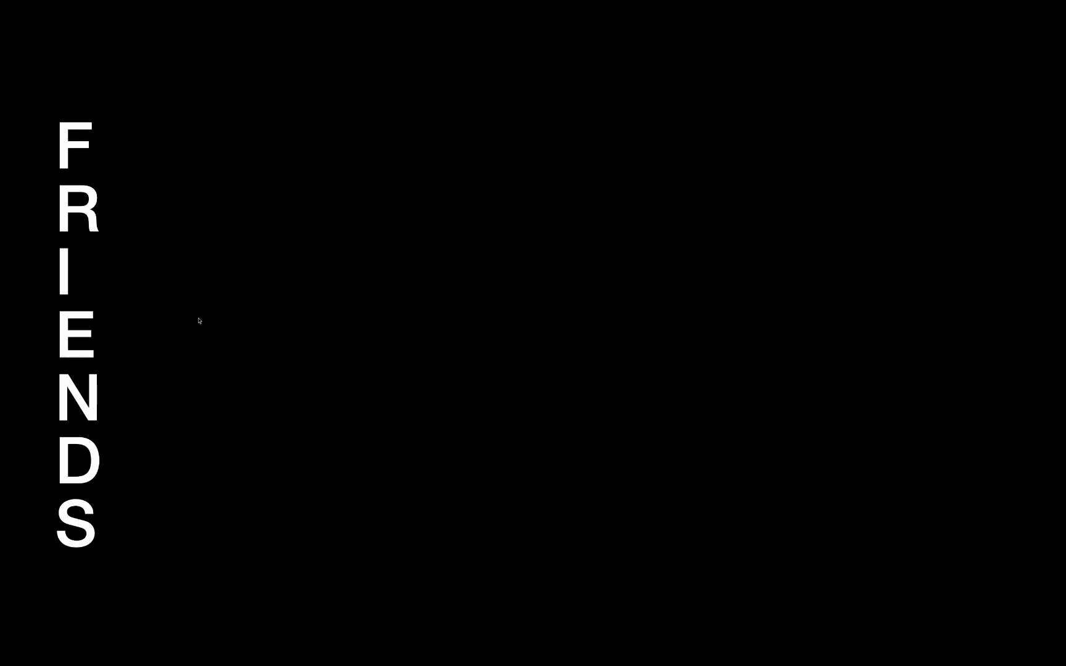
pyautogui.moveTo(81, 539)
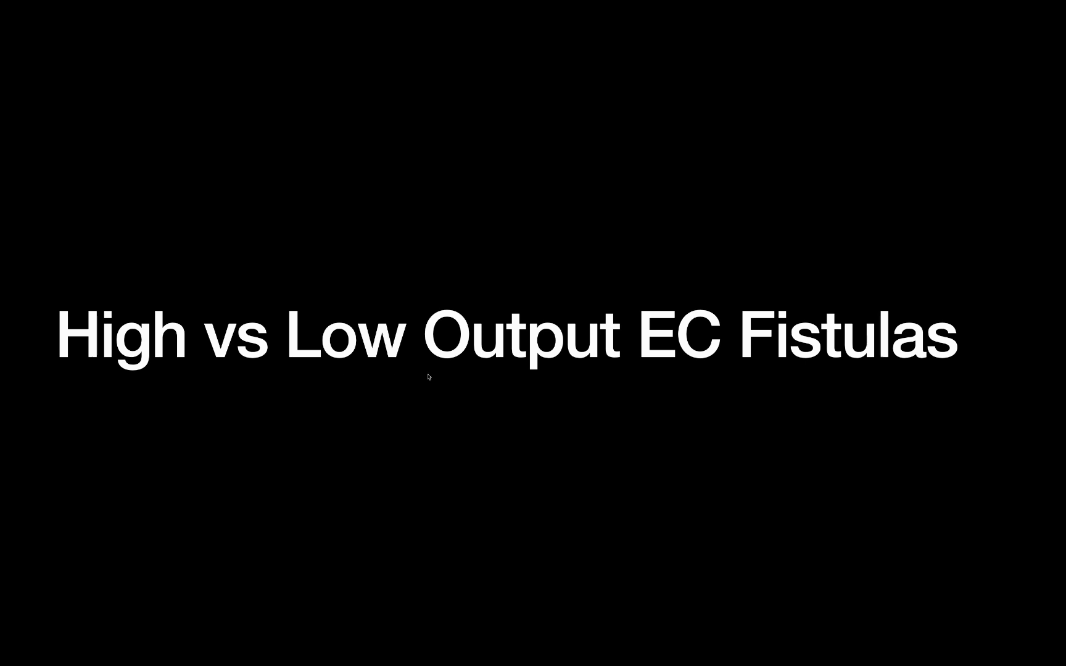
pyautogui.moveTo(442, 378)
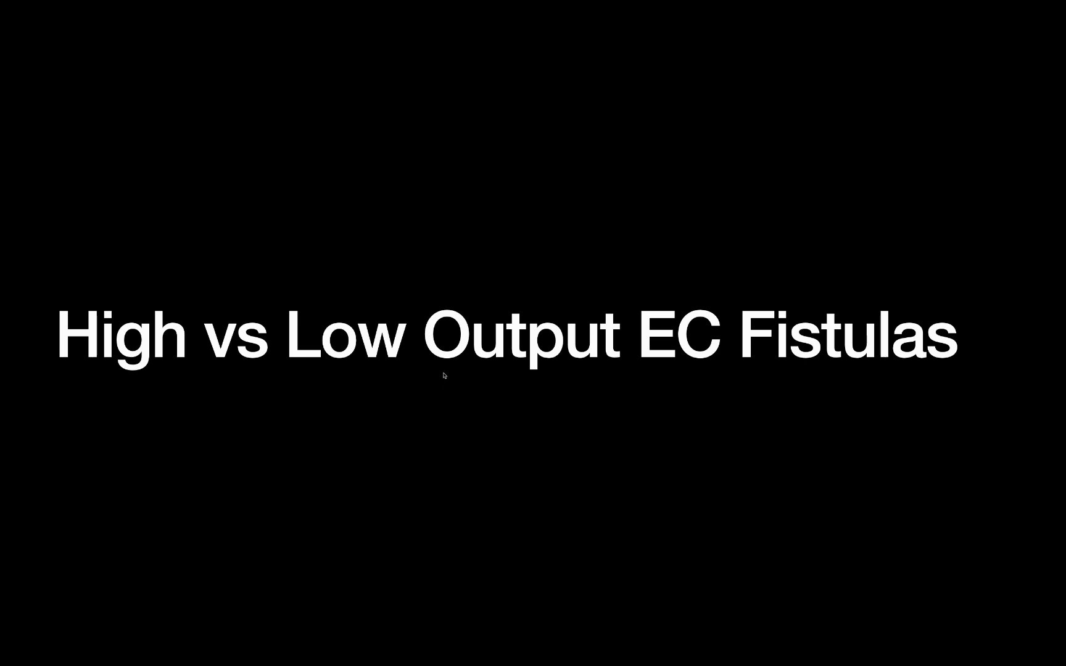
pyautogui.moveTo(449, 367)
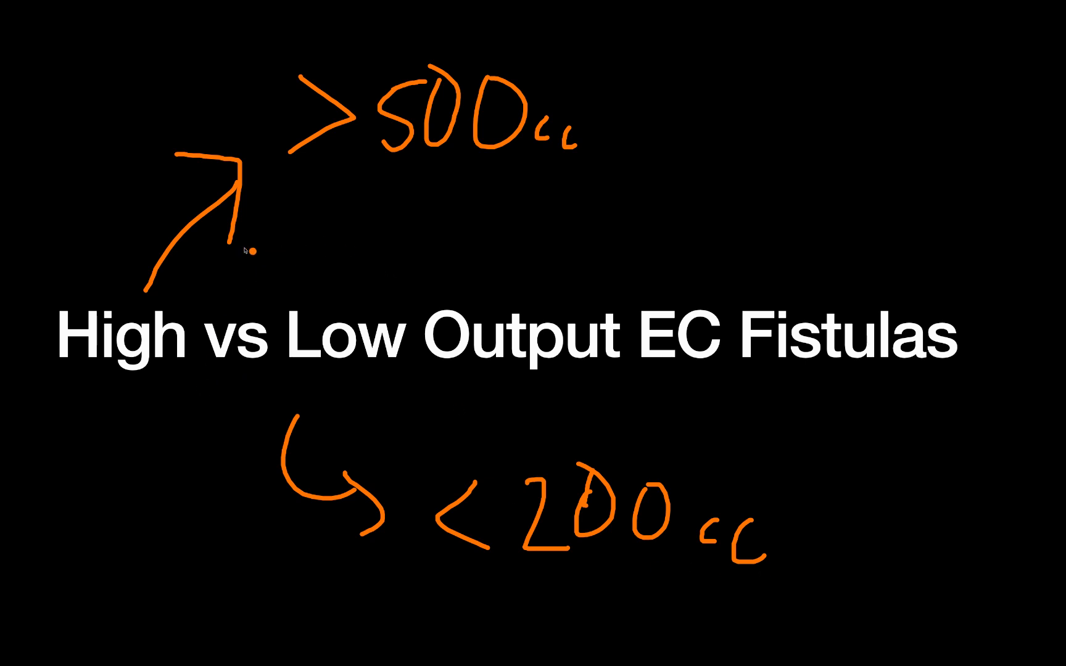
pyautogui.moveTo(571, 134)
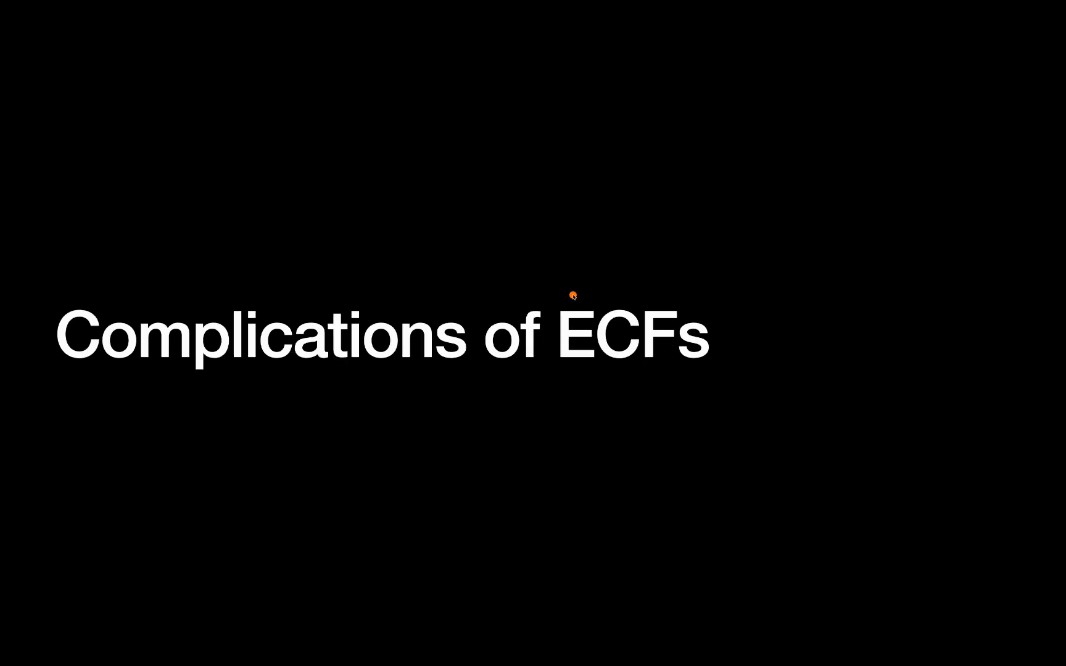
pyautogui.moveTo(579, 366)
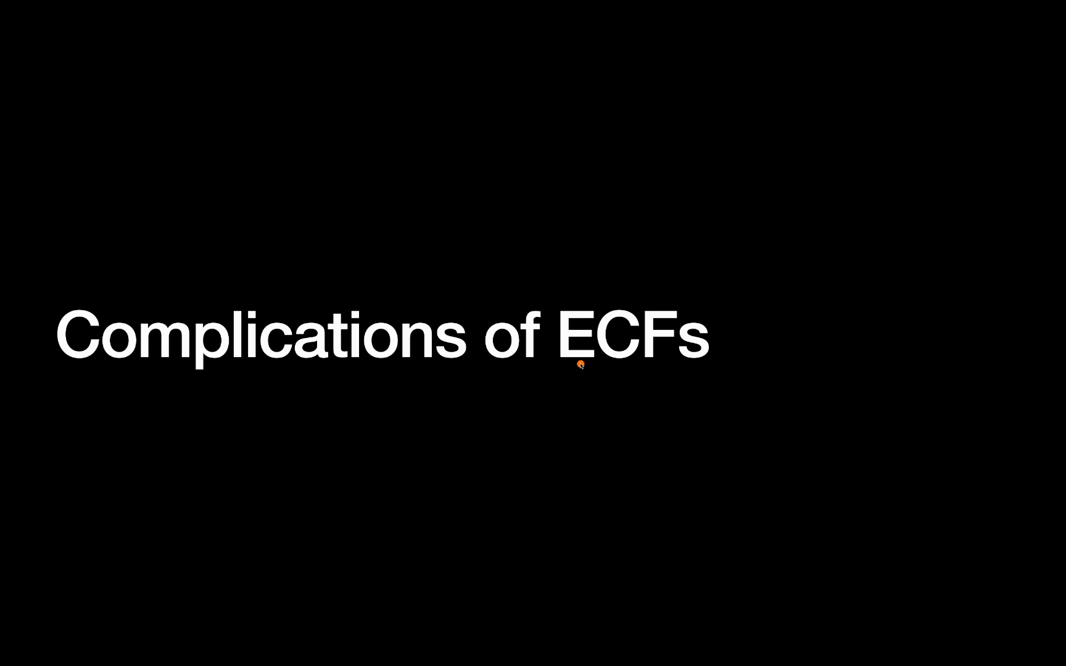
pyautogui.moveTo(351, 399)
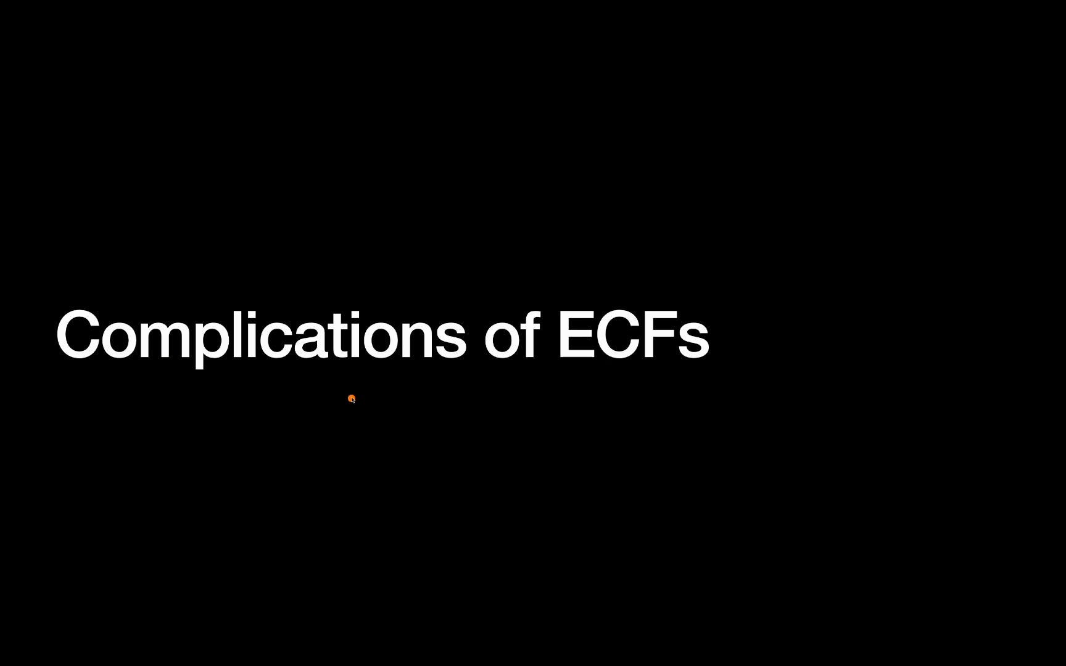
pyautogui.moveTo(405, 382)
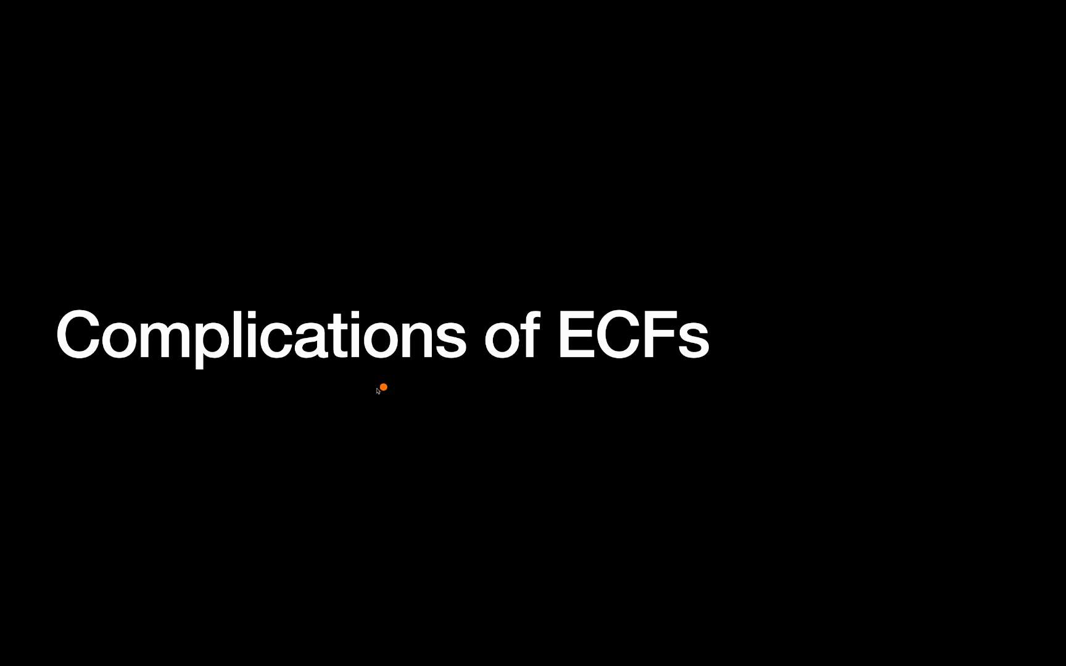
pyautogui.moveTo(461, 378)
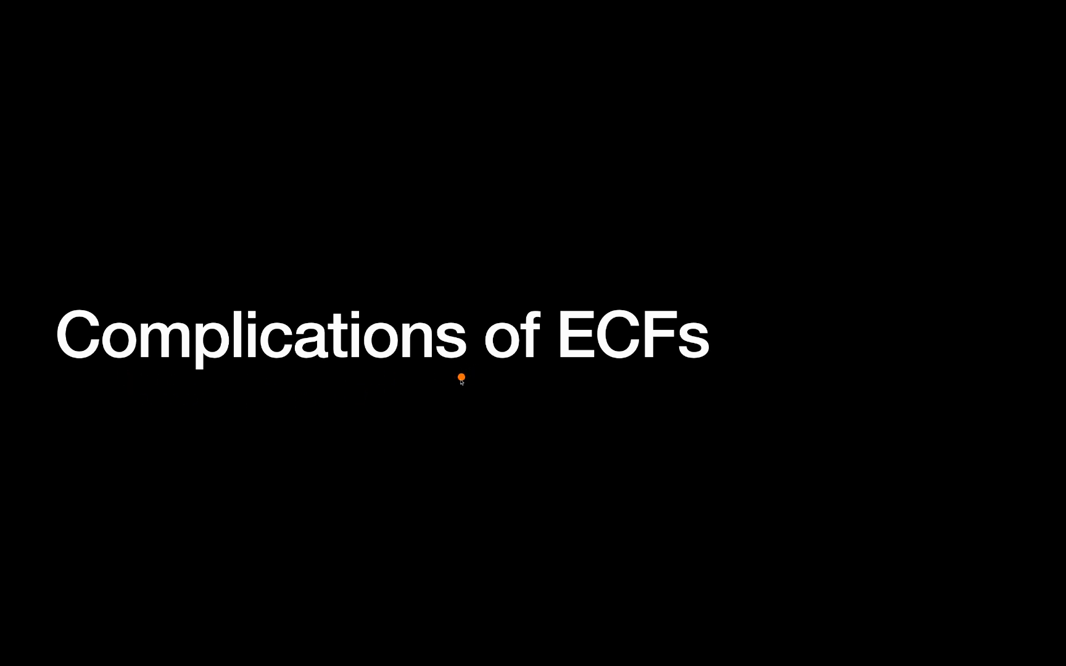
pyautogui.moveTo(180, 439)
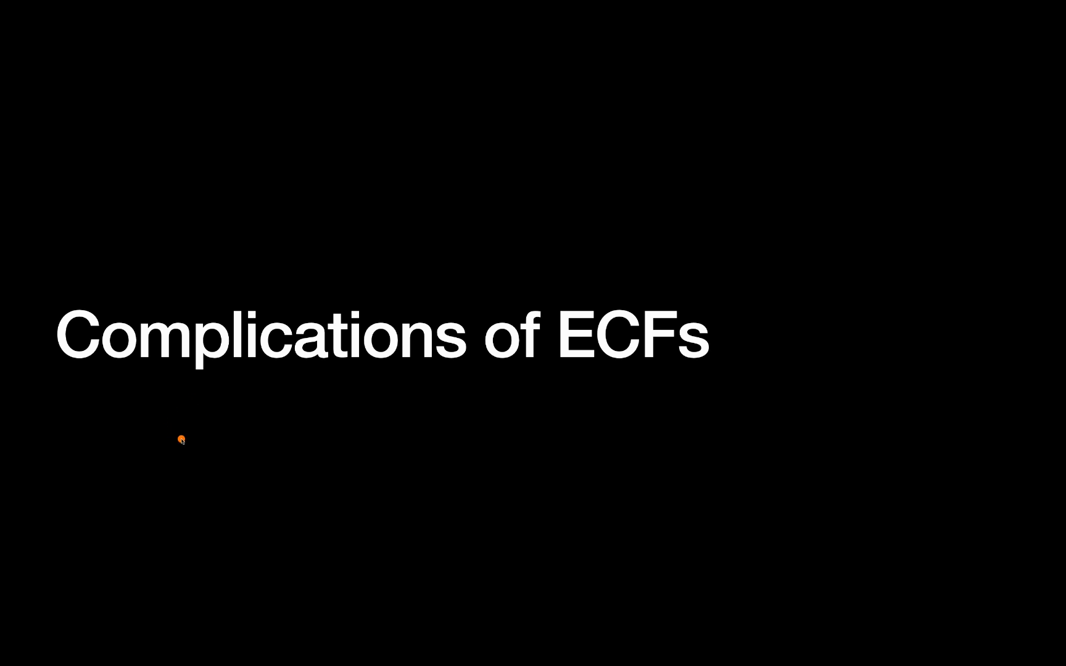
pyautogui.moveTo(227, 408)
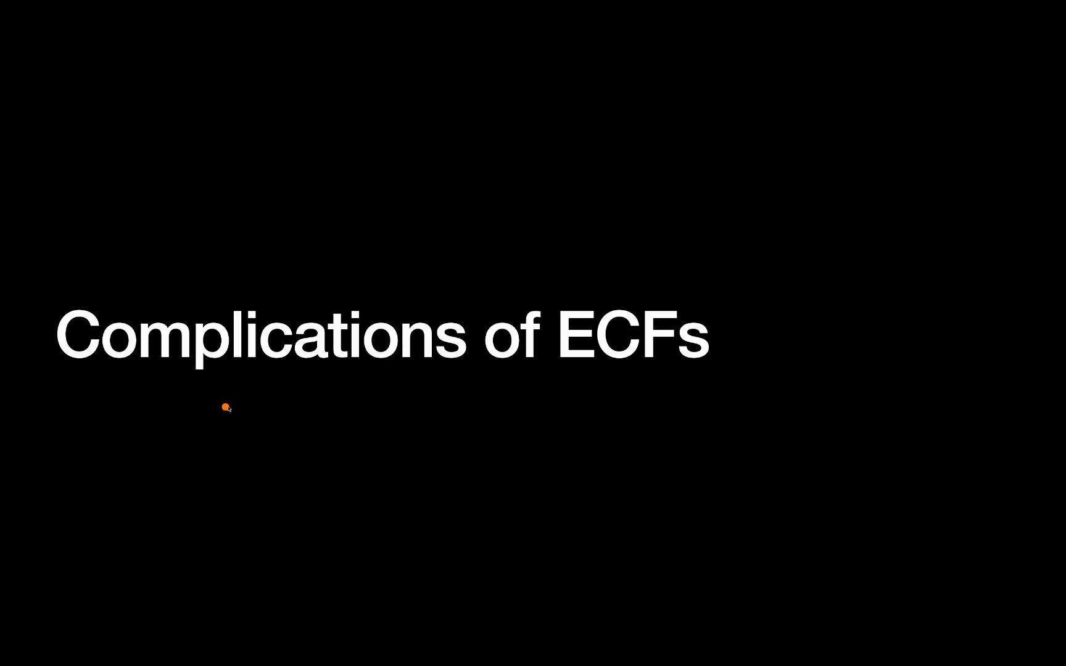
pyautogui.moveTo(273, 435)
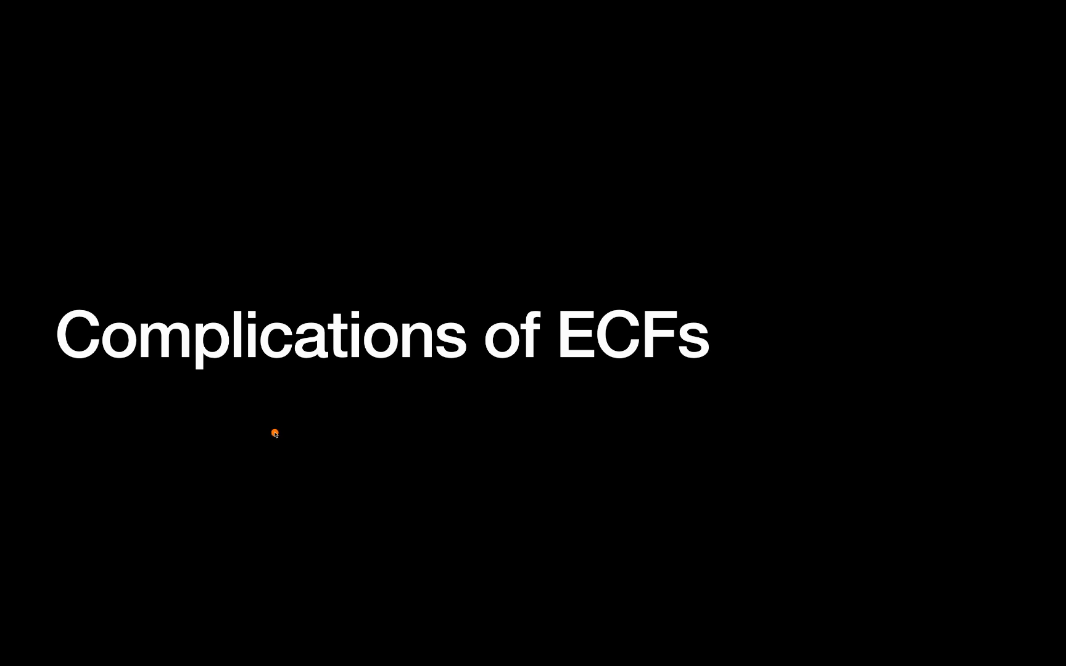
pyautogui.moveTo(243, 448)
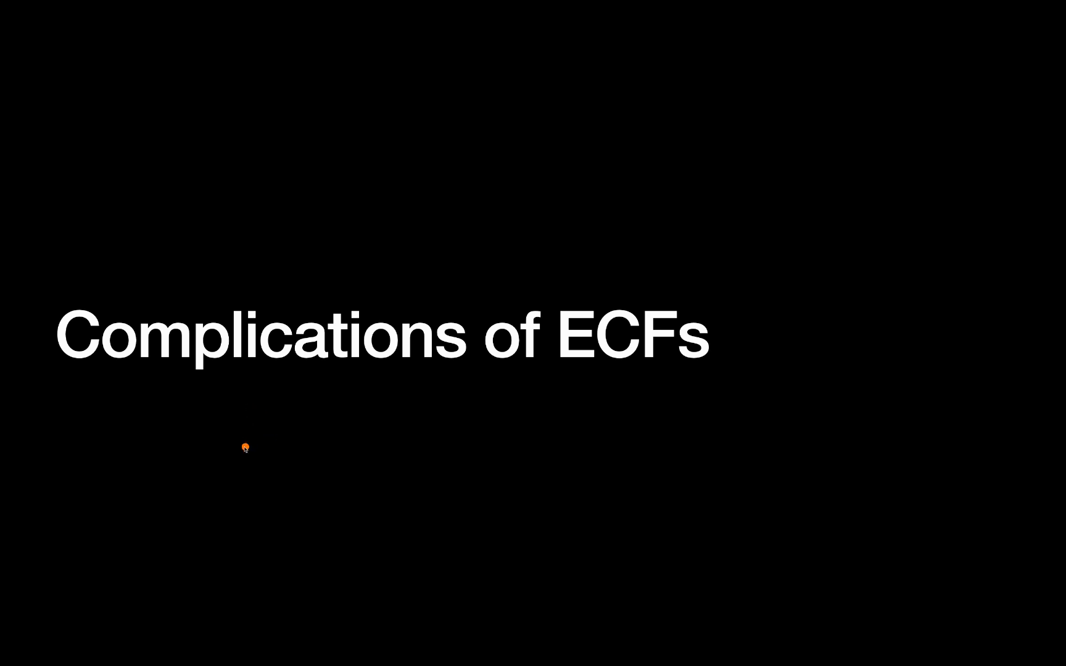
pyautogui.moveTo(273, 435)
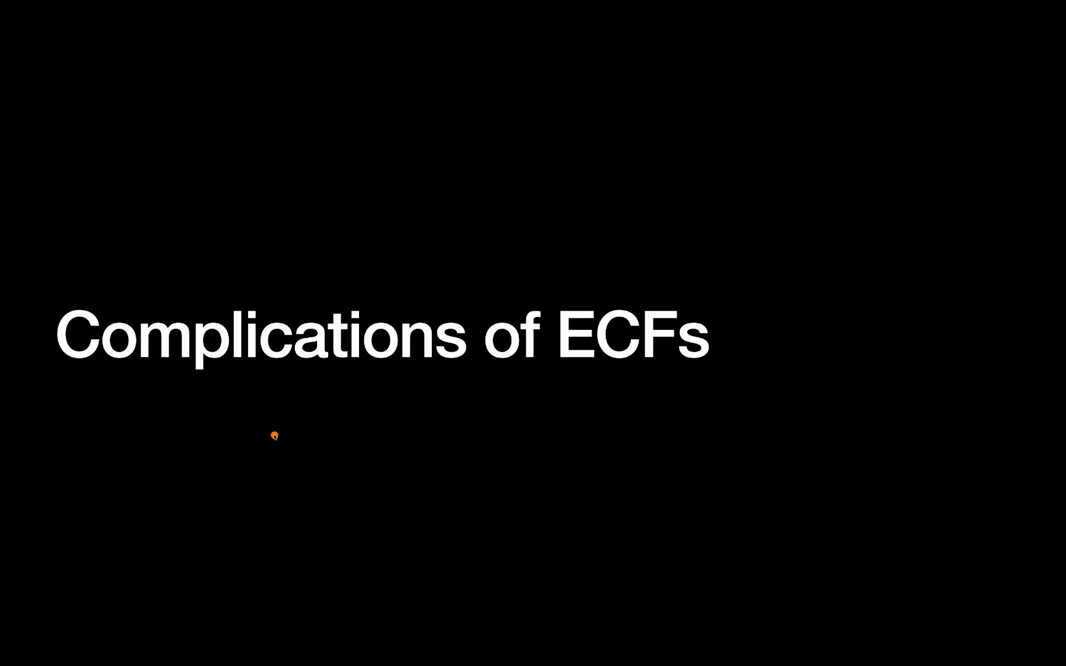
pyautogui.moveTo(230, 421)
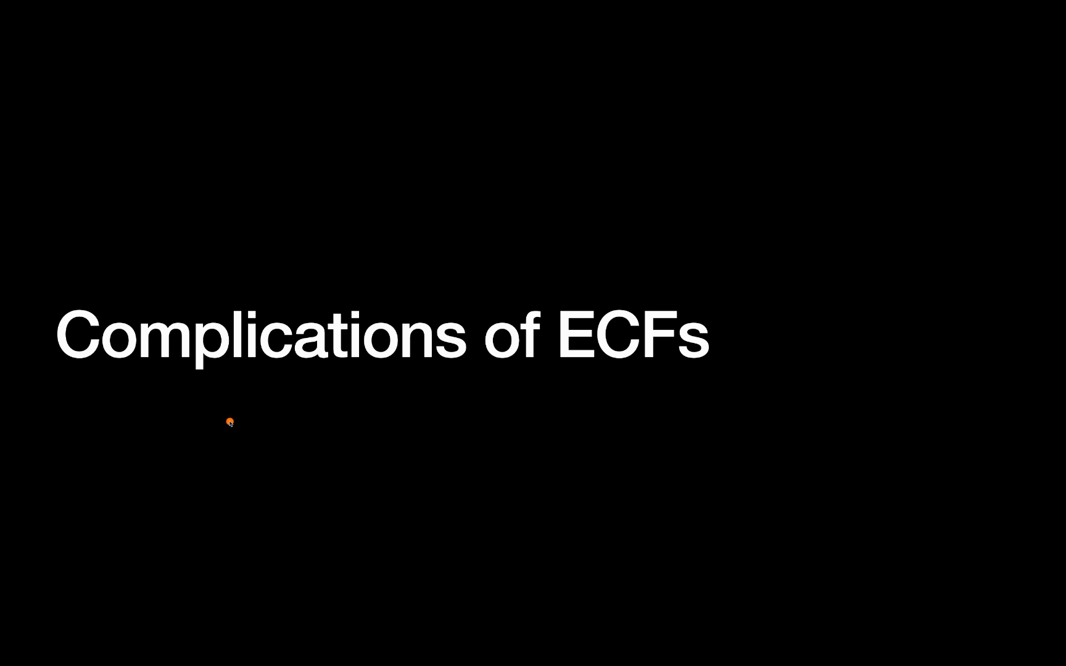
pyautogui.moveTo(234, 417)
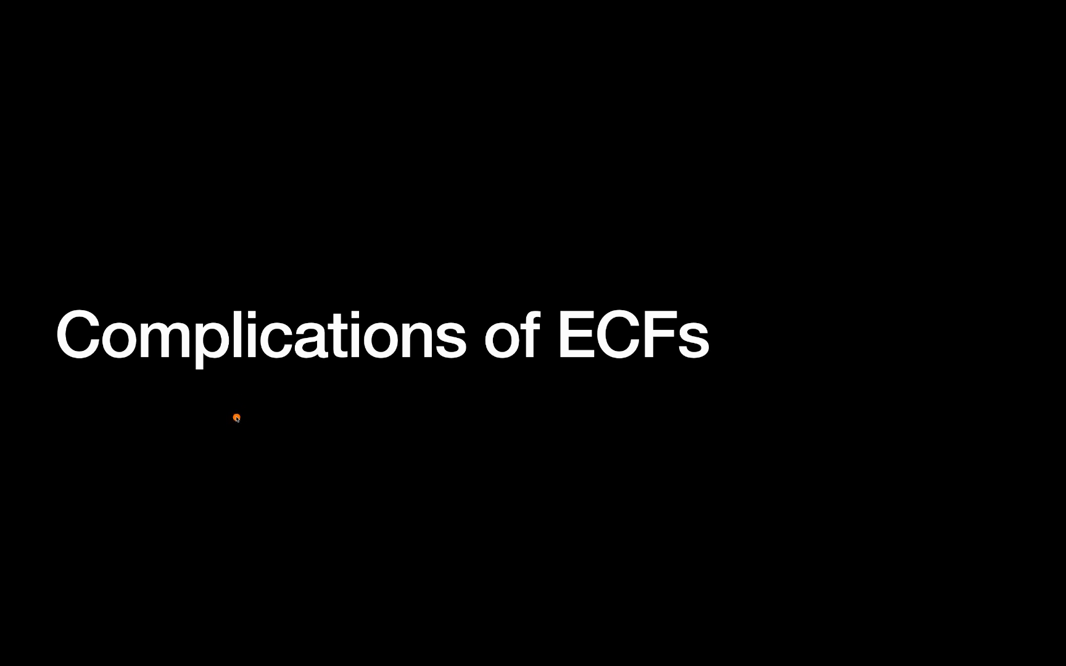
pyautogui.moveTo(248, 433)
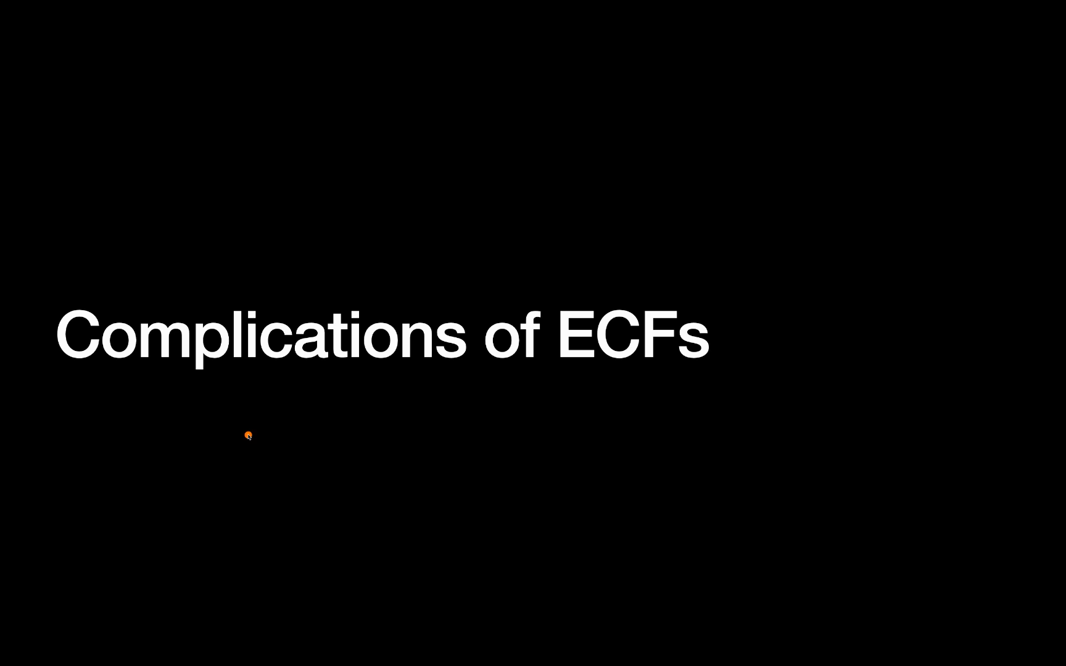
pyautogui.moveTo(381, 413)
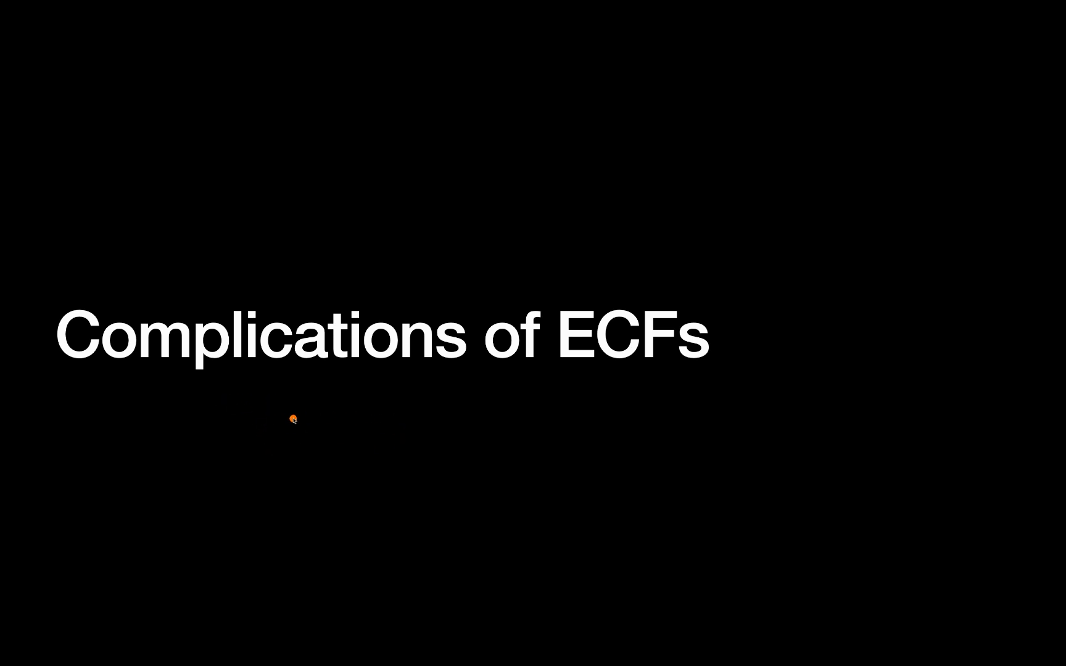
pyautogui.moveTo(300, 395)
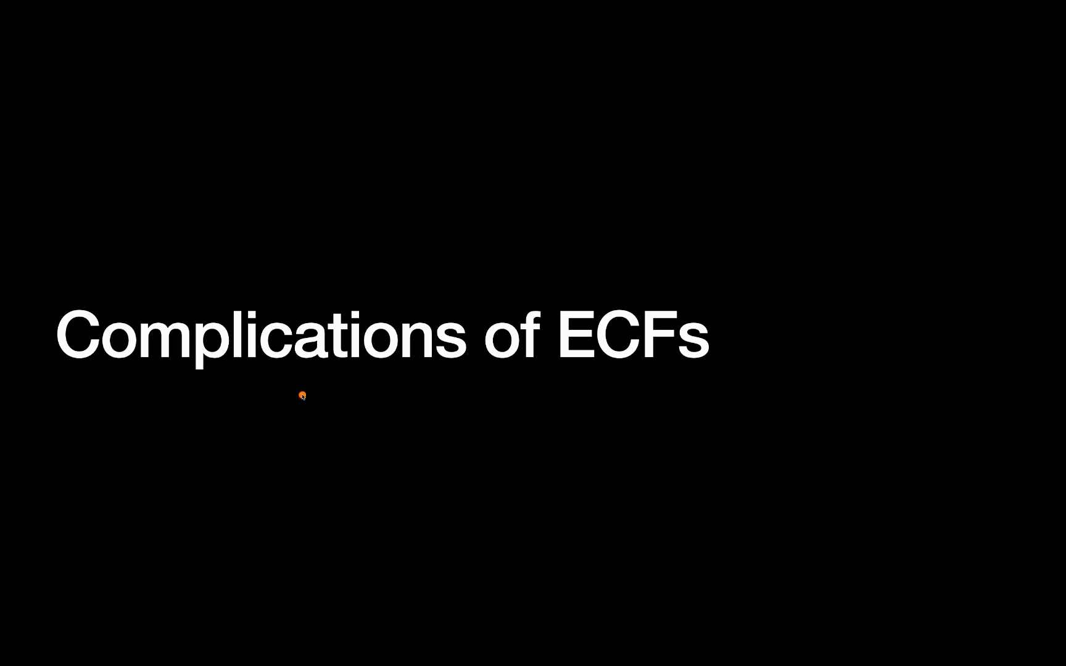
pyautogui.moveTo(326, 420)
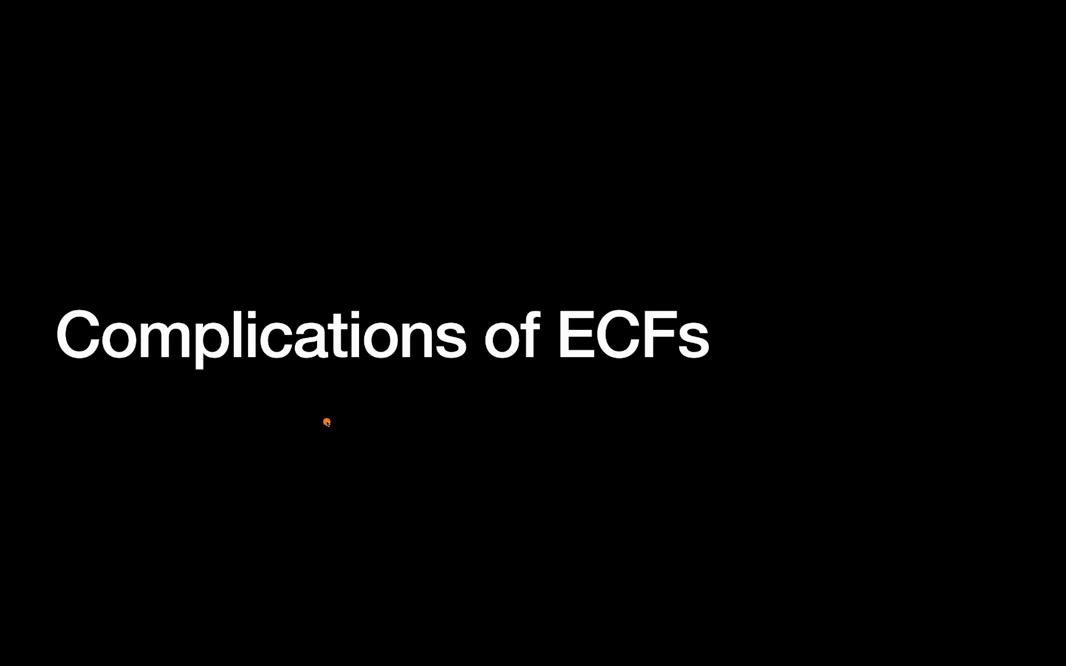
pyautogui.moveTo(212, 441)
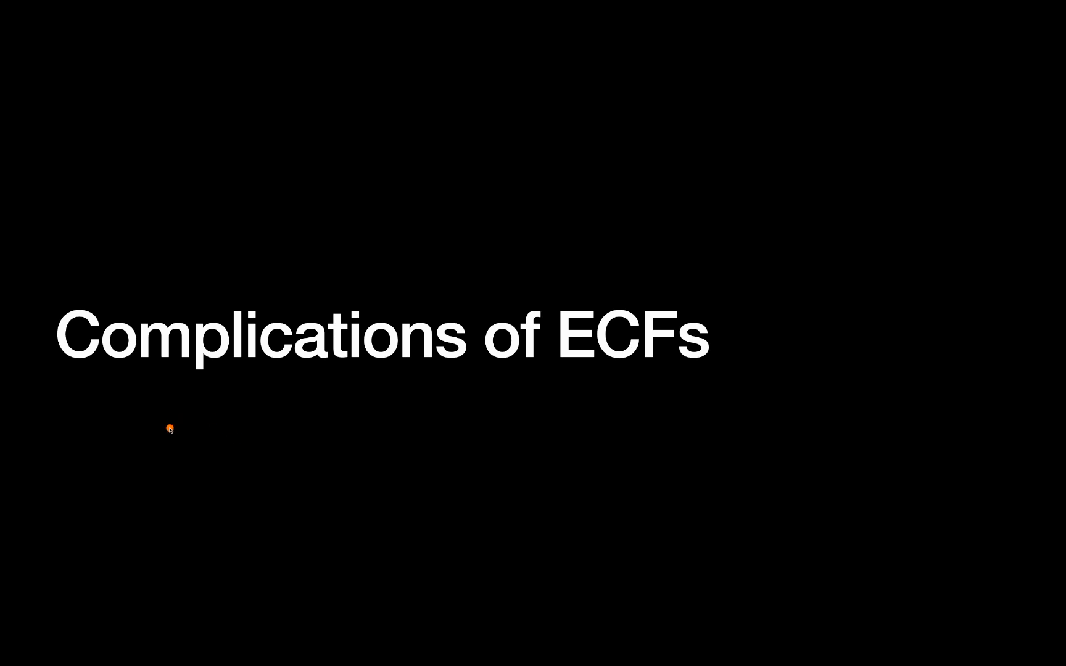
pyautogui.moveTo(234, 423)
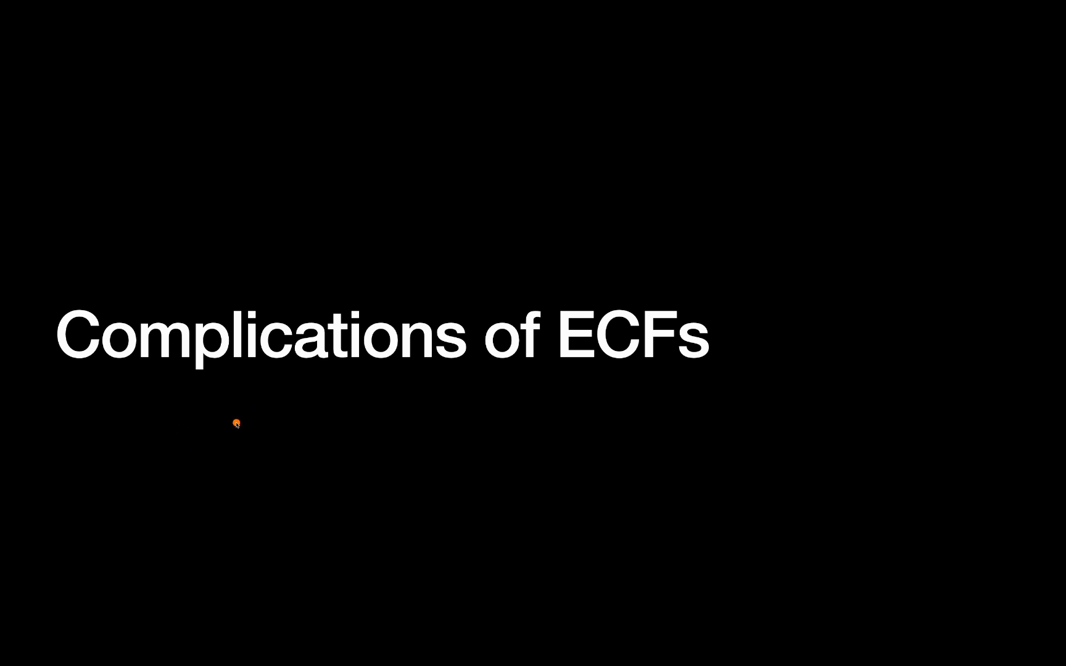
pyautogui.moveTo(252, 415)
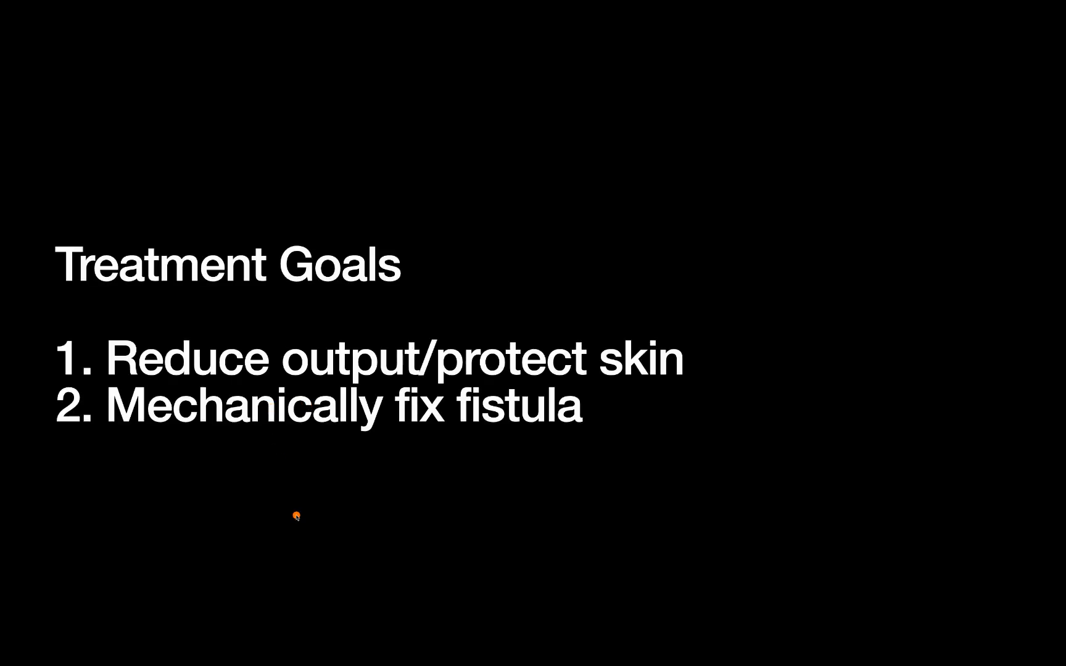
pyautogui.moveTo(155, 304)
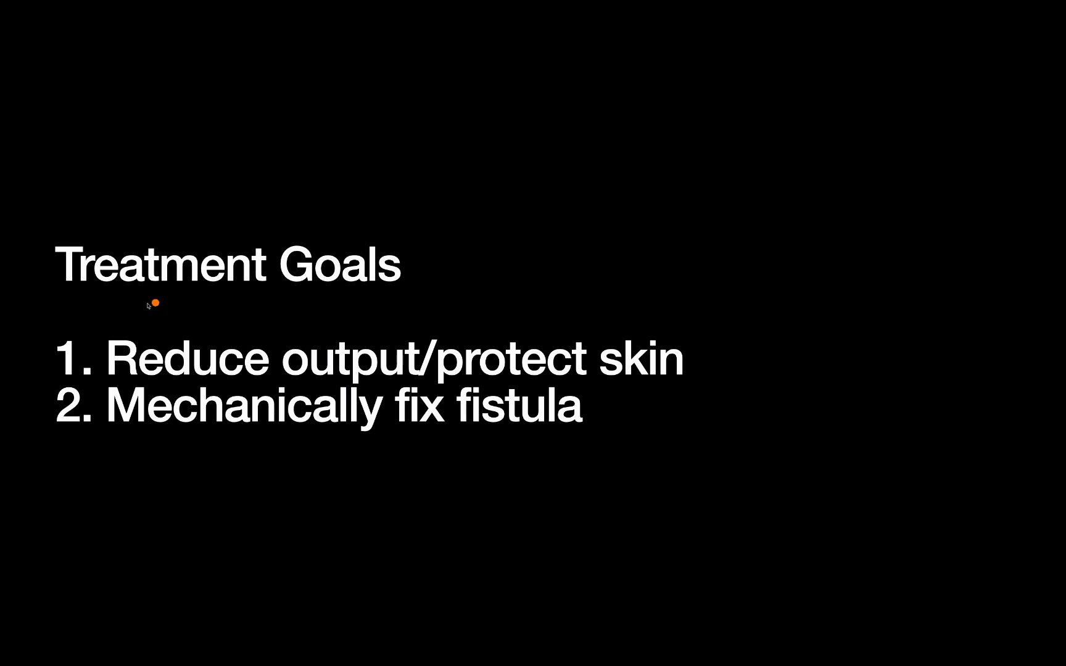
pyautogui.moveTo(269, 310)
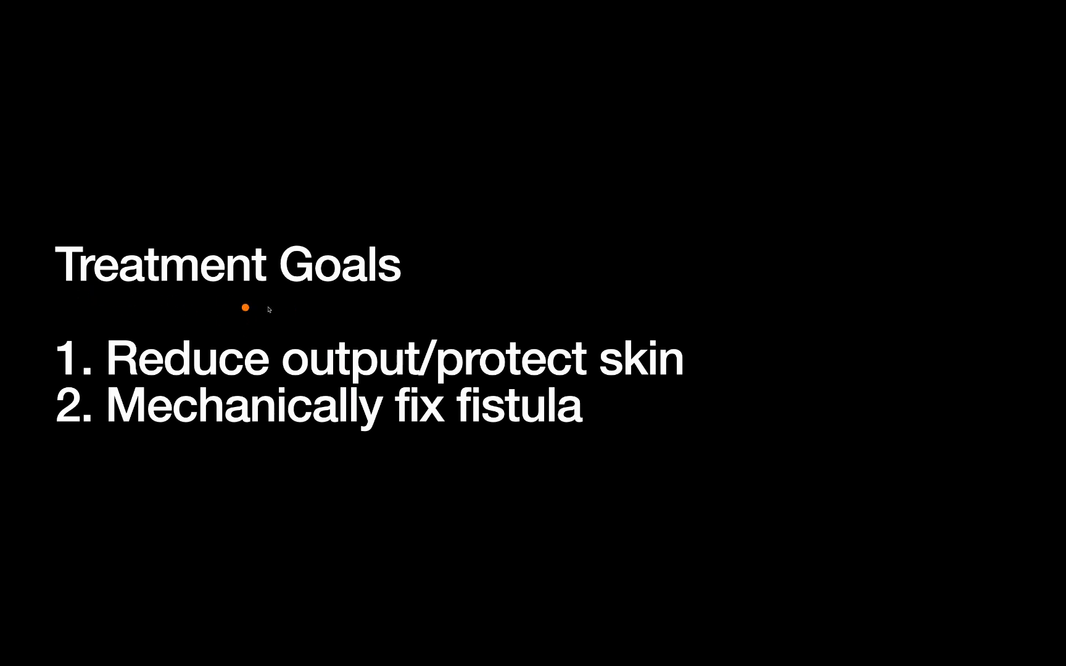
pyautogui.moveTo(185, 383)
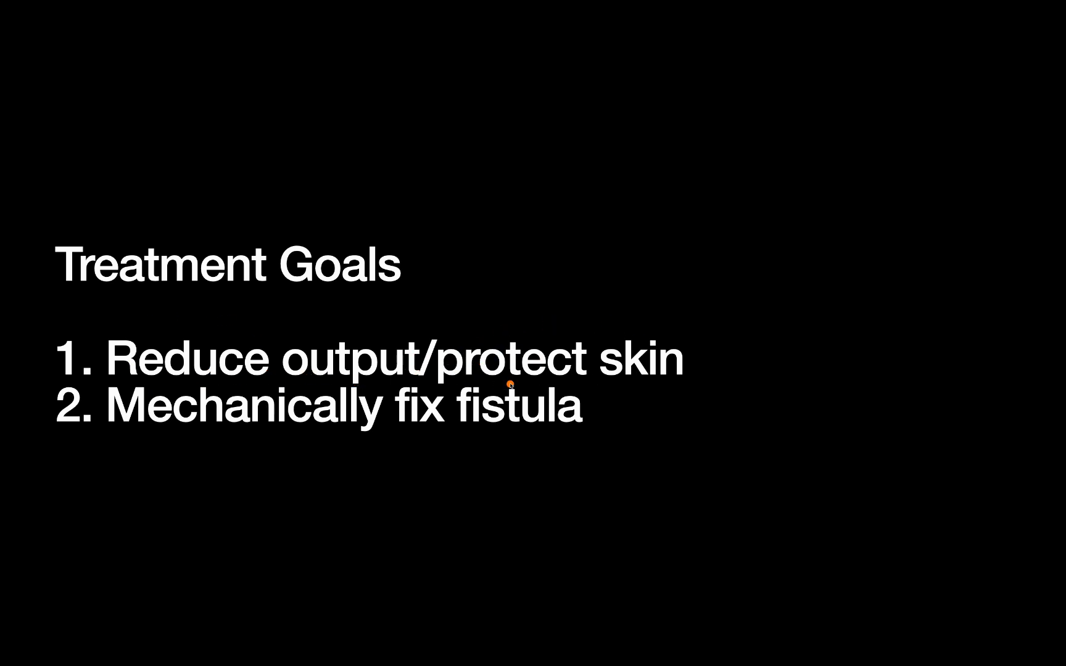
pyautogui.moveTo(444, 357)
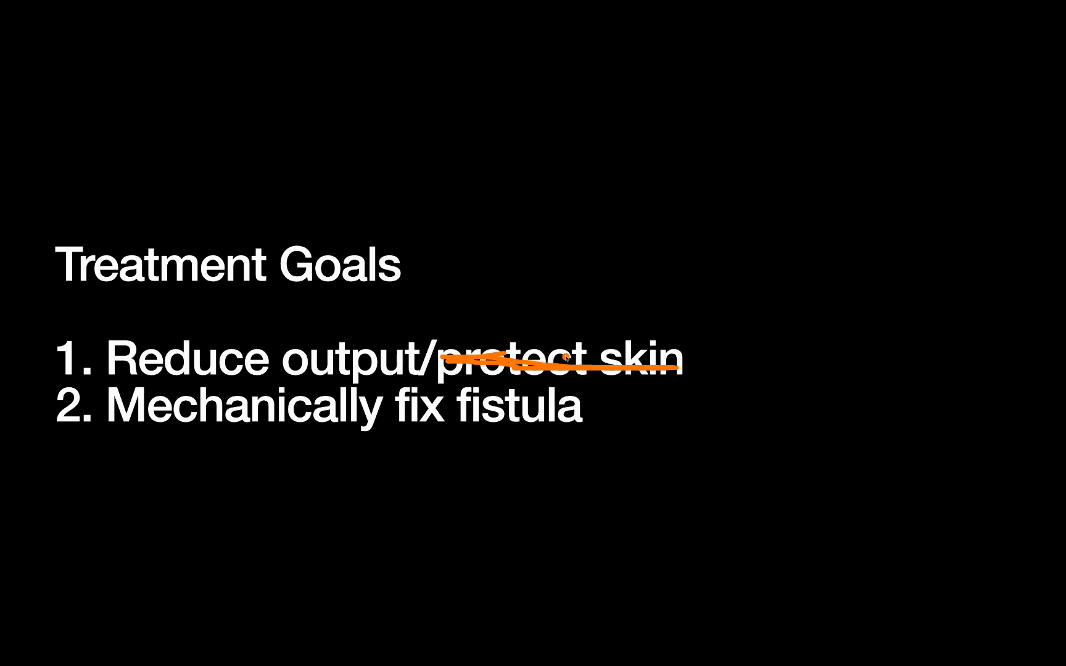
pyautogui.moveTo(80, 327)
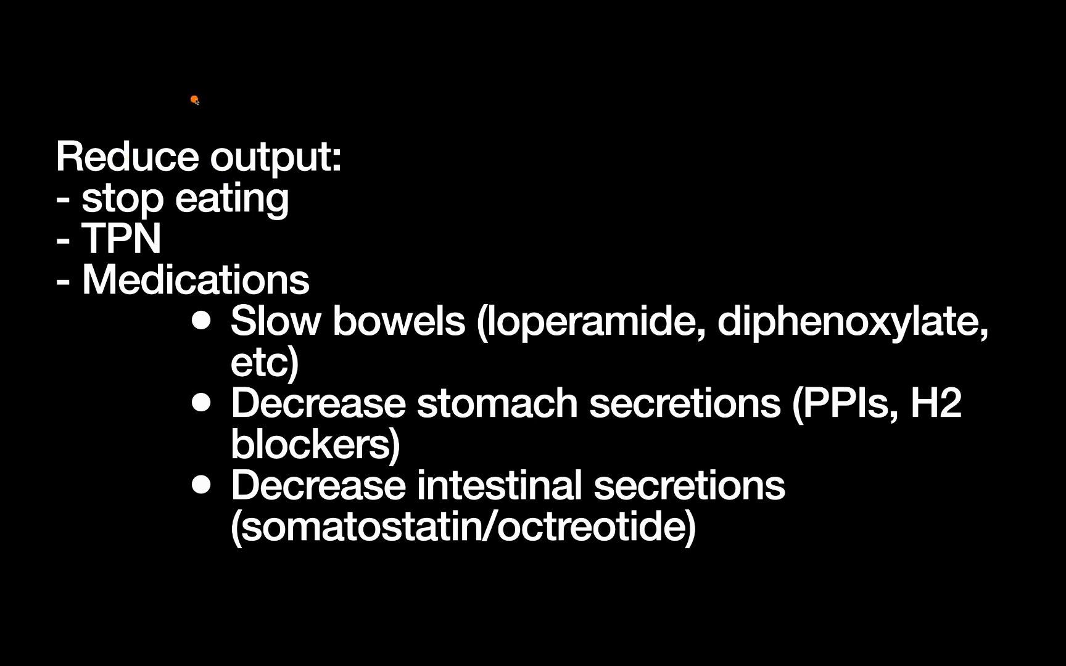
pyautogui.moveTo(77, 214)
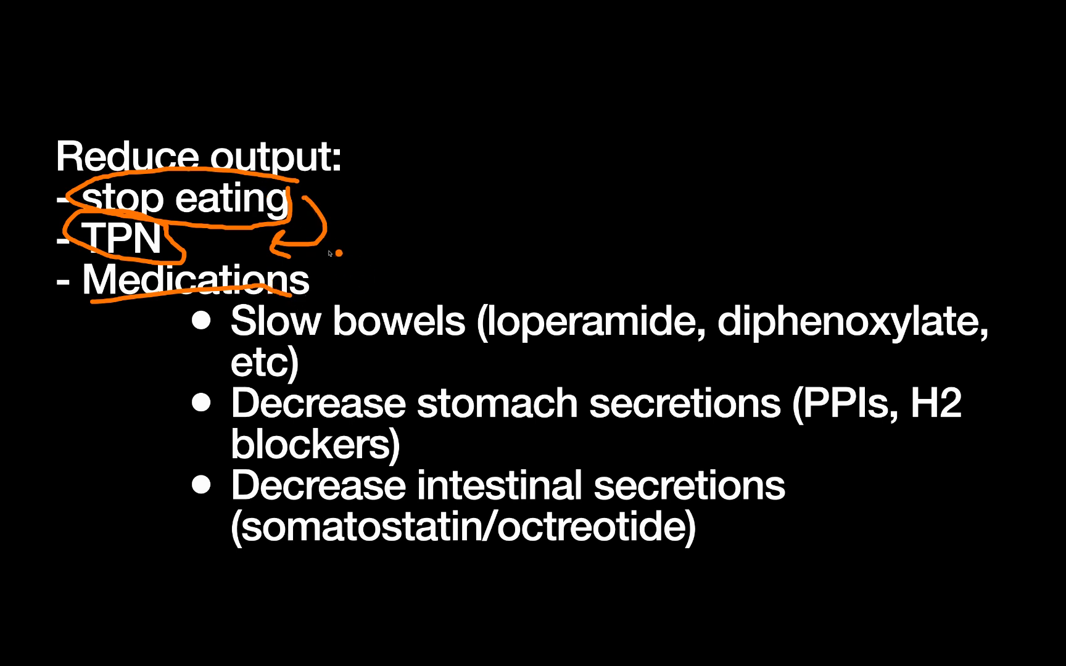
pyautogui.moveTo(303, 304)
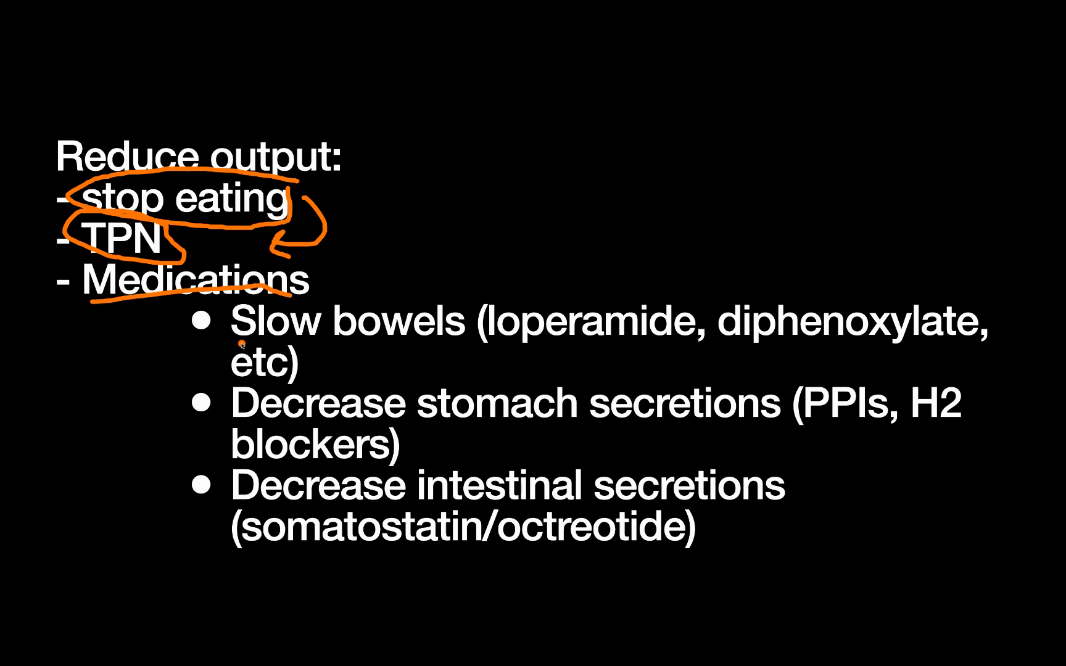
pyautogui.moveTo(415, 371)
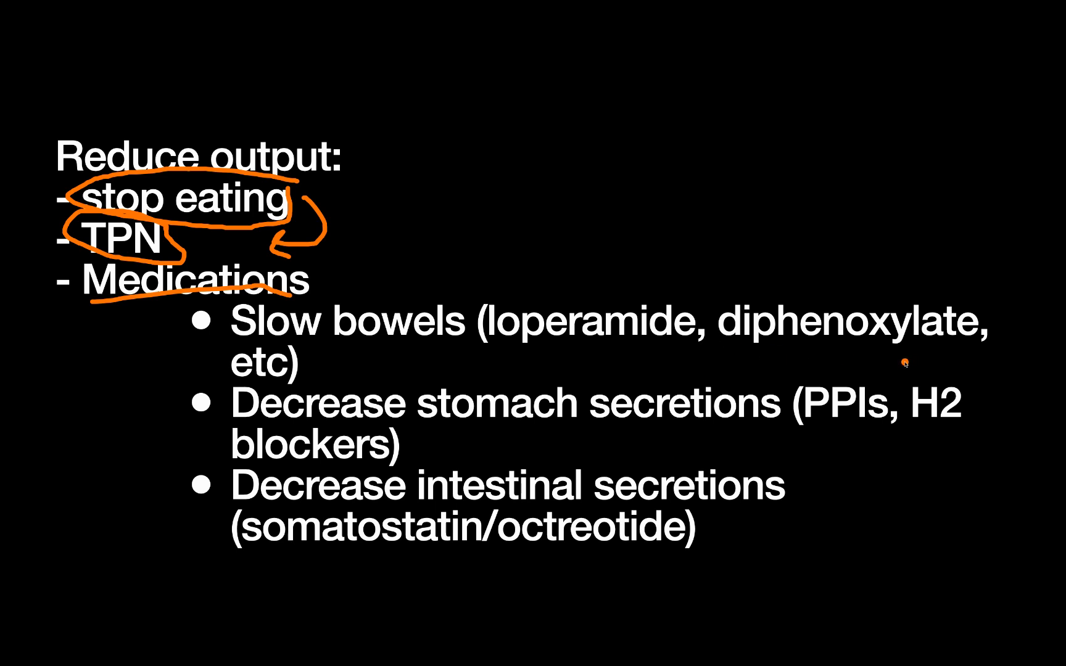
pyautogui.moveTo(377, 347)
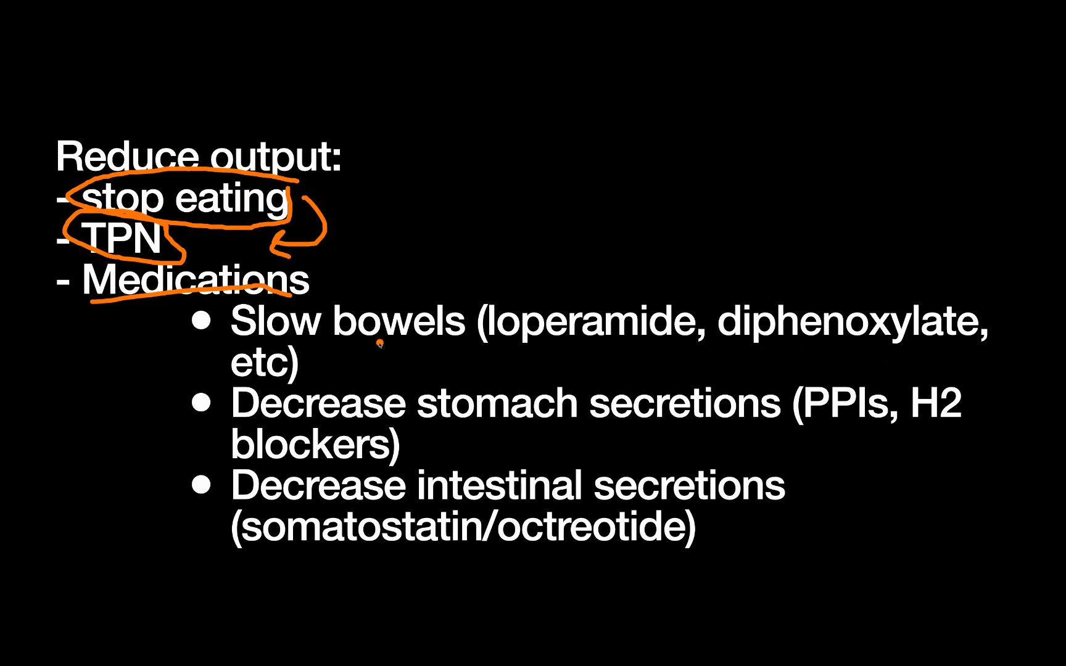
pyautogui.moveTo(805, 420)
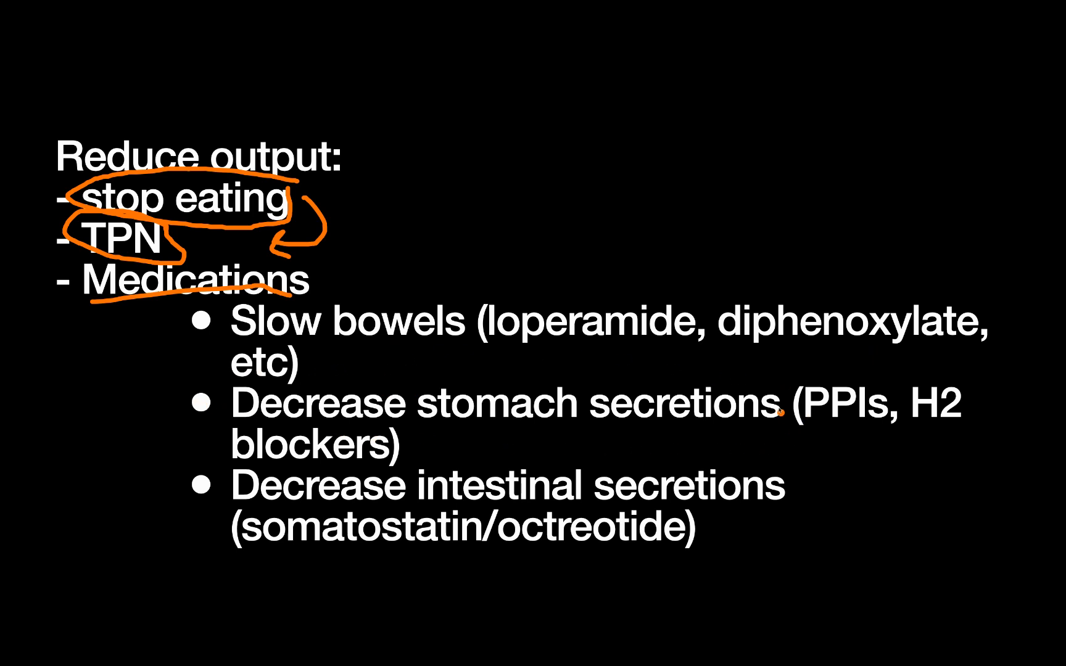
pyautogui.moveTo(812, 426)
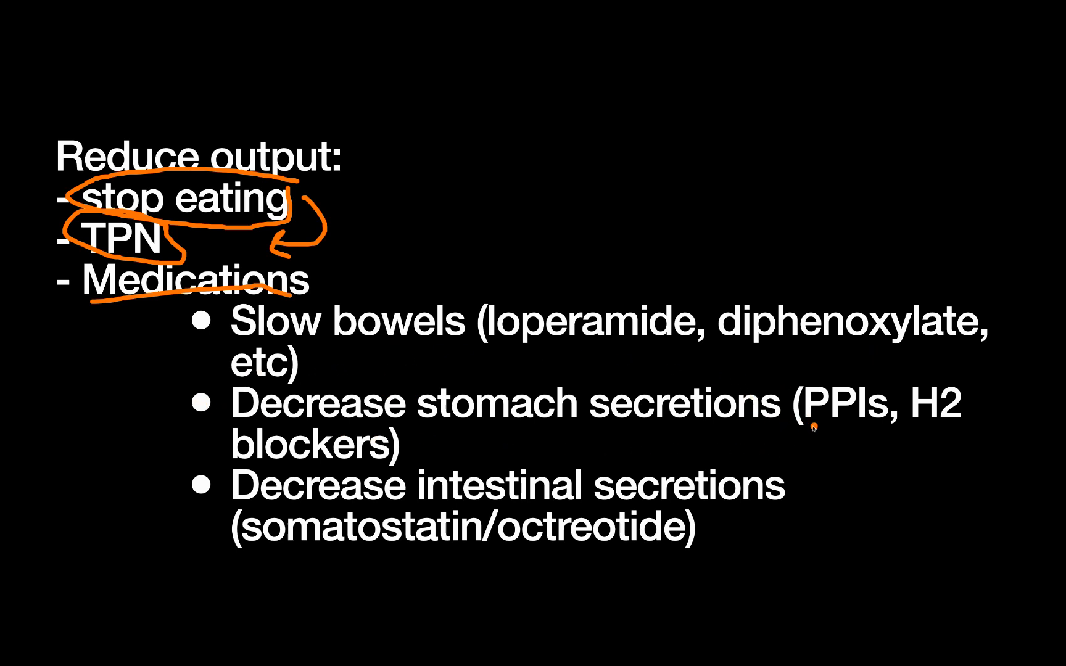
pyautogui.moveTo(794, 443)
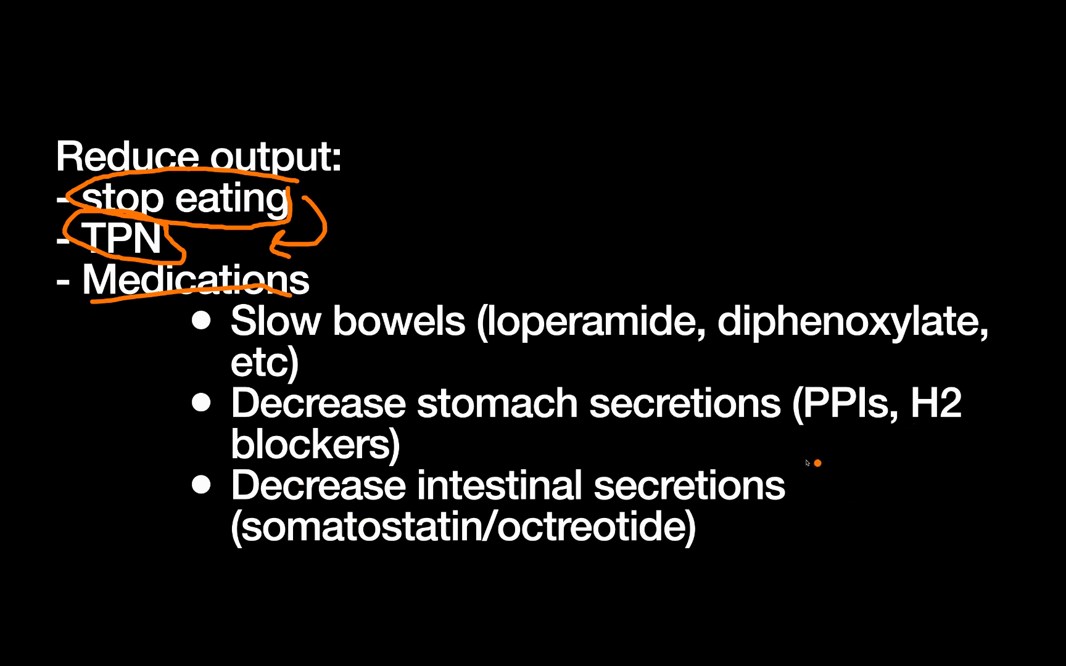
pyautogui.moveTo(730, 467)
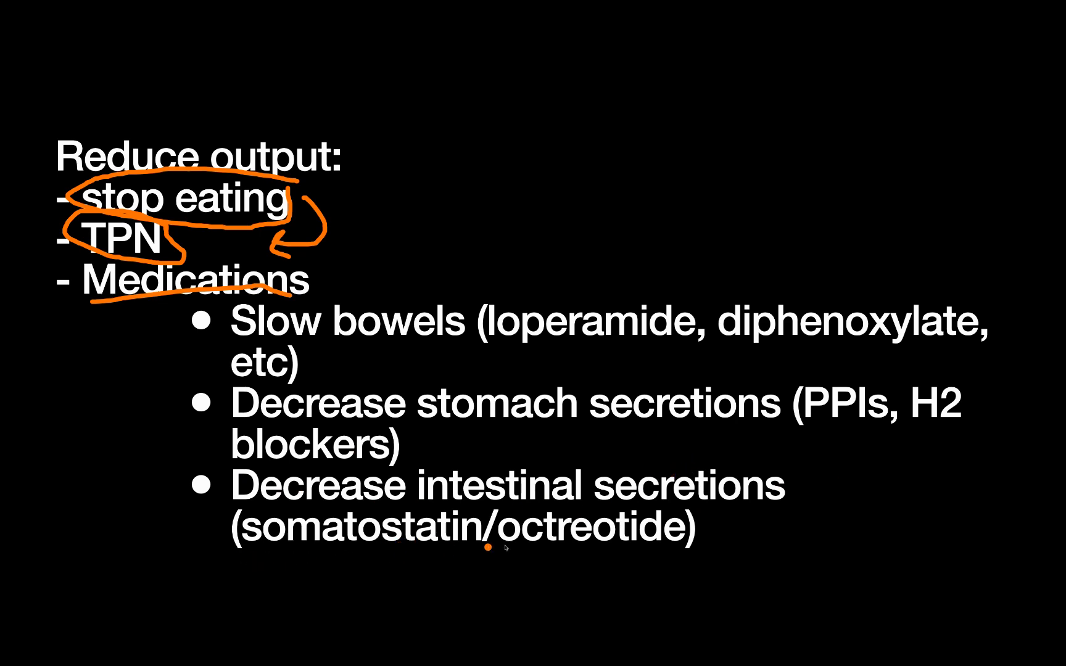
pyautogui.moveTo(541, 552)
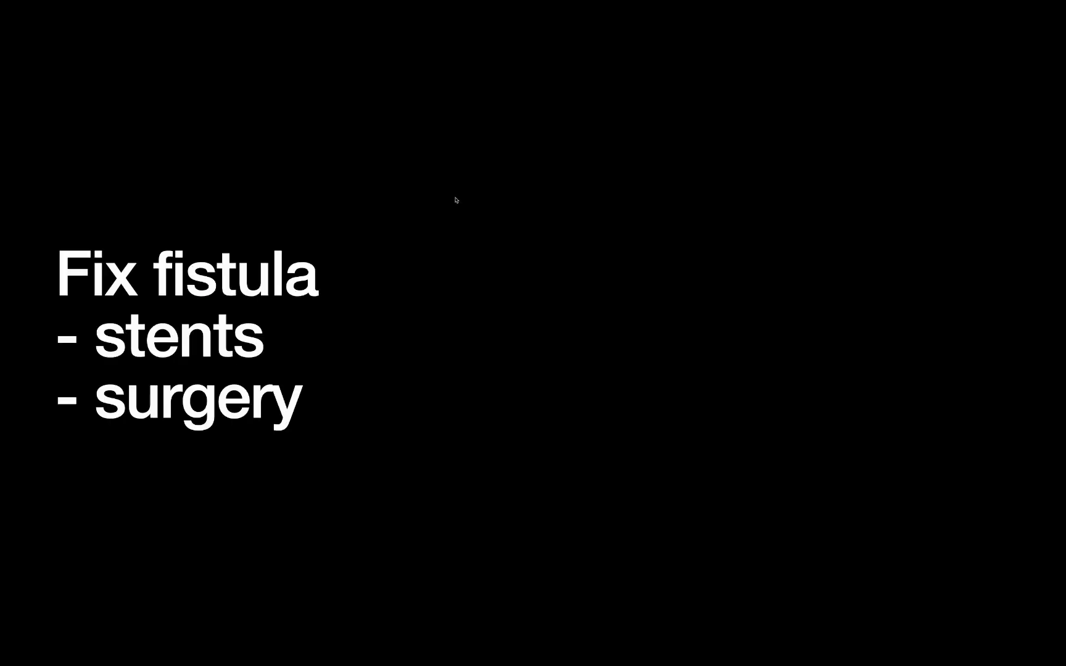
pyautogui.moveTo(58, 289)
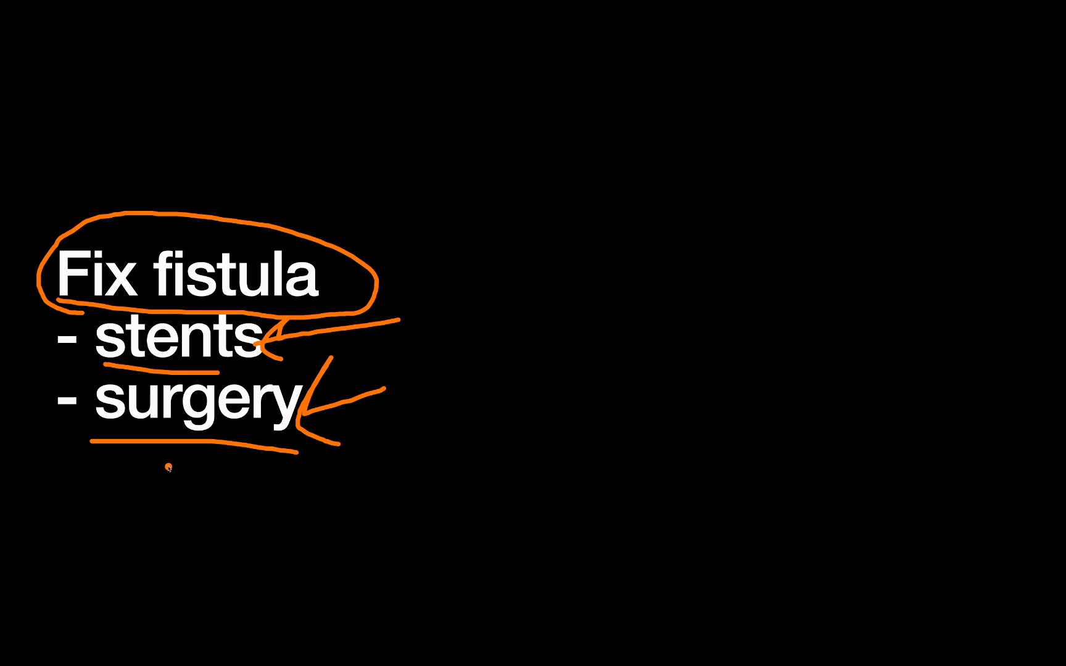
pyautogui.moveTo(355, 448)
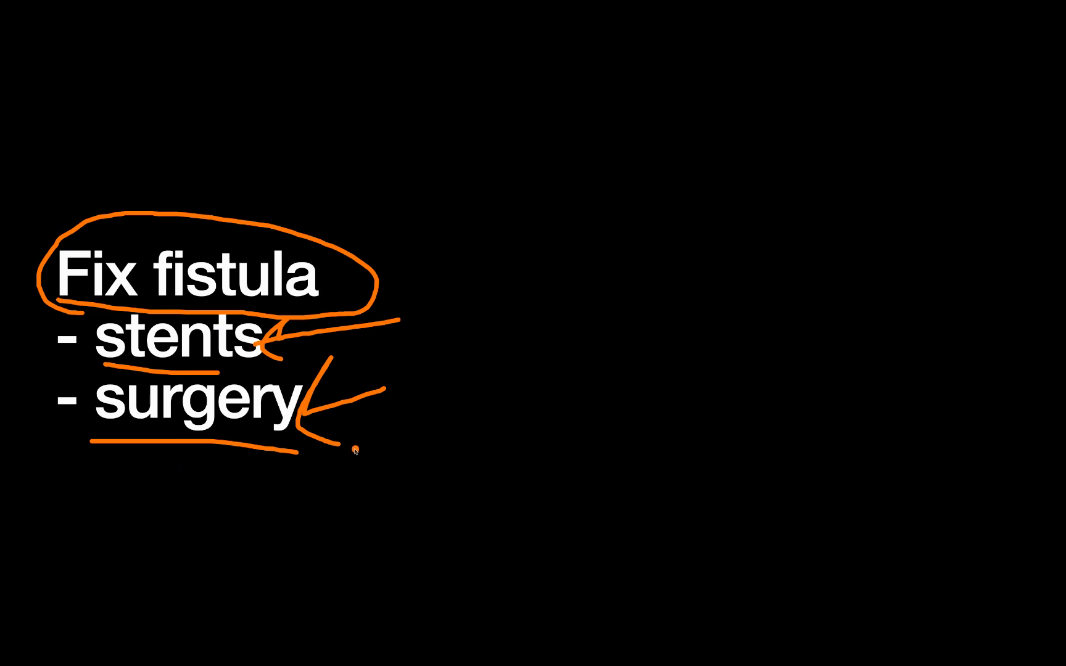
pyautogui.moveTo(246, 473)
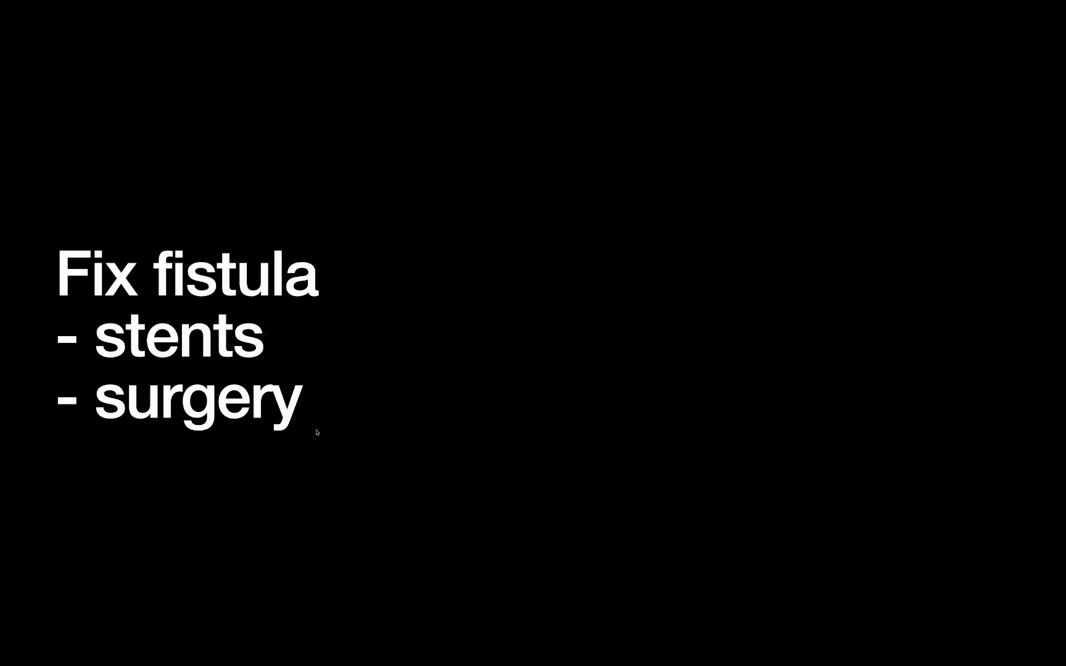
pyautogui.moveTo(351, 422)
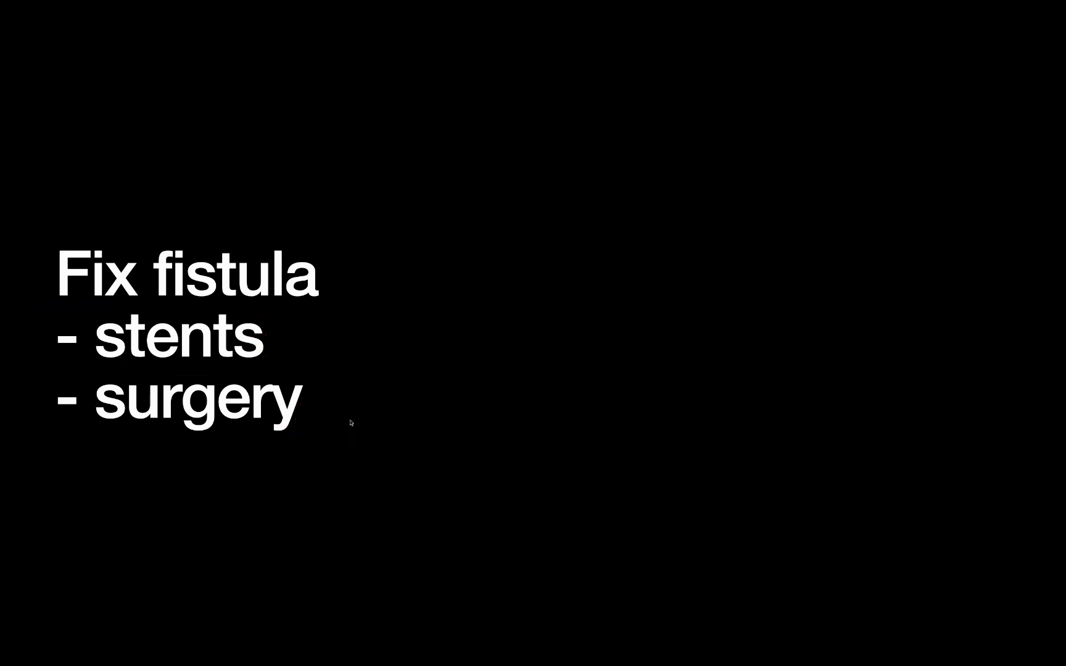
pyautogui.moveTo(284, 444)
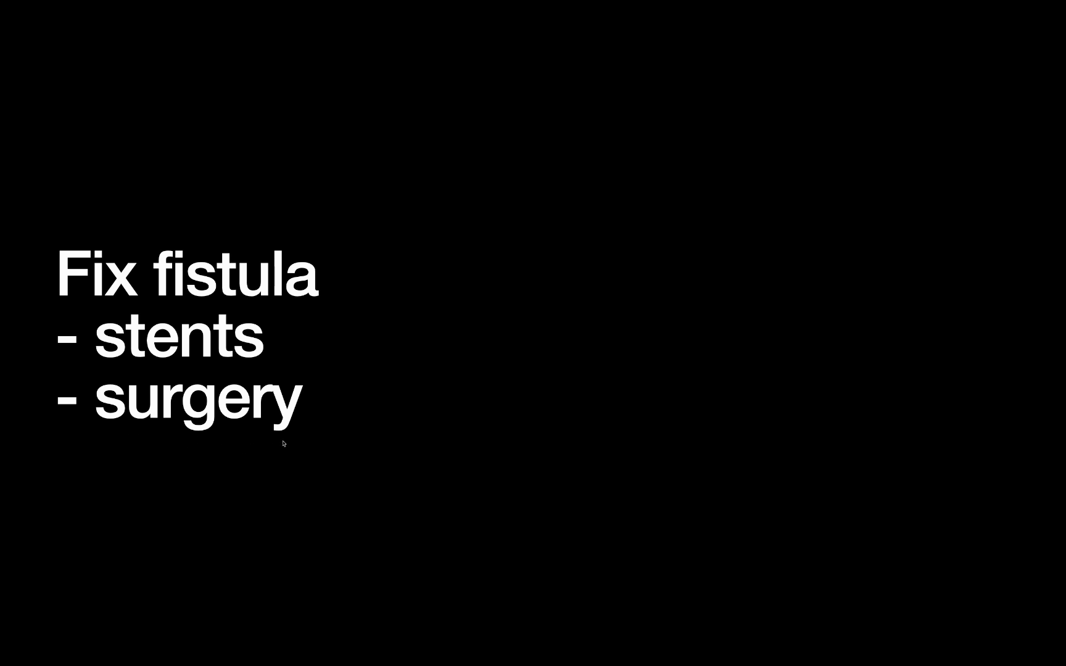
pyautogui.moveTo(295, 446)
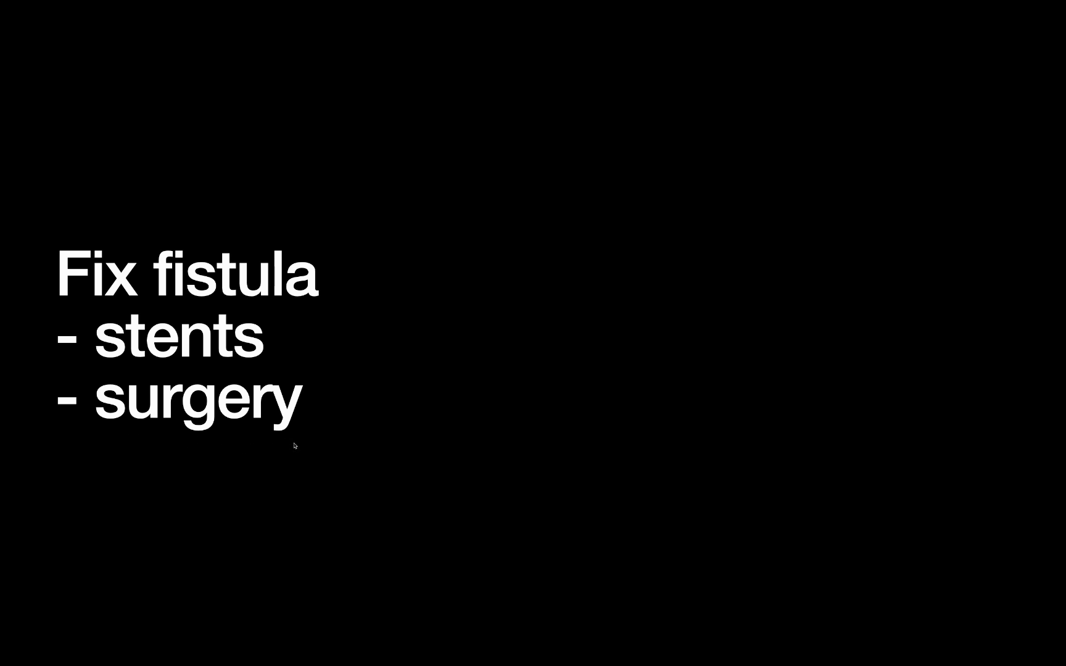
pyautogui.moveTo(331, 419)
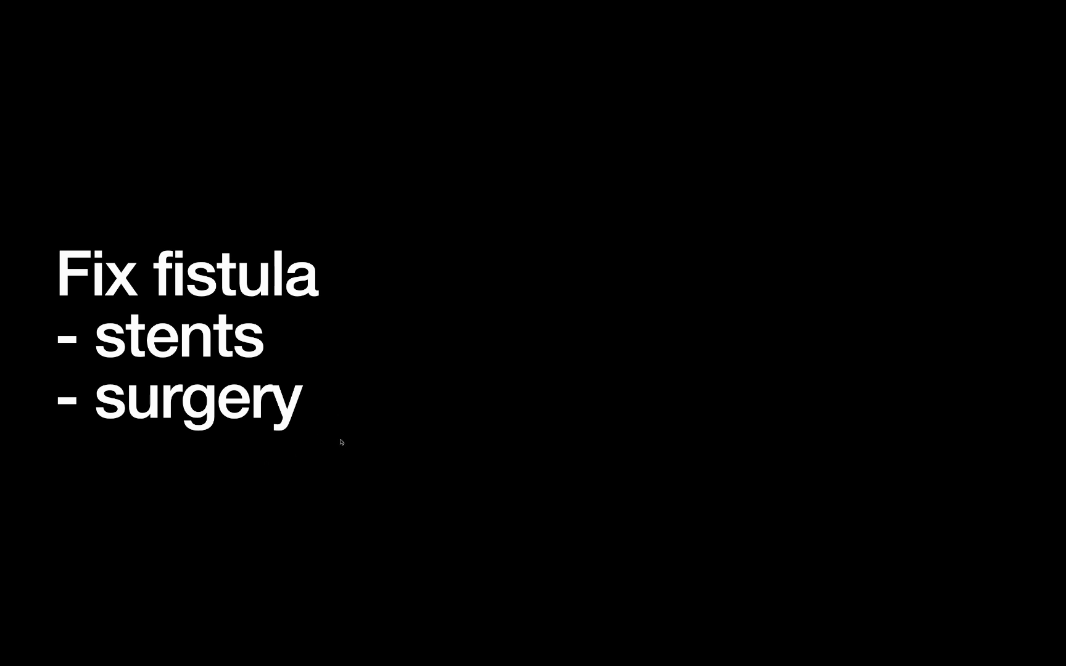
pyautogui.moveTo(166, 366)
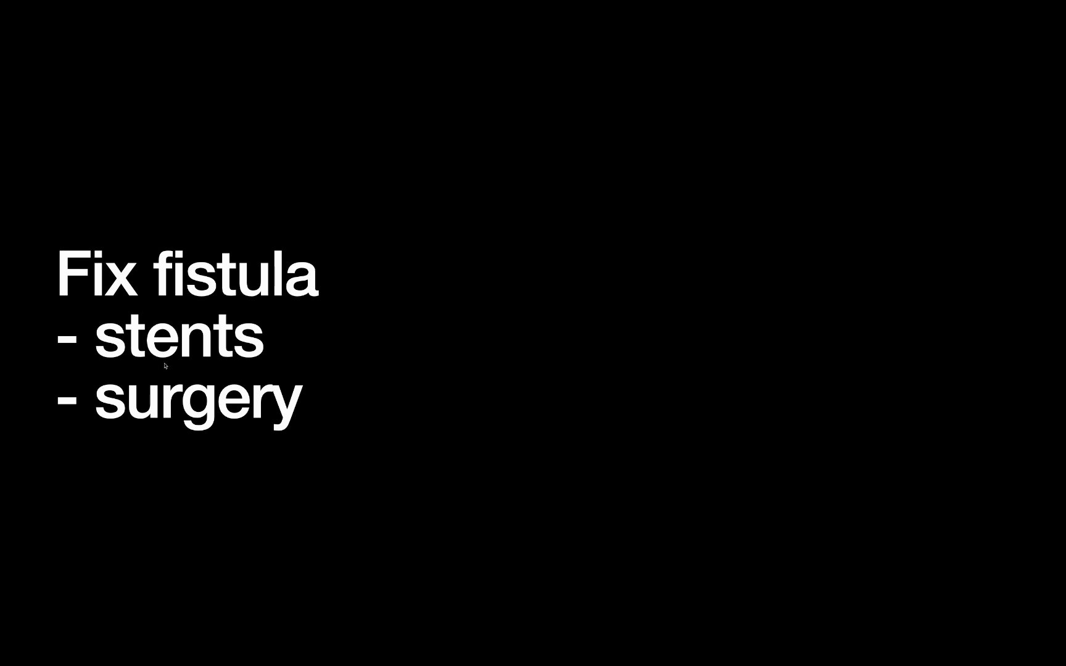
pyautogui.moveTo(106, 428)
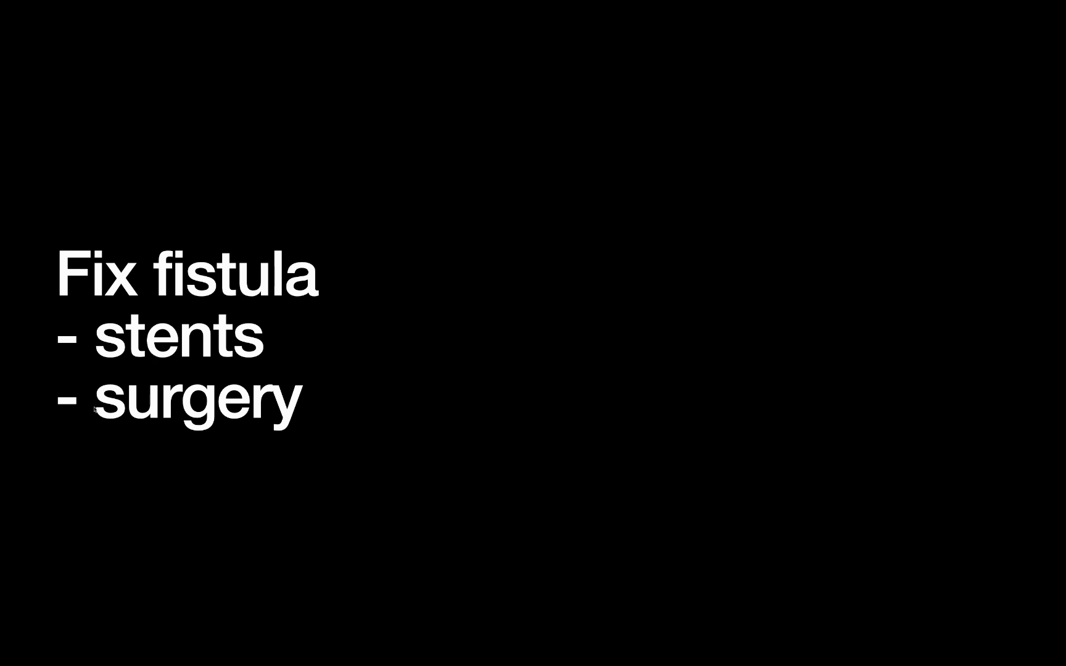
pyautogui.moveTo(357, 455)
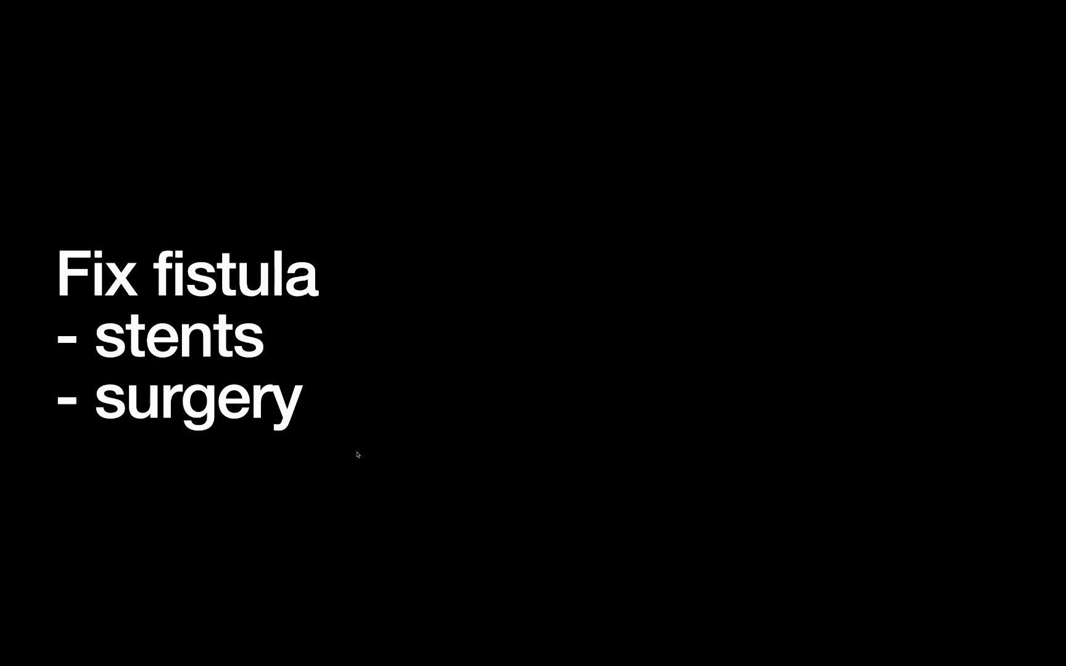
pyautogui.moveTo(91, 423)
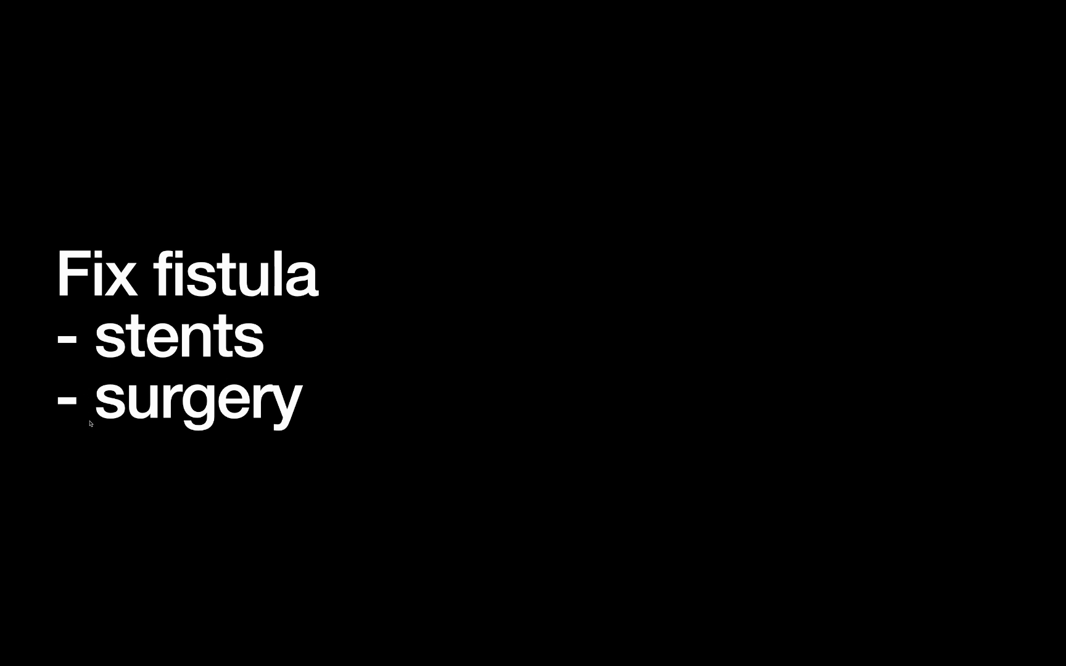
pyautogui.moveTo(382, 441)
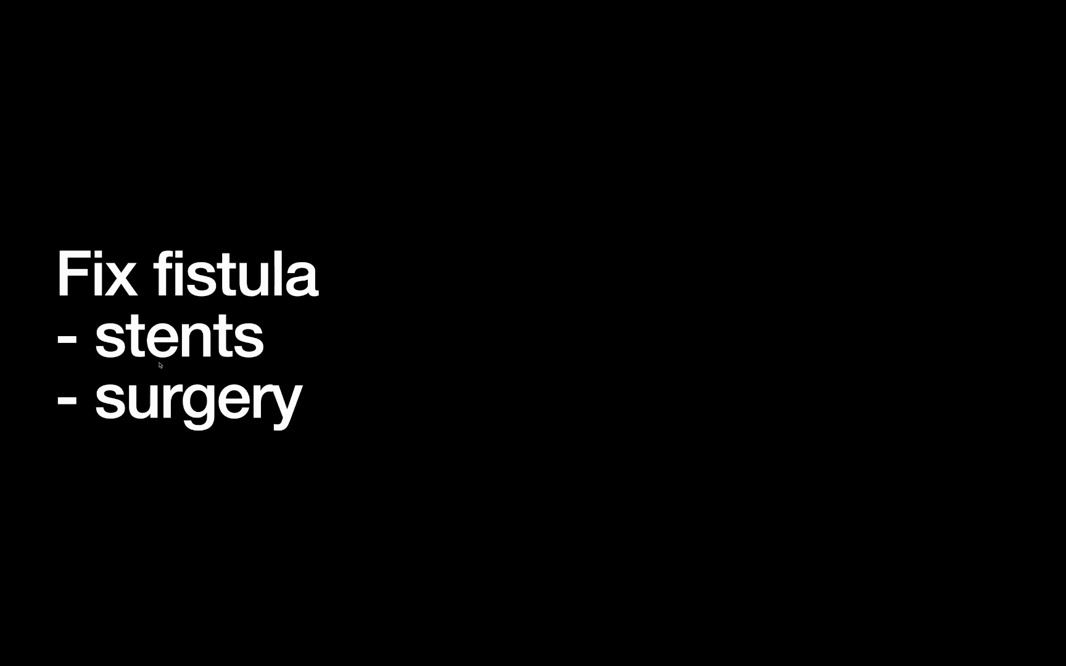
pyautogui.moveTo(352, 457)
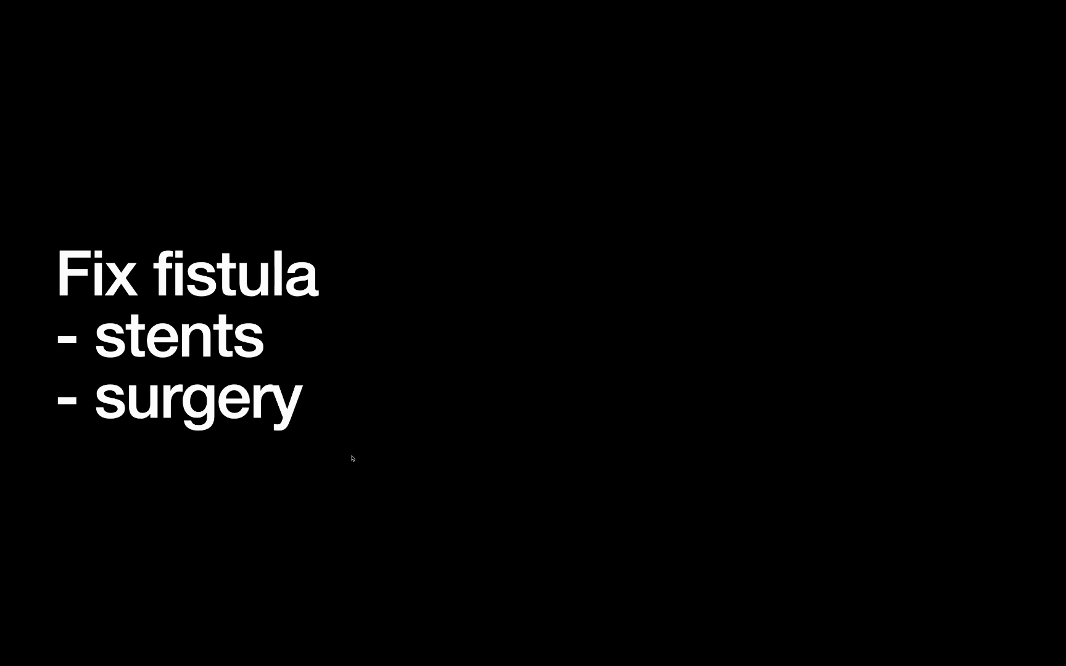
pyautogui.moveTo(351, 431)
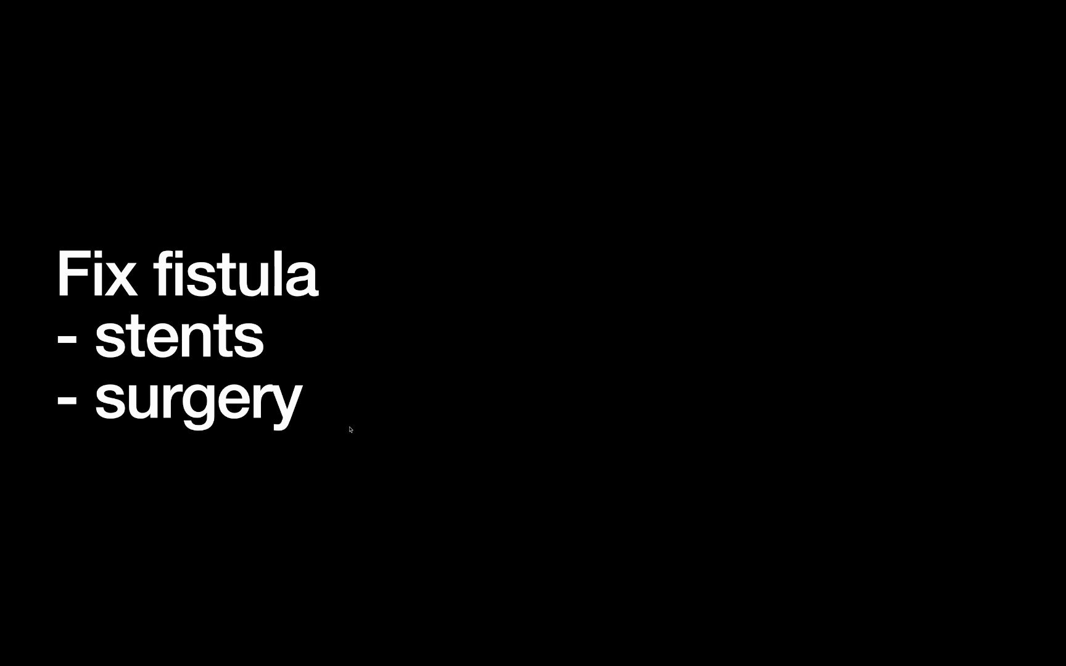
pyautogui.moveTo(399, 431)
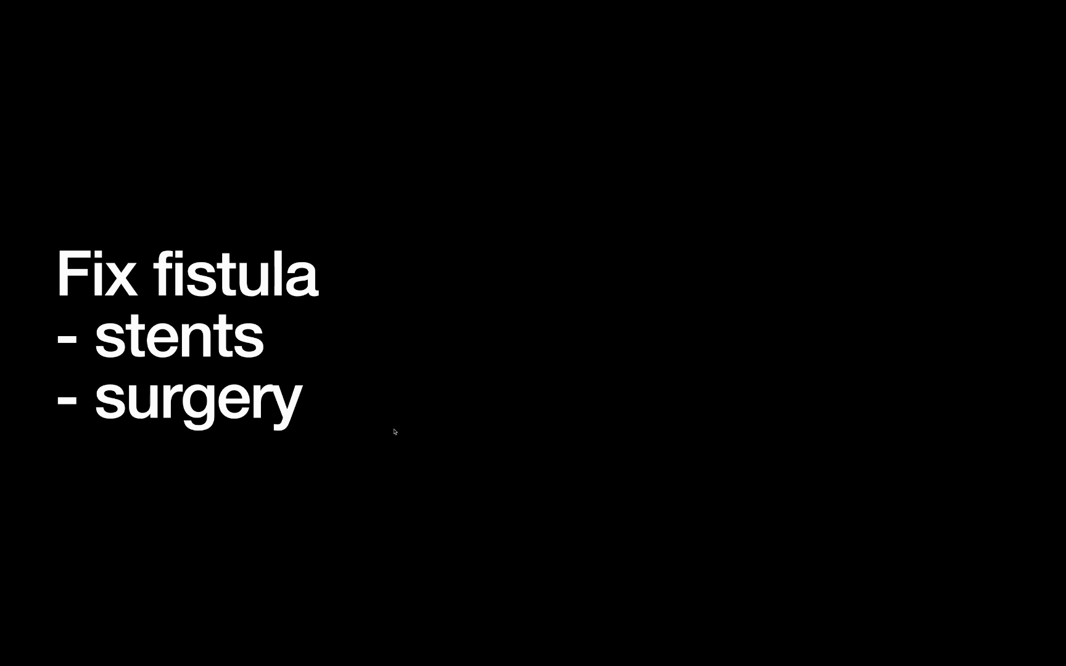
pyautogui.moveTo(423, 418)
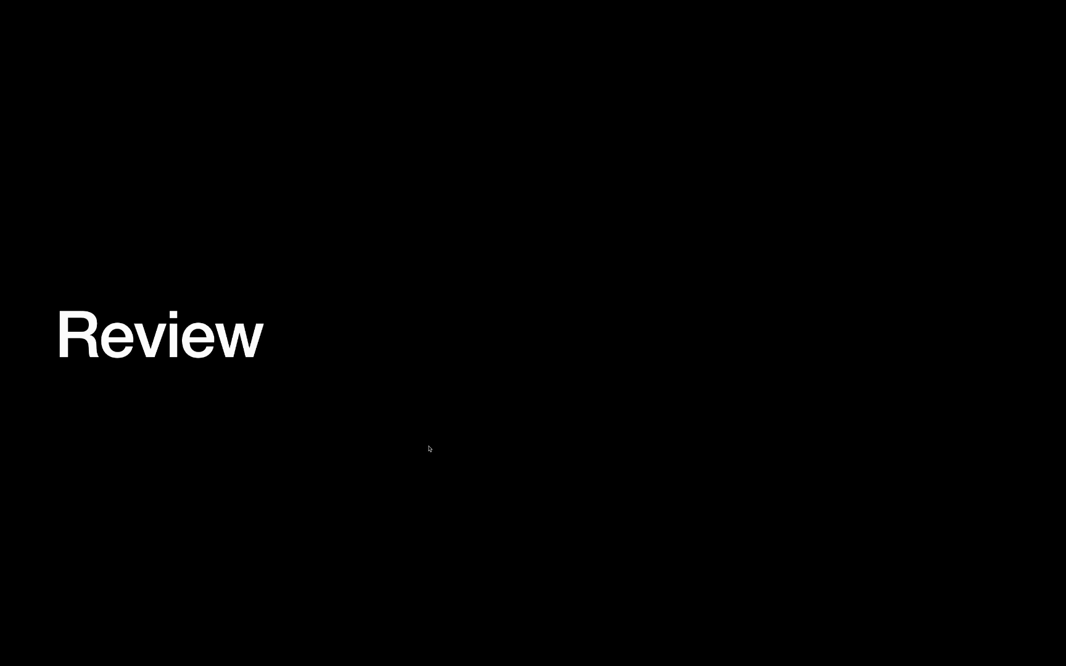
pyautogui.moveTo(421, 434)
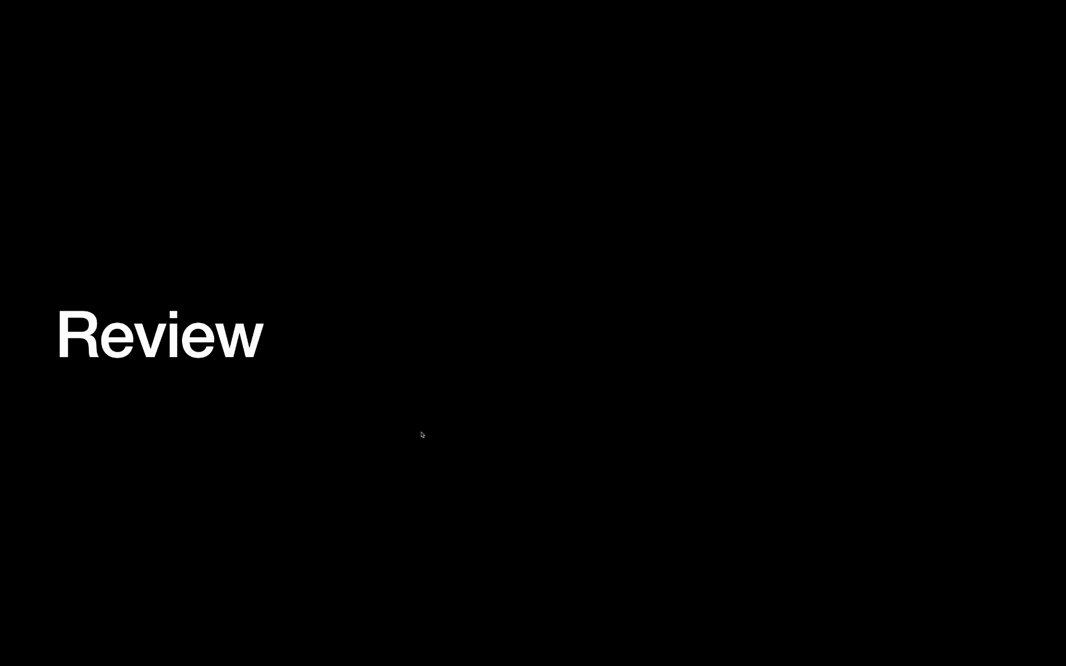
pyautogui.moveTo(395, 355)
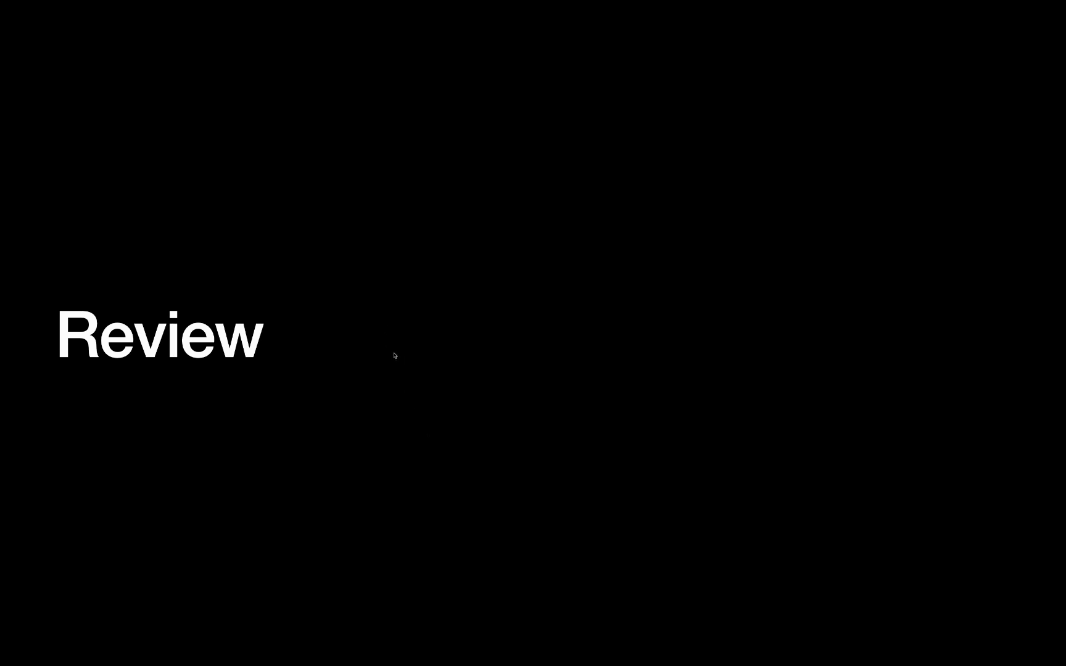
pyautogui.moveTo(286, 315)
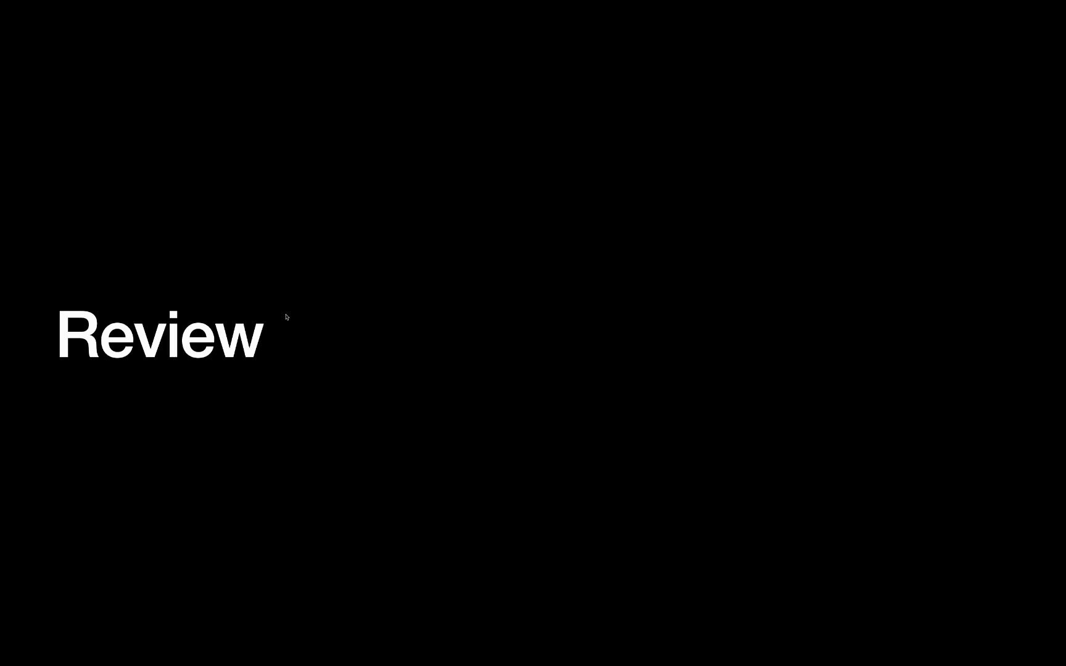
pyautogui.moveTo(393, 242)
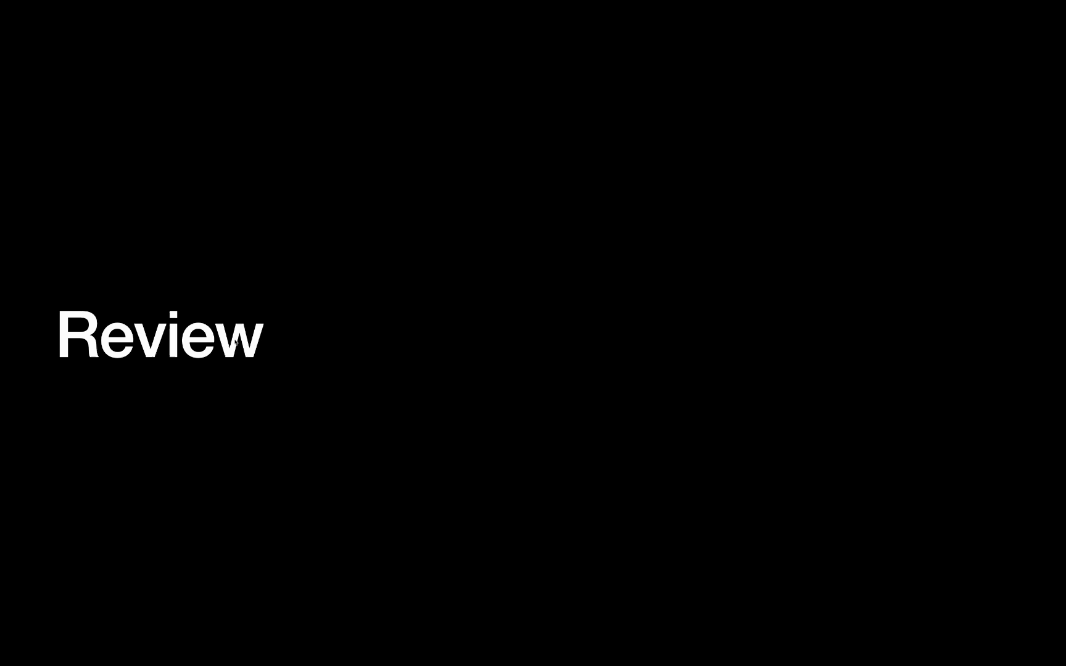
pyautogui.moveTo(273, 357)
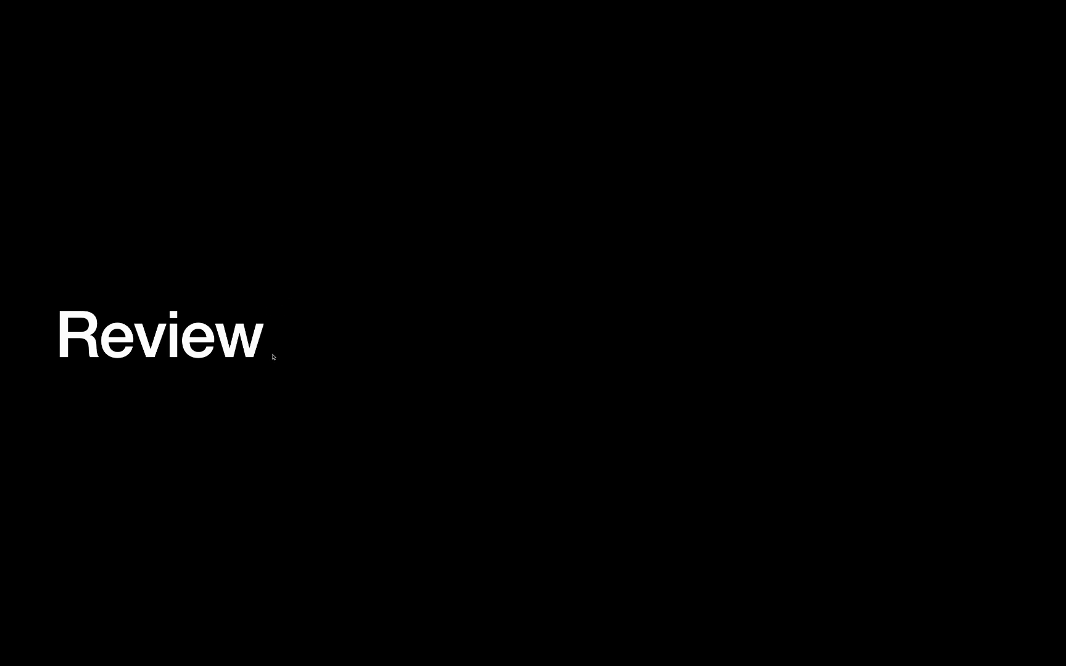
pyautogui.moveTo(398, 312)
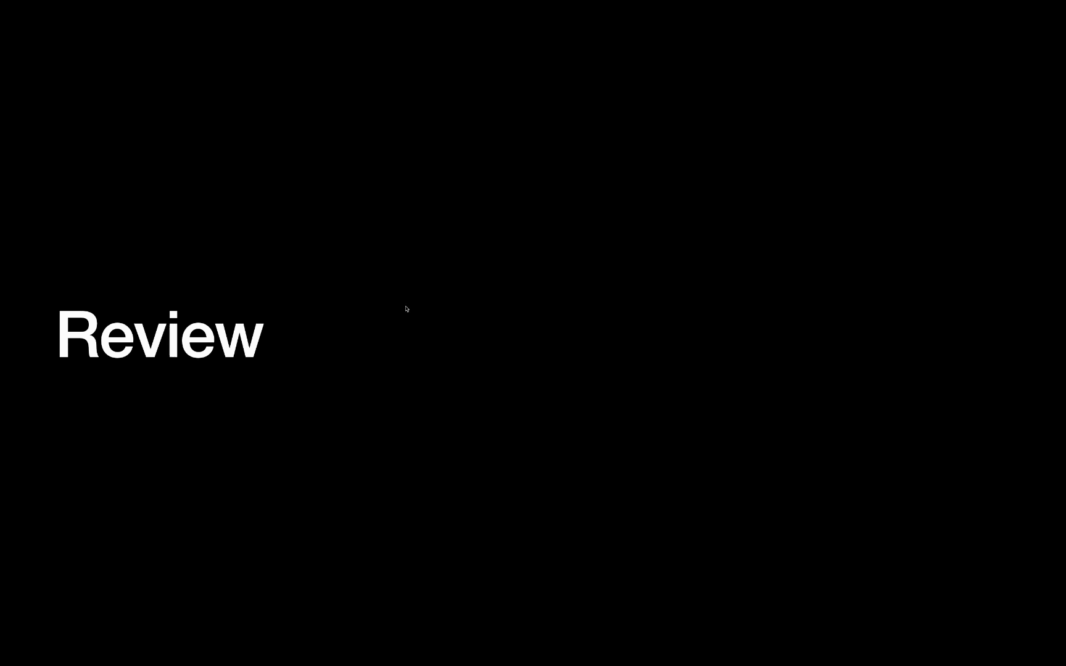
pyautogui.moveTo(411, 306)
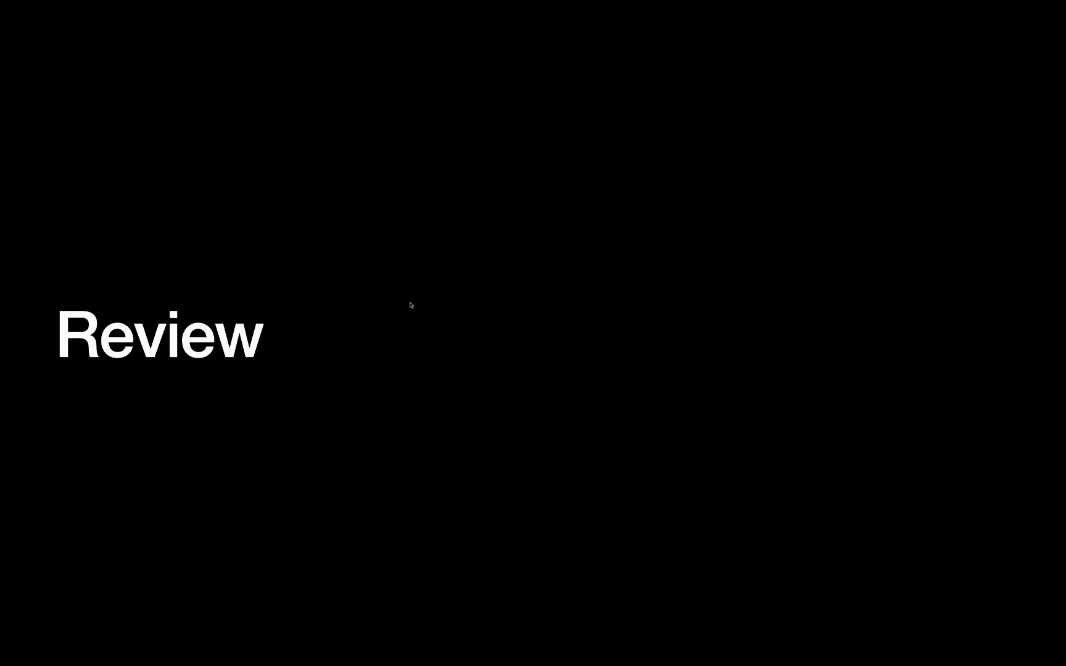
pyautogui.moveTo(402, 312)
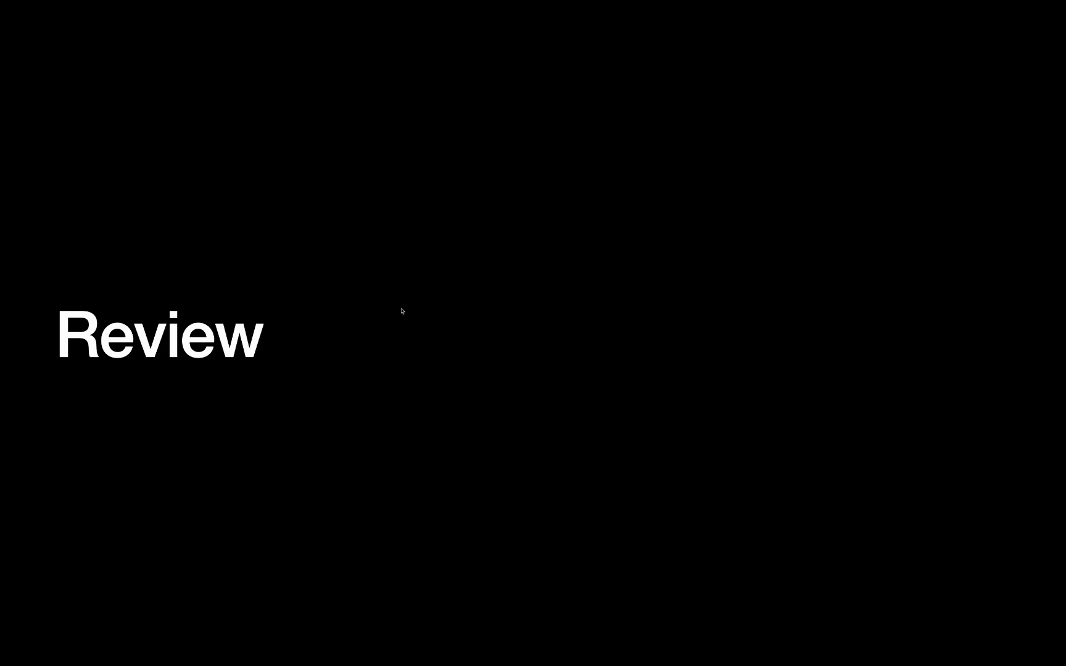
pyautogui.moveTo(401, 354)
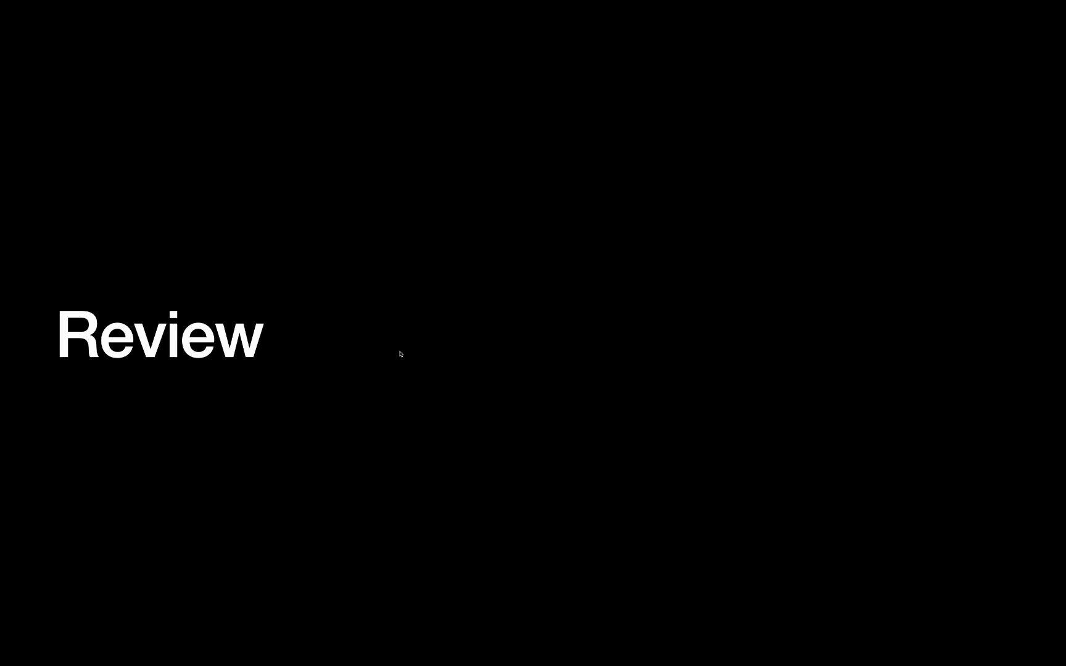
pyautogui.moveTo(302, 411)
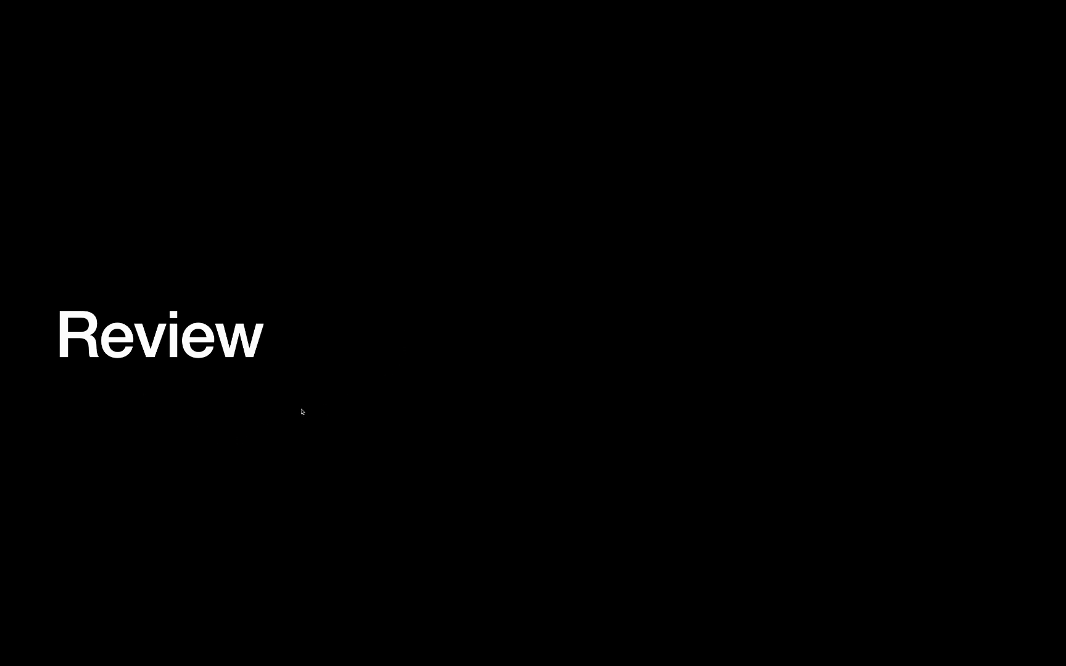
pyautogui.moveTo(313, 401)
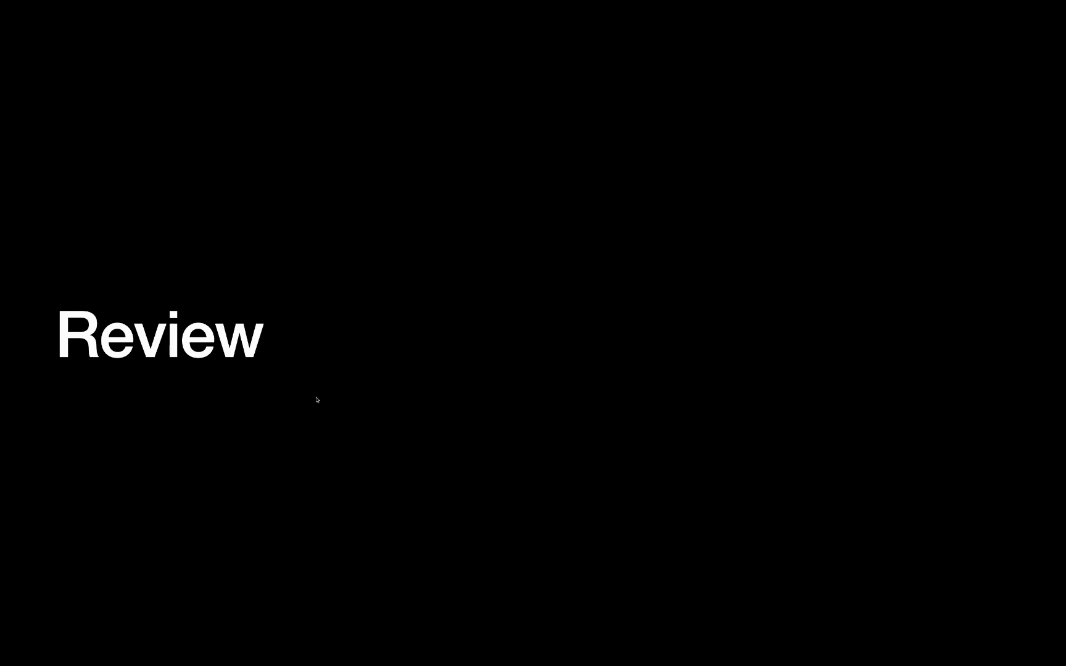
pyautogui.moveTo(321, 399)
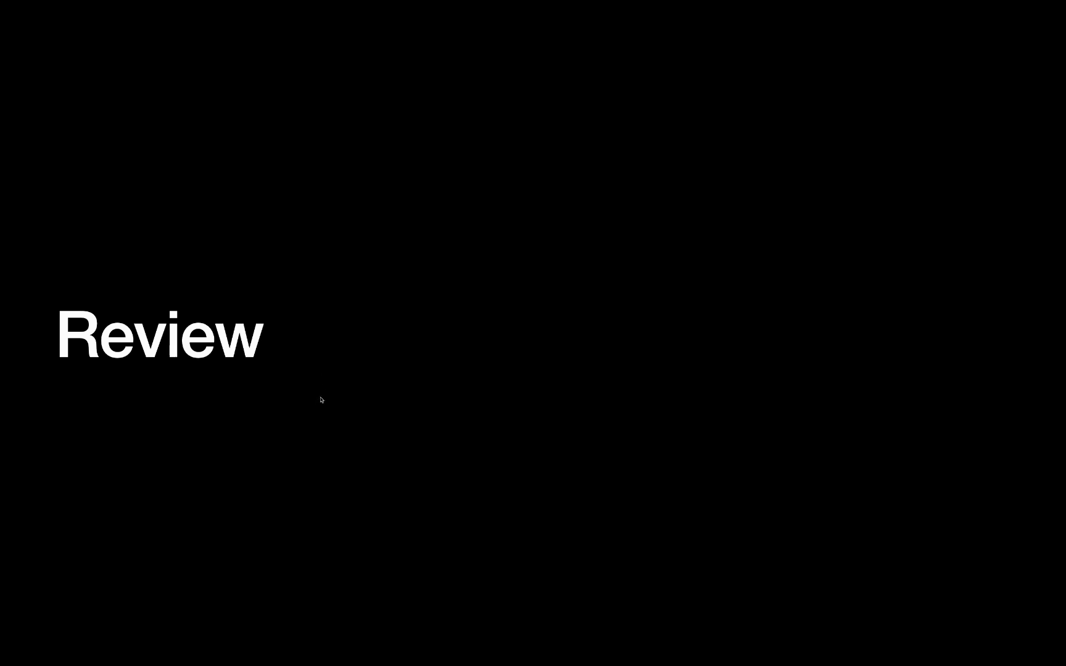
pyautogui.moveTo(330, 388)
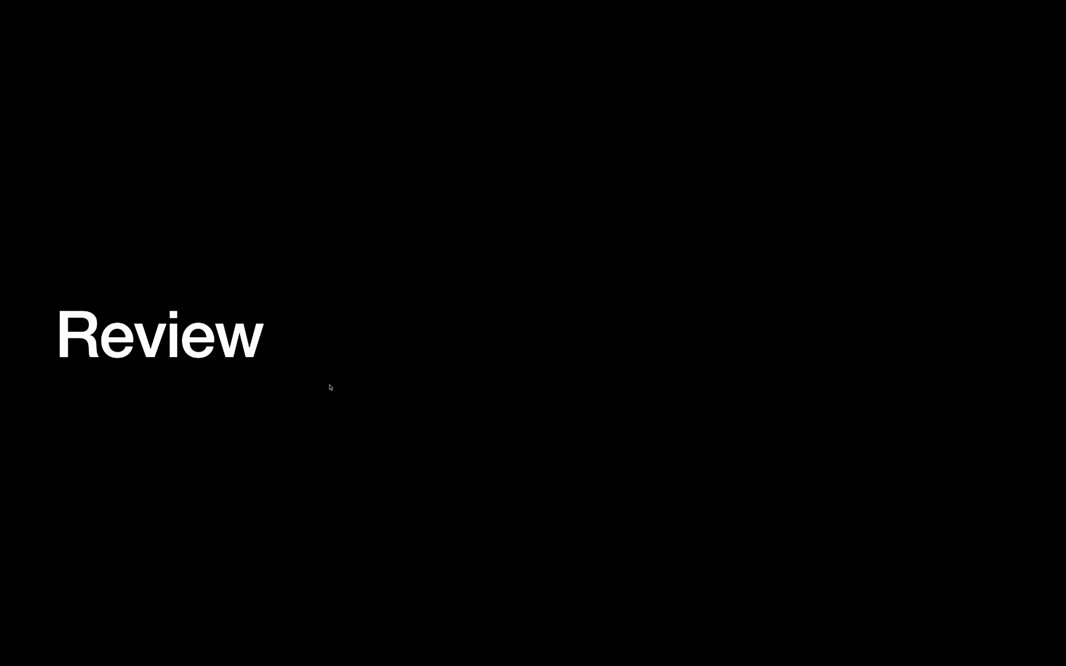
pyautogui.moveTo(386, 435)
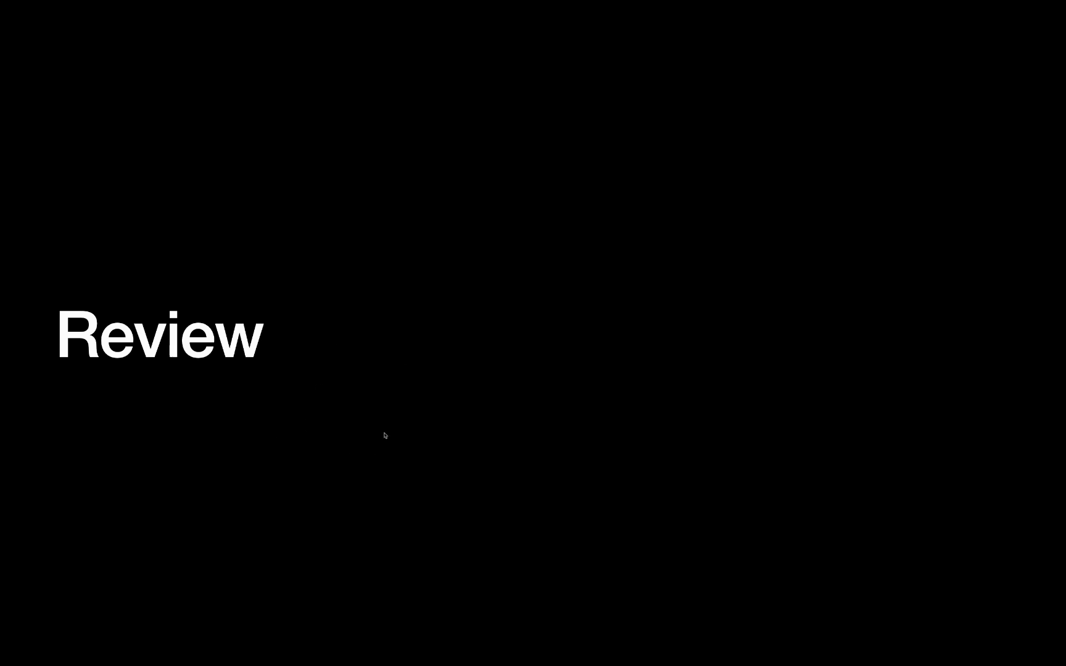
pyautogui.moveTo(347, 381)
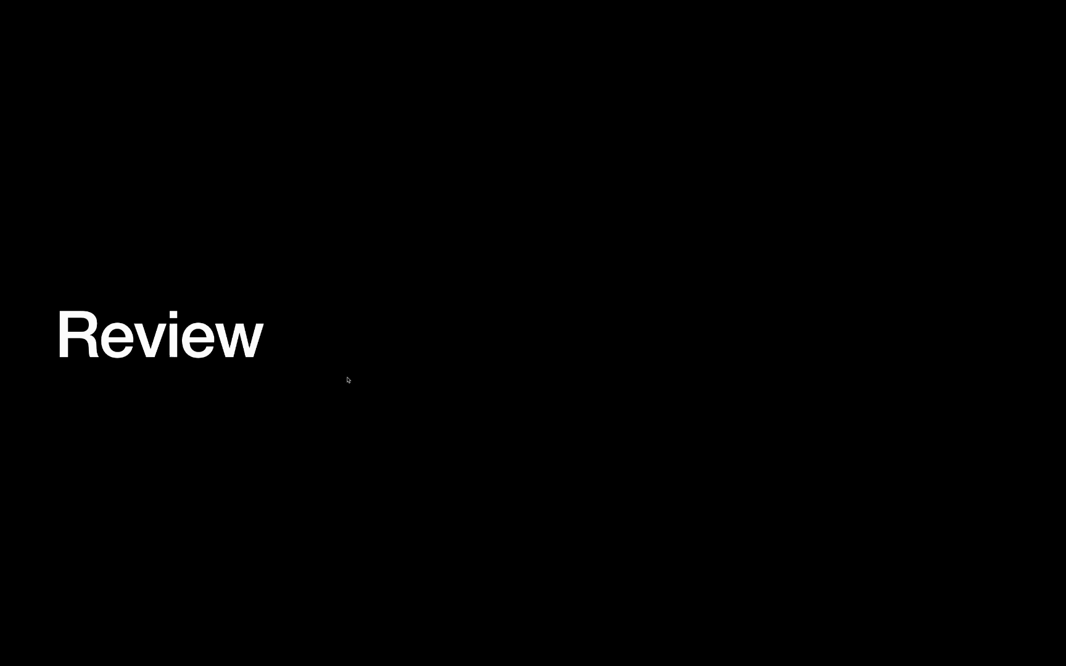
pyautogui.moveTo(354, 362)
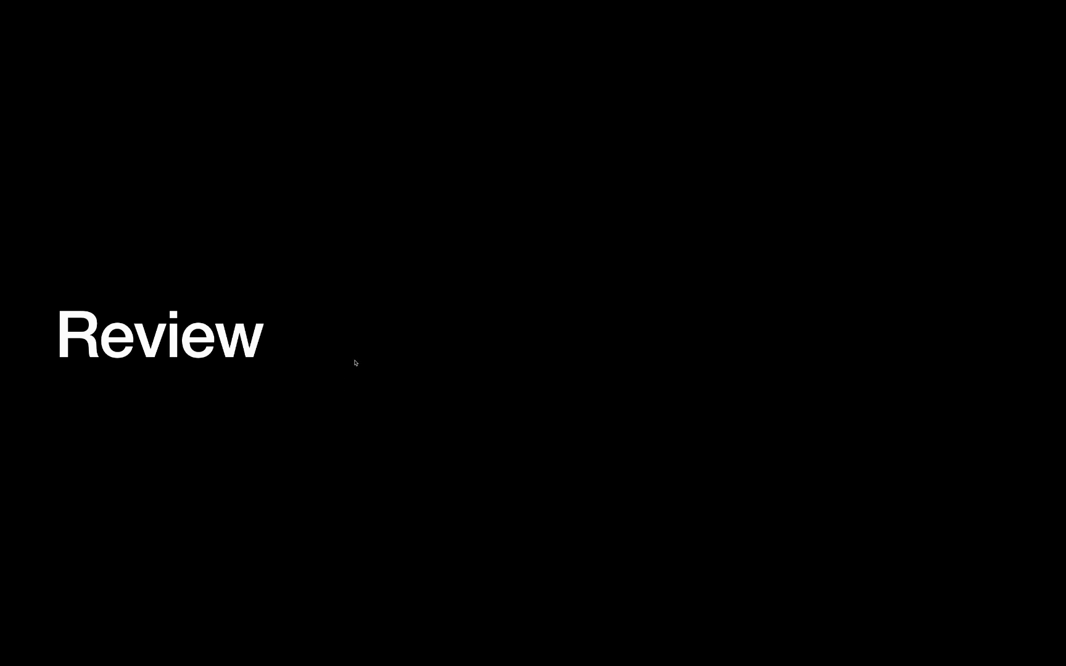
pyautogui.moveTo(355, 351)
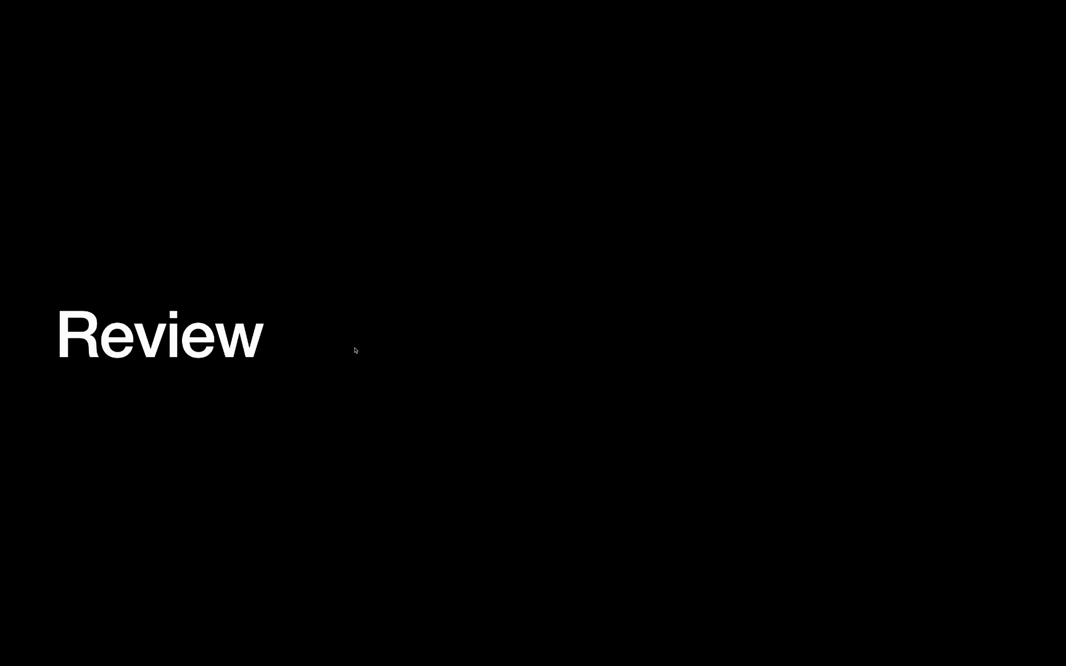
pyautogui.moveTo(391, 435)
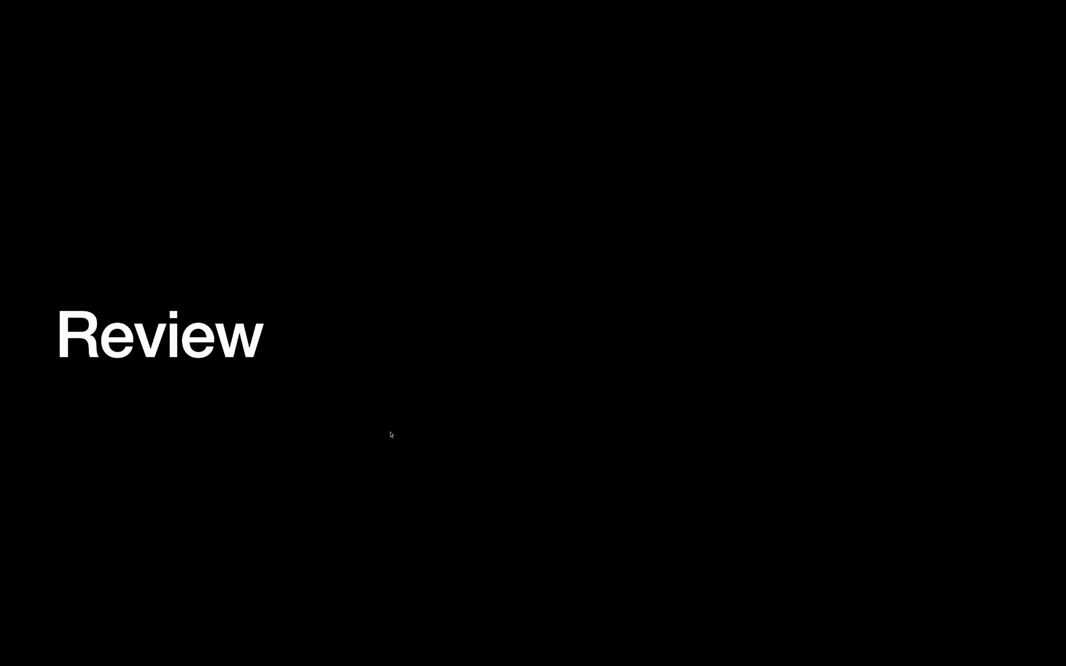
pyautogui.moveTo(386, 381)
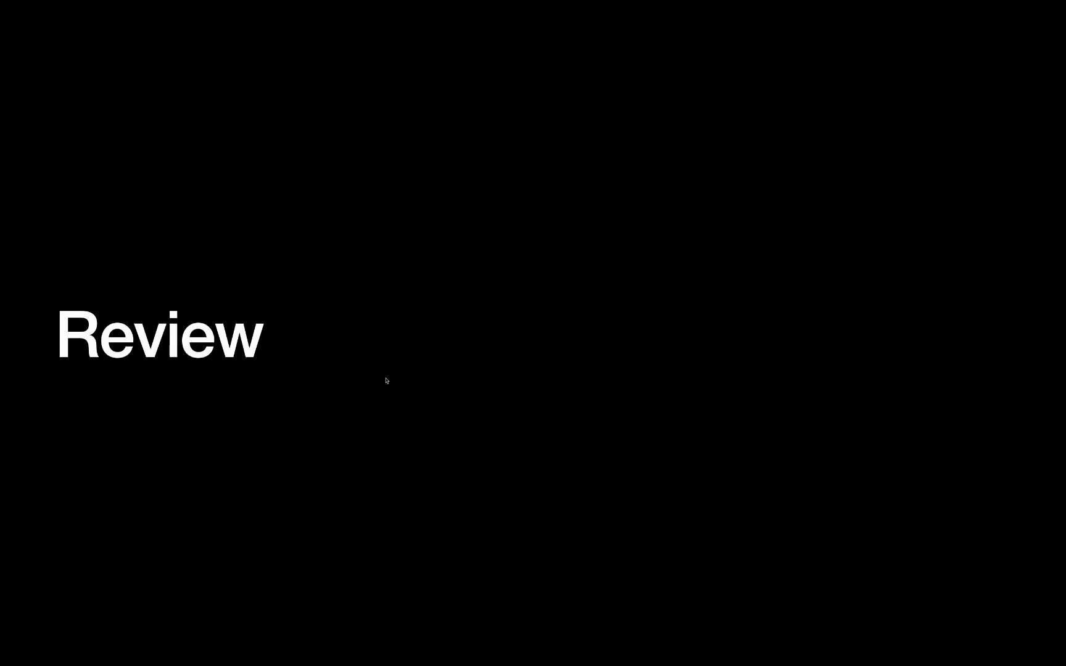
pyautogui.moveTo(472, 372)
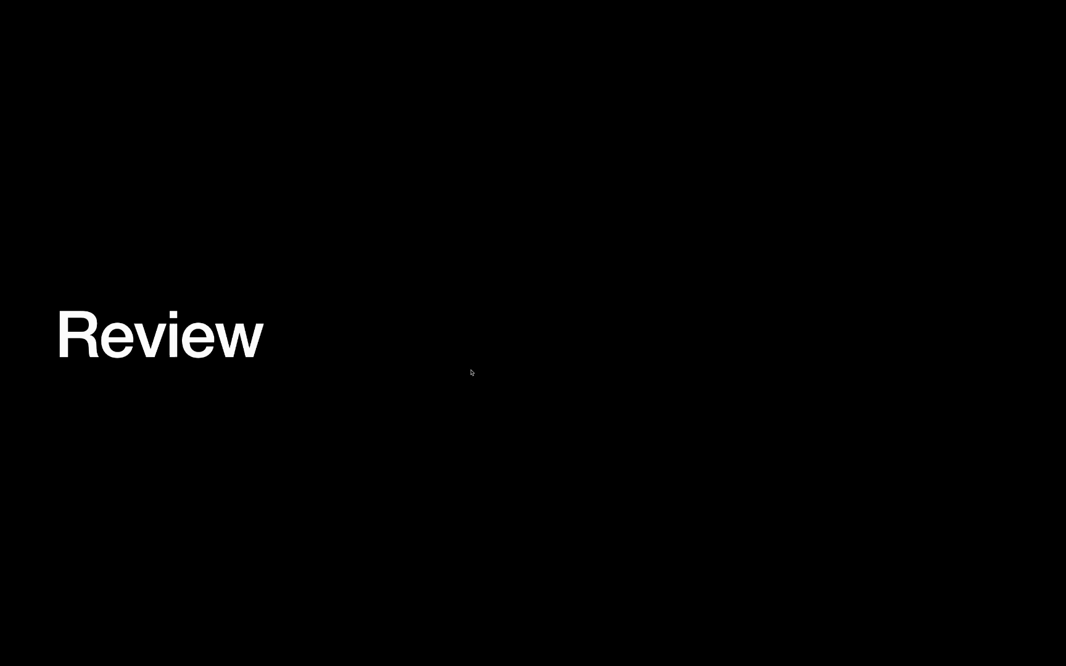
pyautogui.moveTo(325, 391)
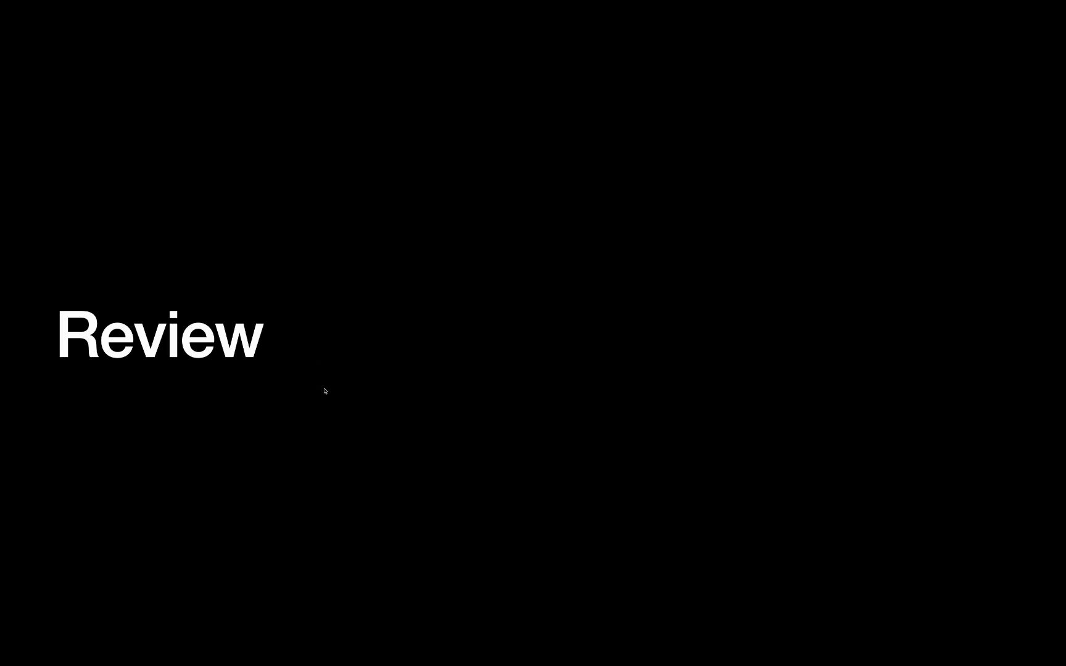
pyautogui.moveTo(387, 446)
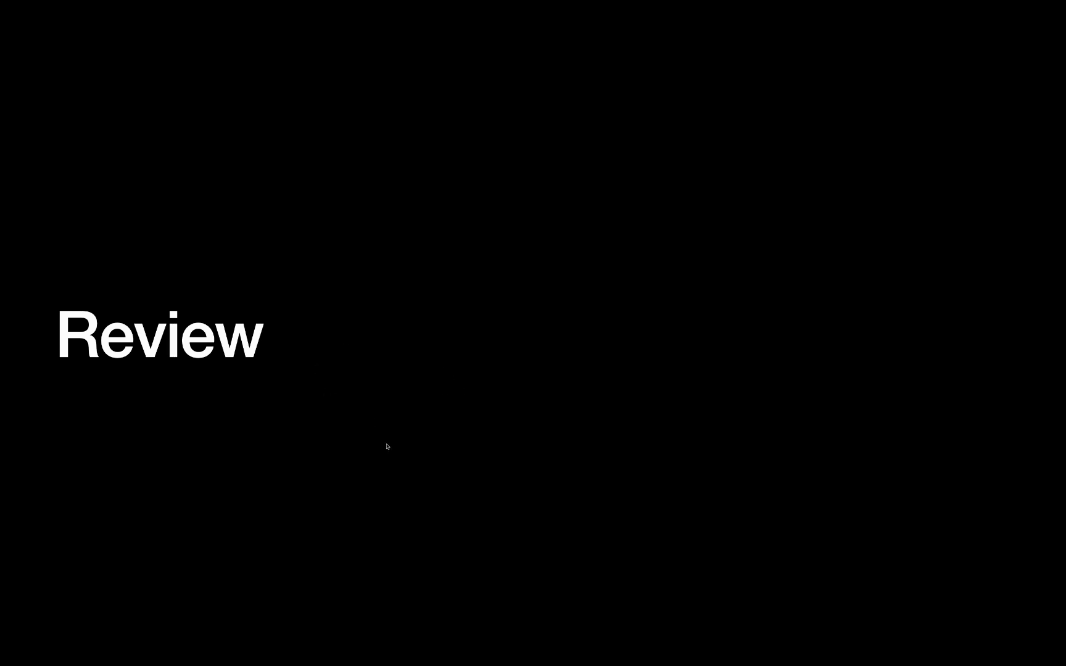
pyautogui.moveTo(406, 428)
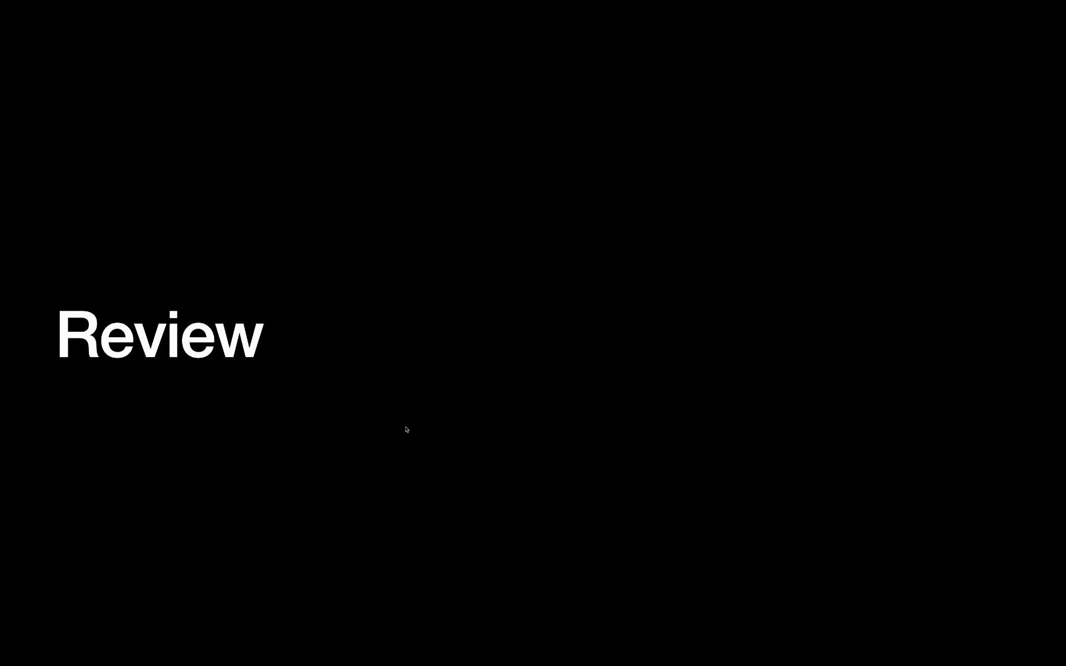
pyautogui.moveTo(412, 414)
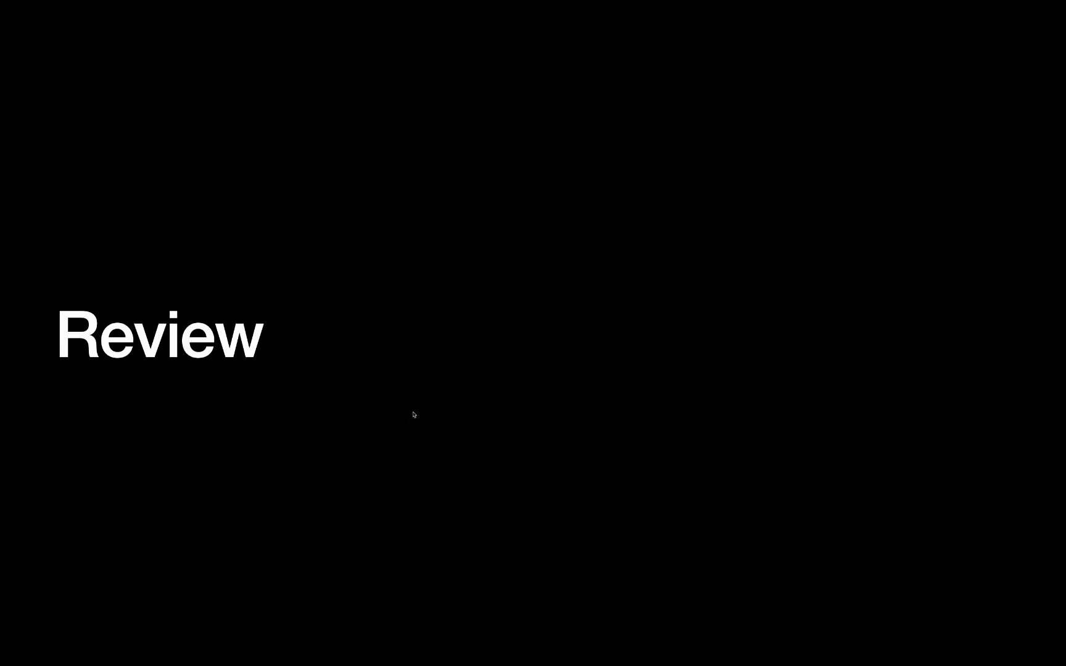
pyautogui.moveTo(373, 377)
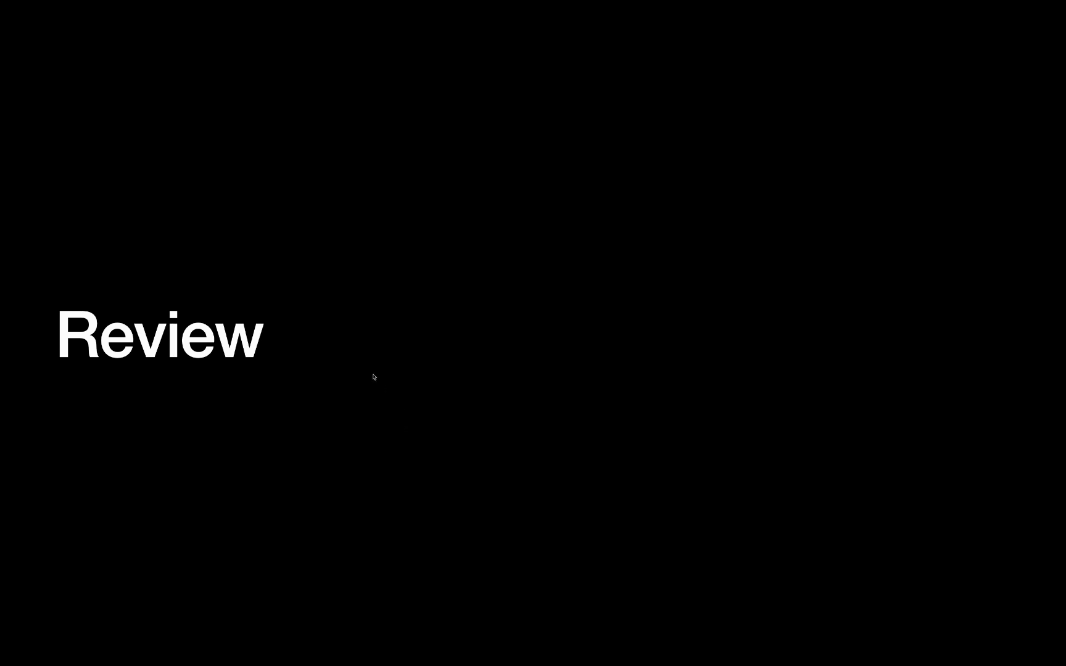
pyautogui.moveTo(385, 368)
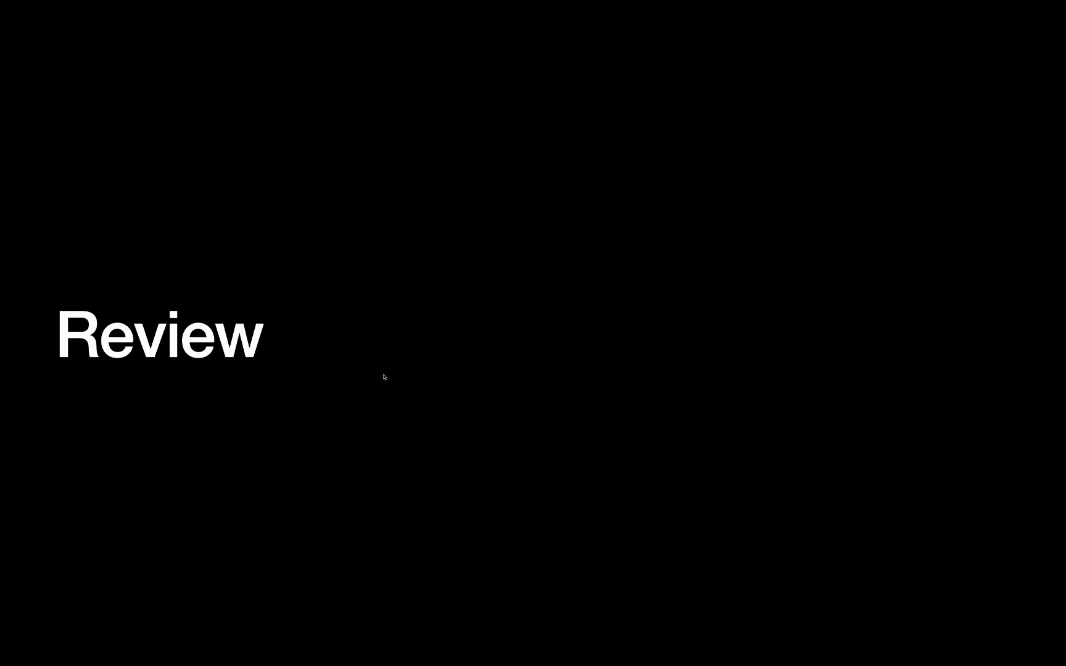
# - Exit the slideshow with Esc, returning to the editor on the Review slide
pyautogui.press('escape')
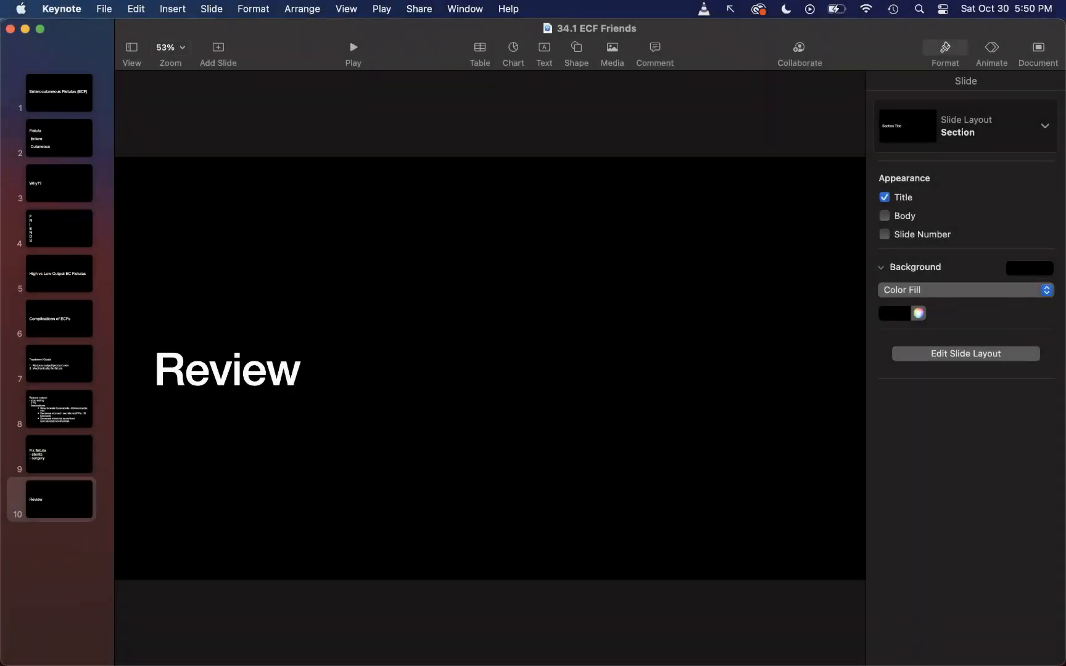